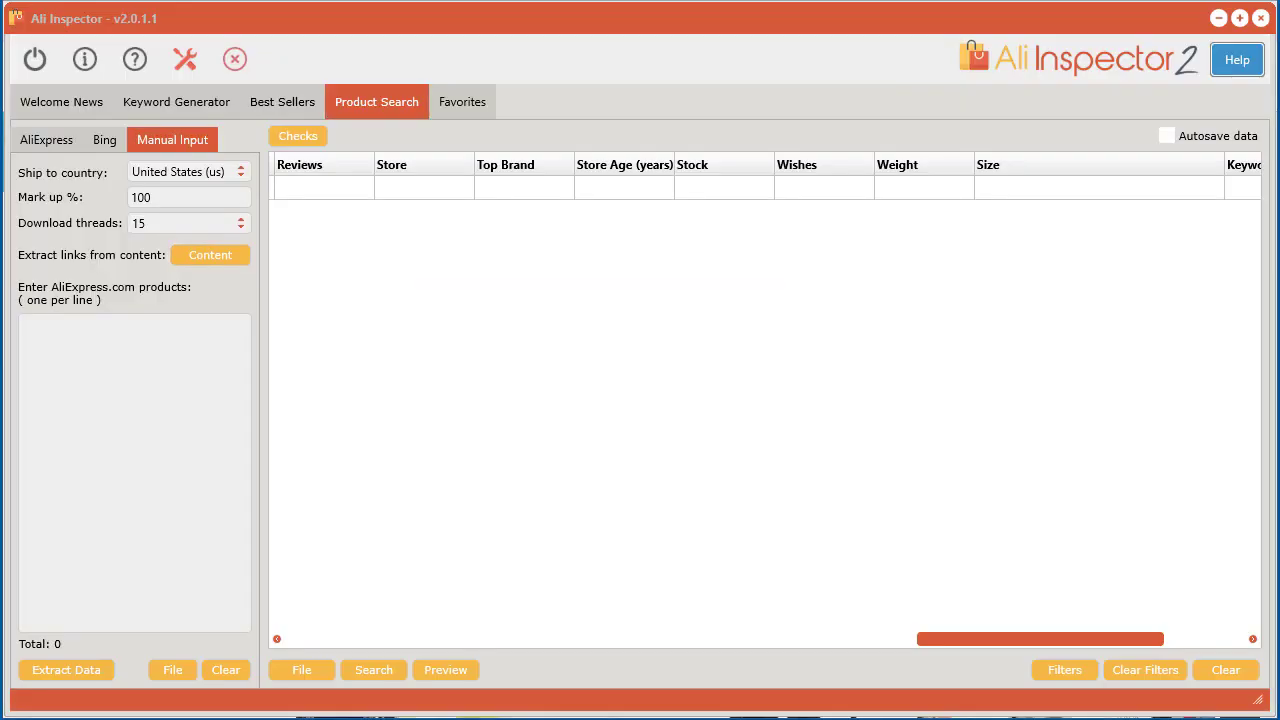
mouse_move(368, 100)
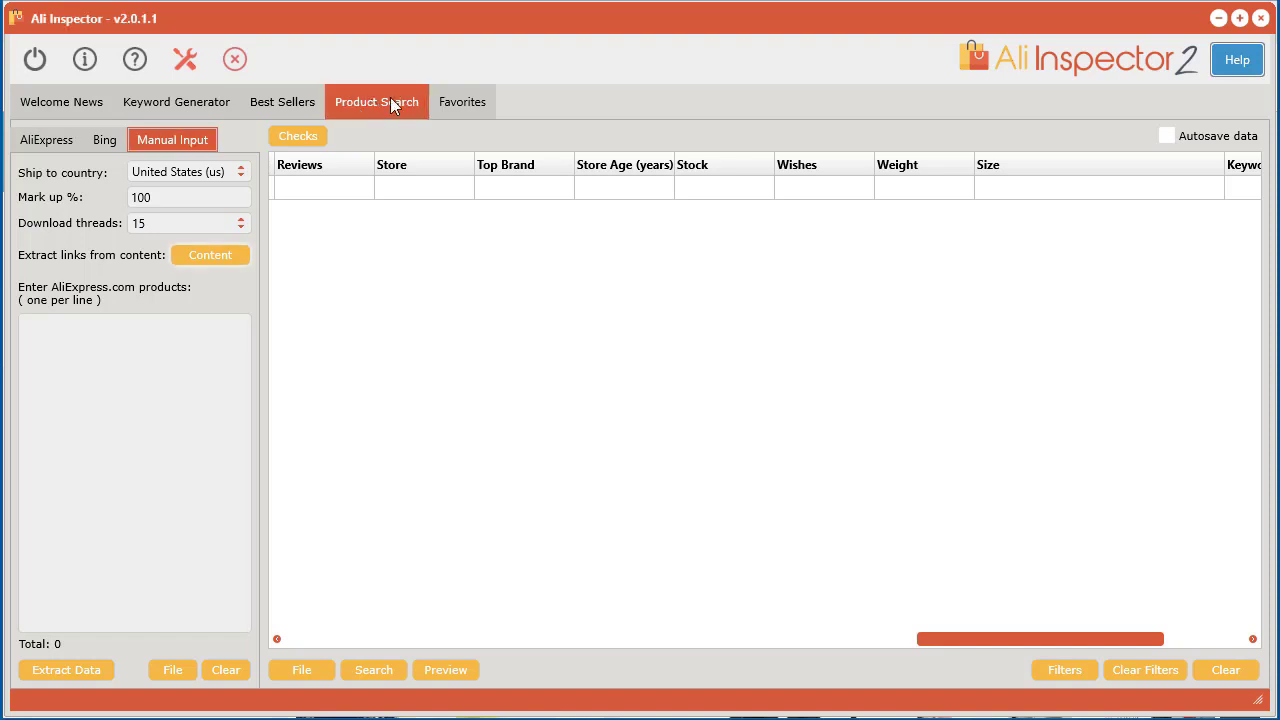
mouse_move(148, 272)
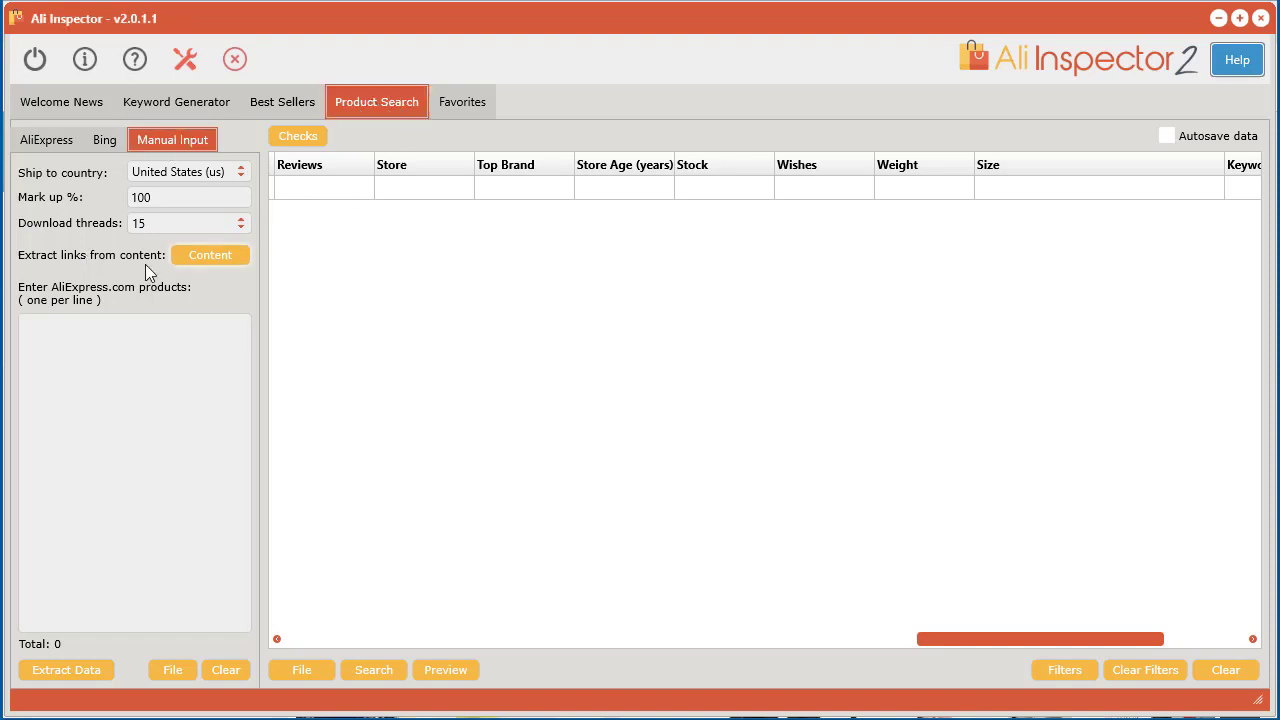
mouse_move(204, 258)
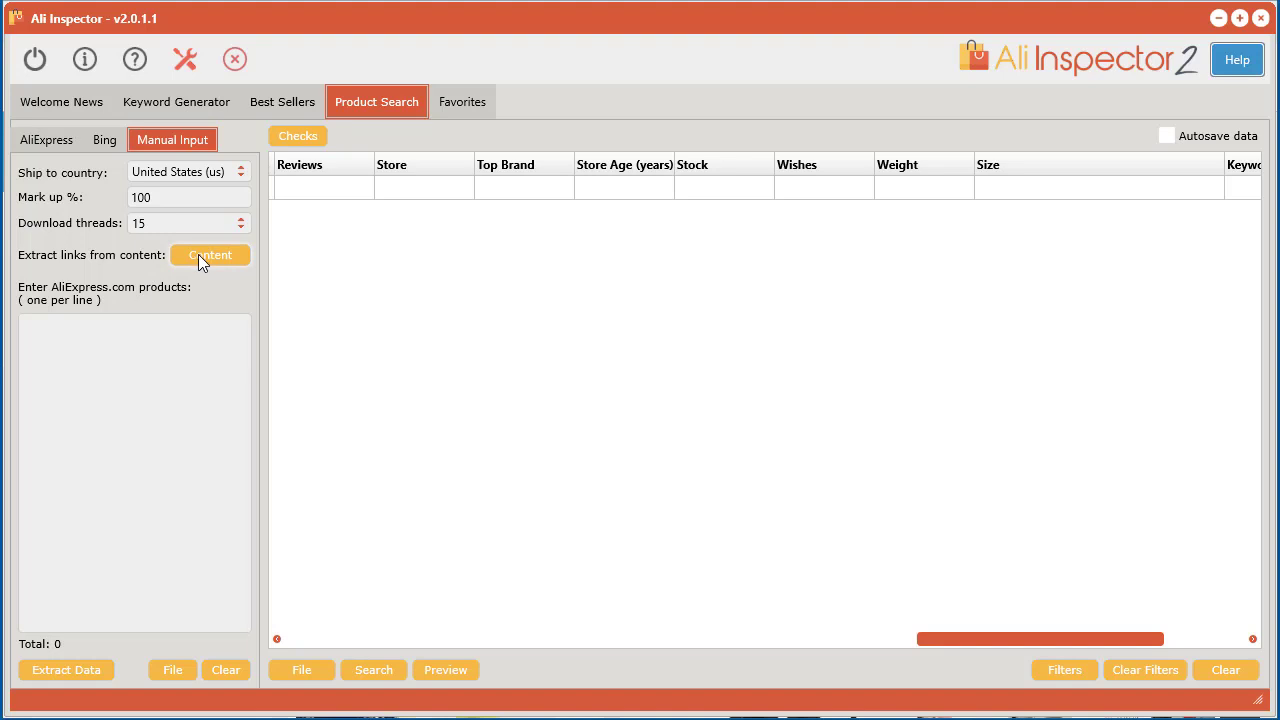
- Close the link-extraction window without extracting, leaving Ali Inspector ready
click(210, 256)
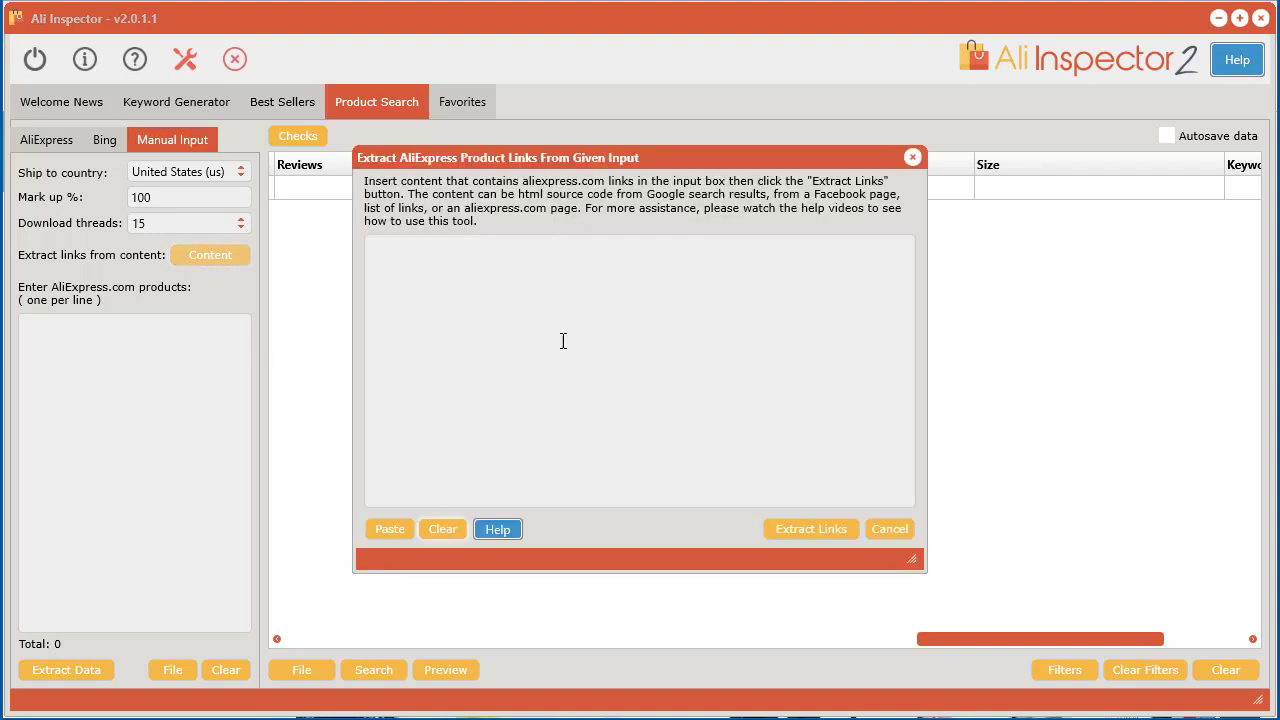
mouse_move(456, 216)
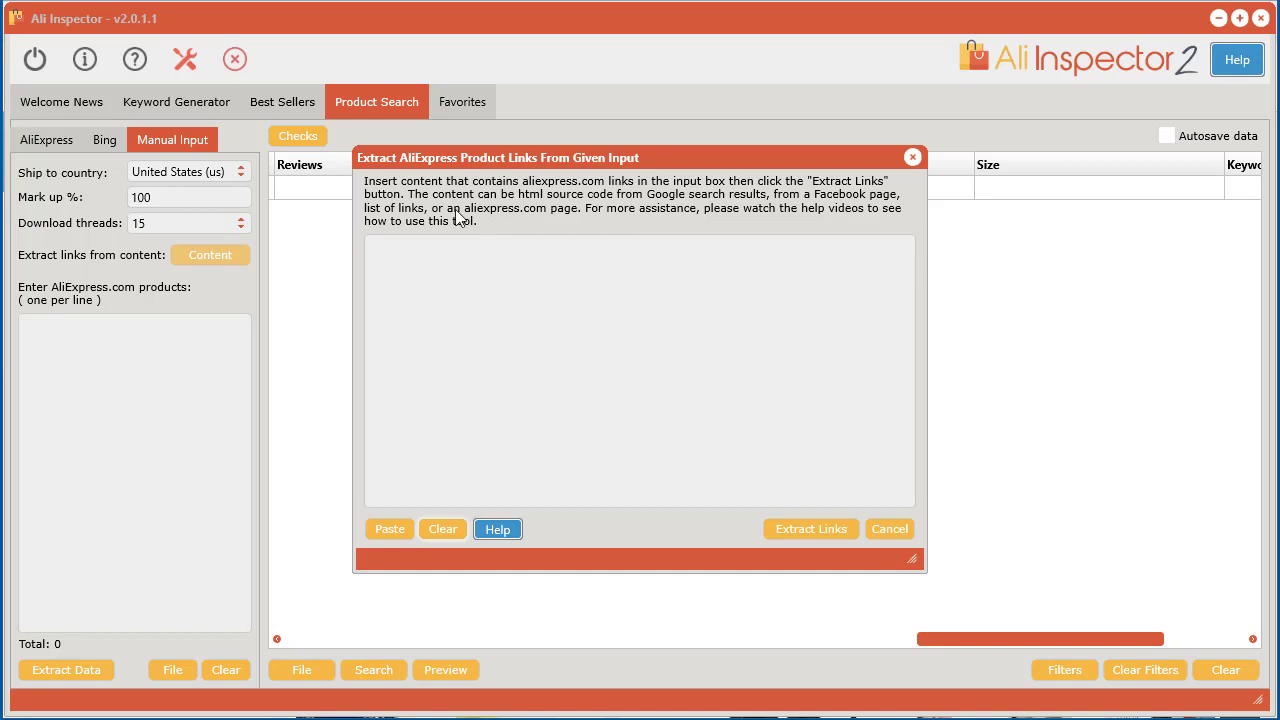
click(888, 528)
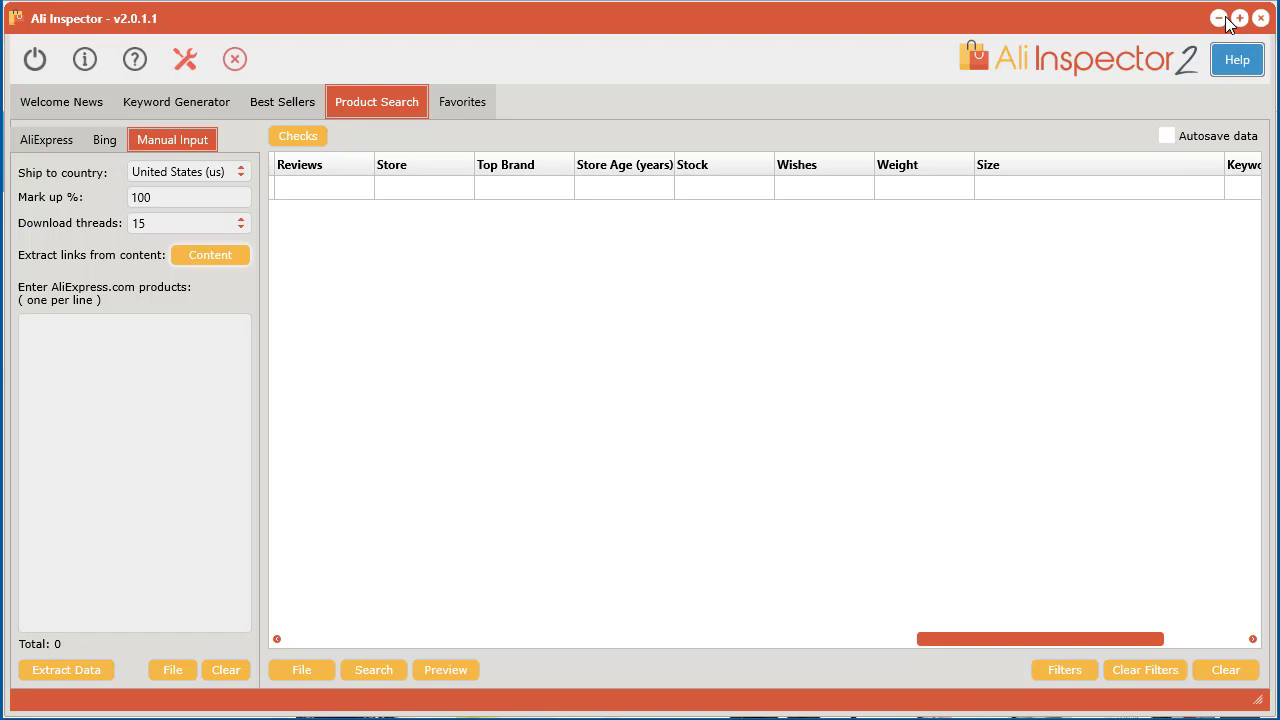
mouse_move(1228, 16)
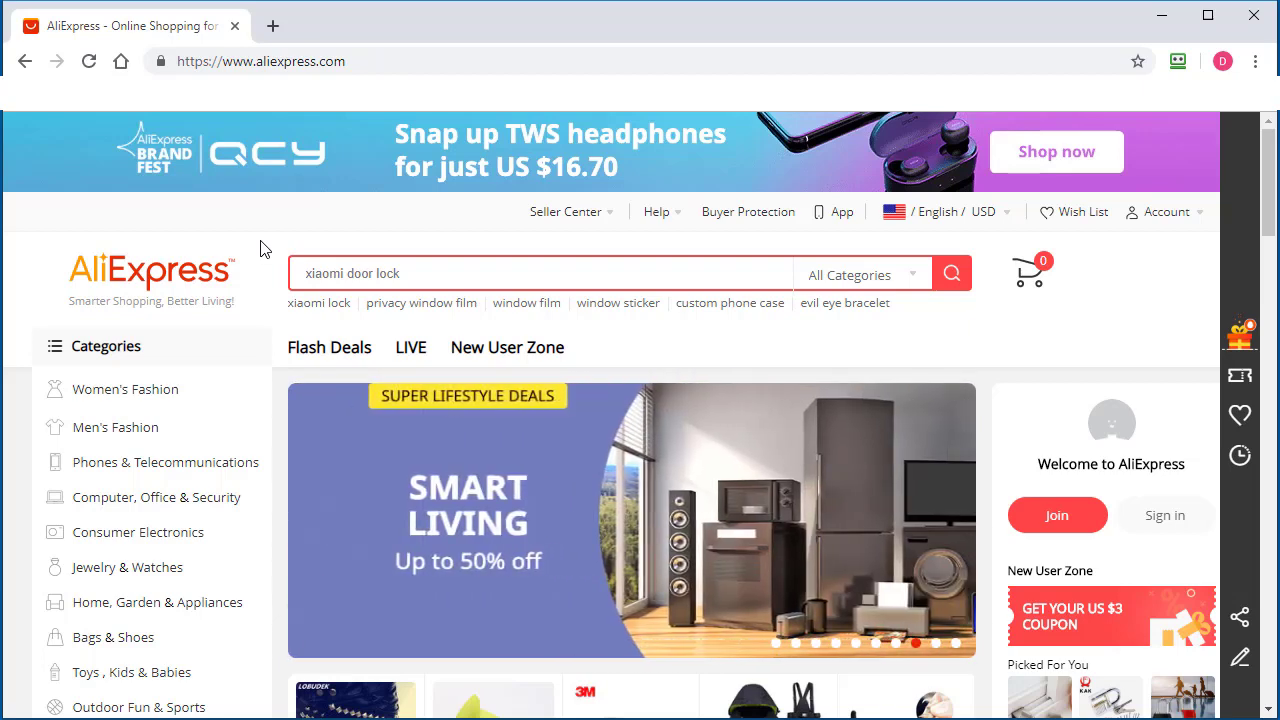
mouse_move(1270, 184)
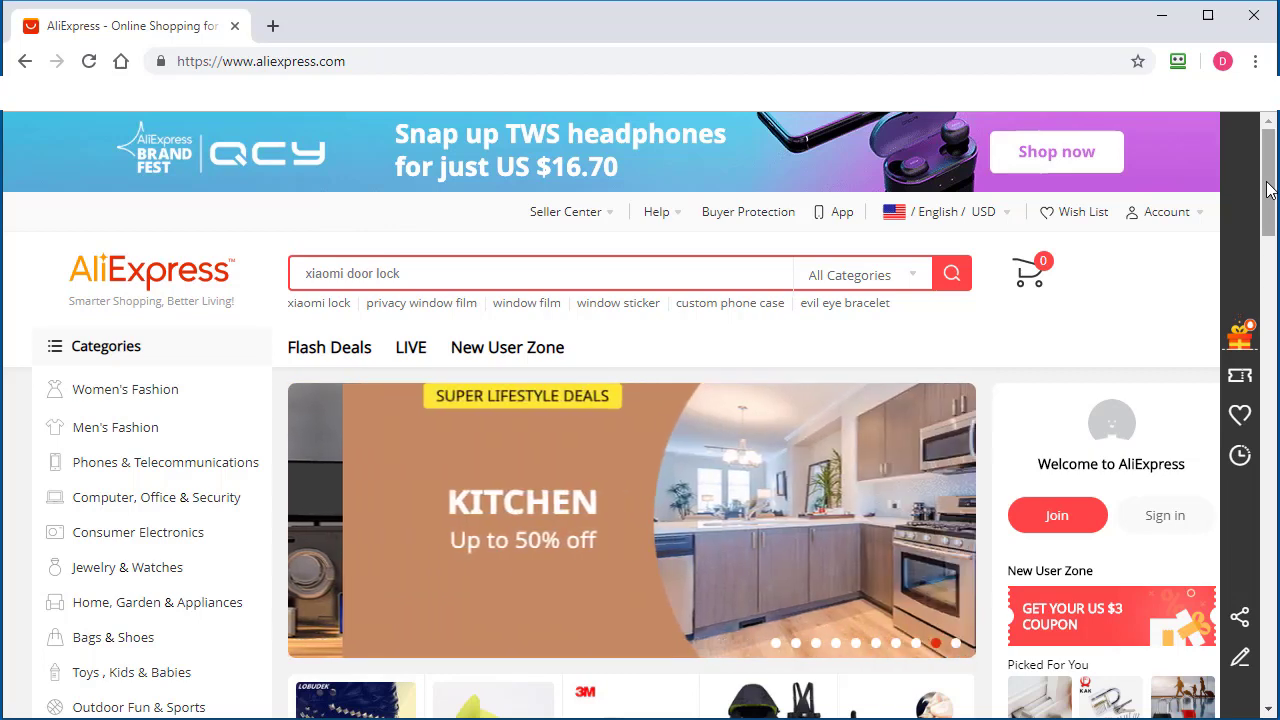
- Scroll down the AliExpress home page through its recommendation sections
scroll(down, 3)
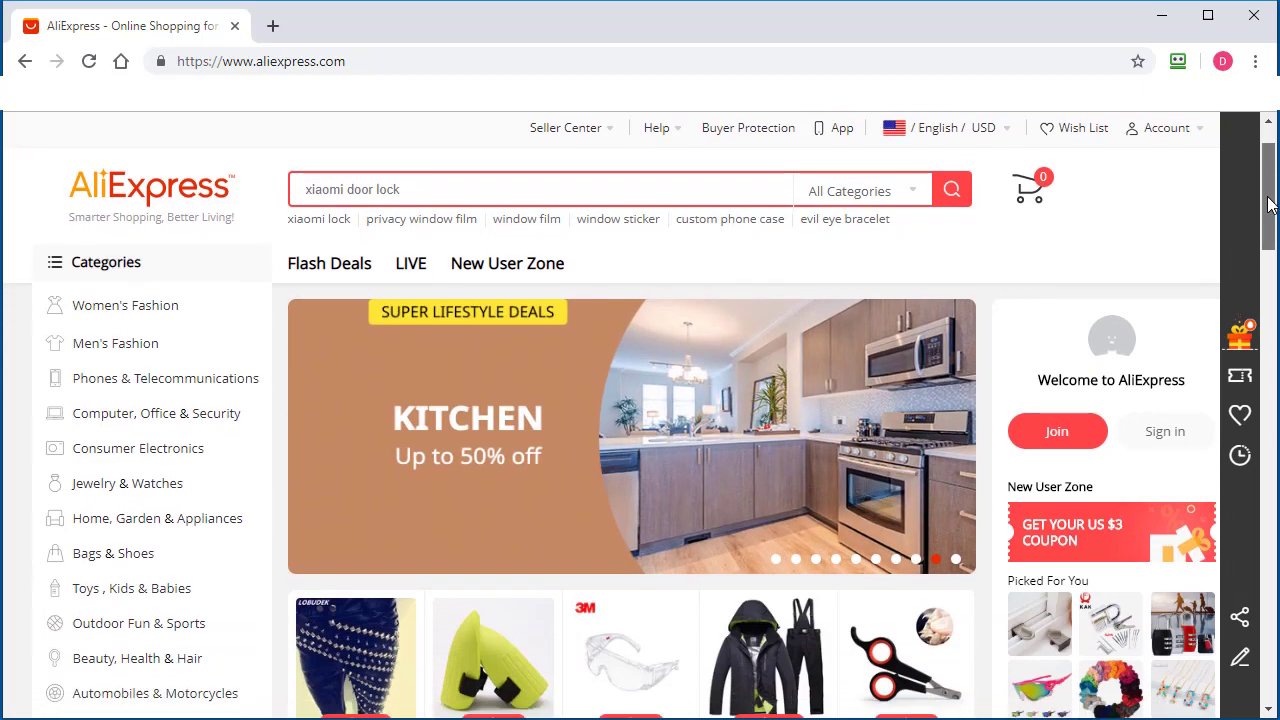
scroll(down, 3)
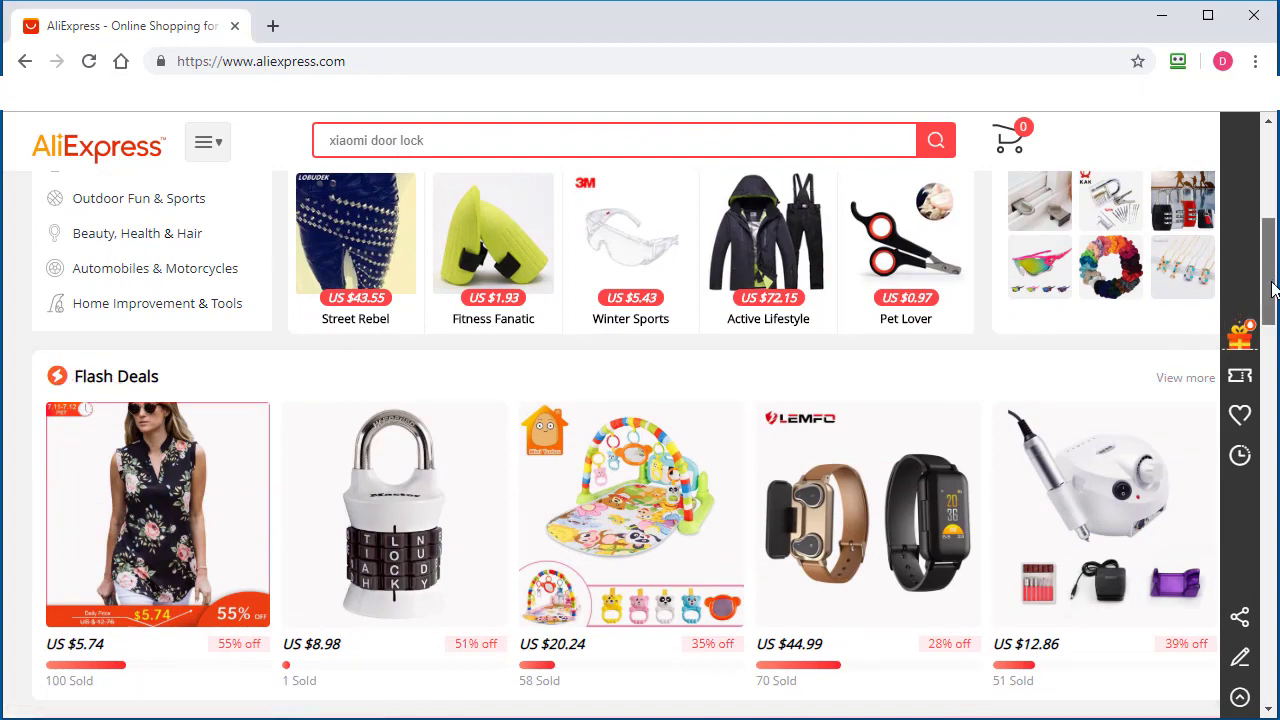
scroll(down, 3)
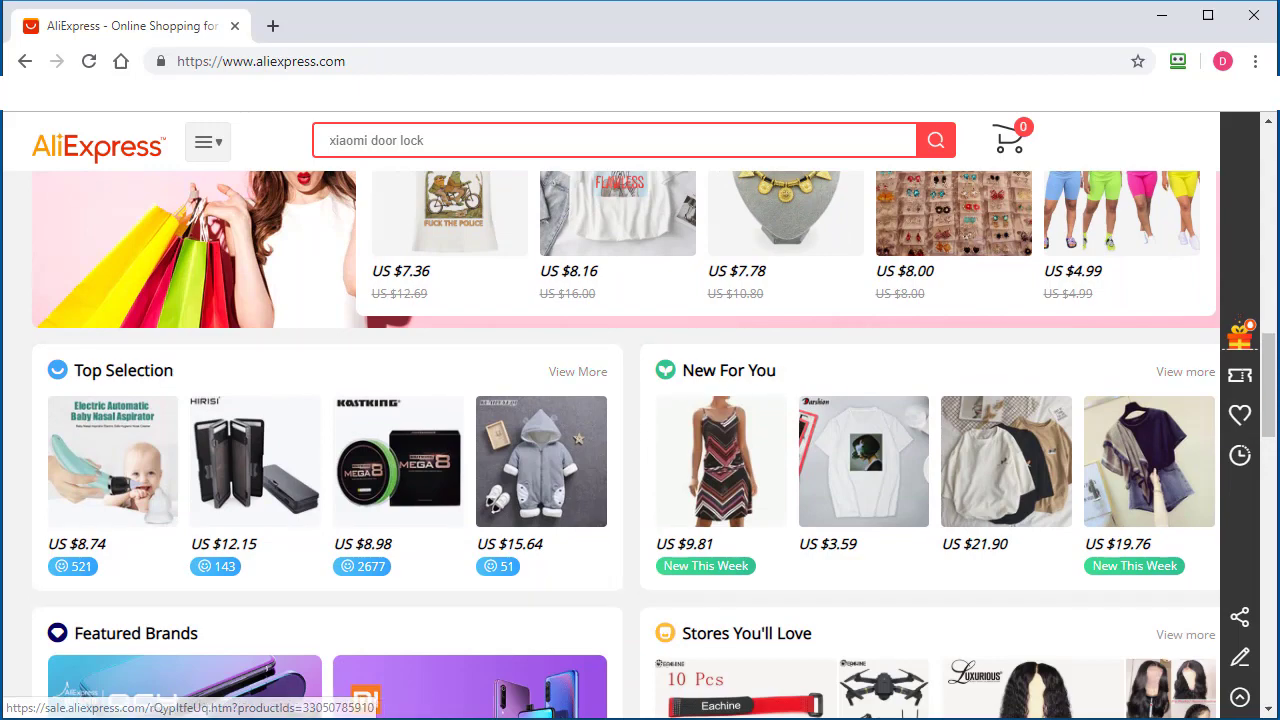
scroll(down, 3)
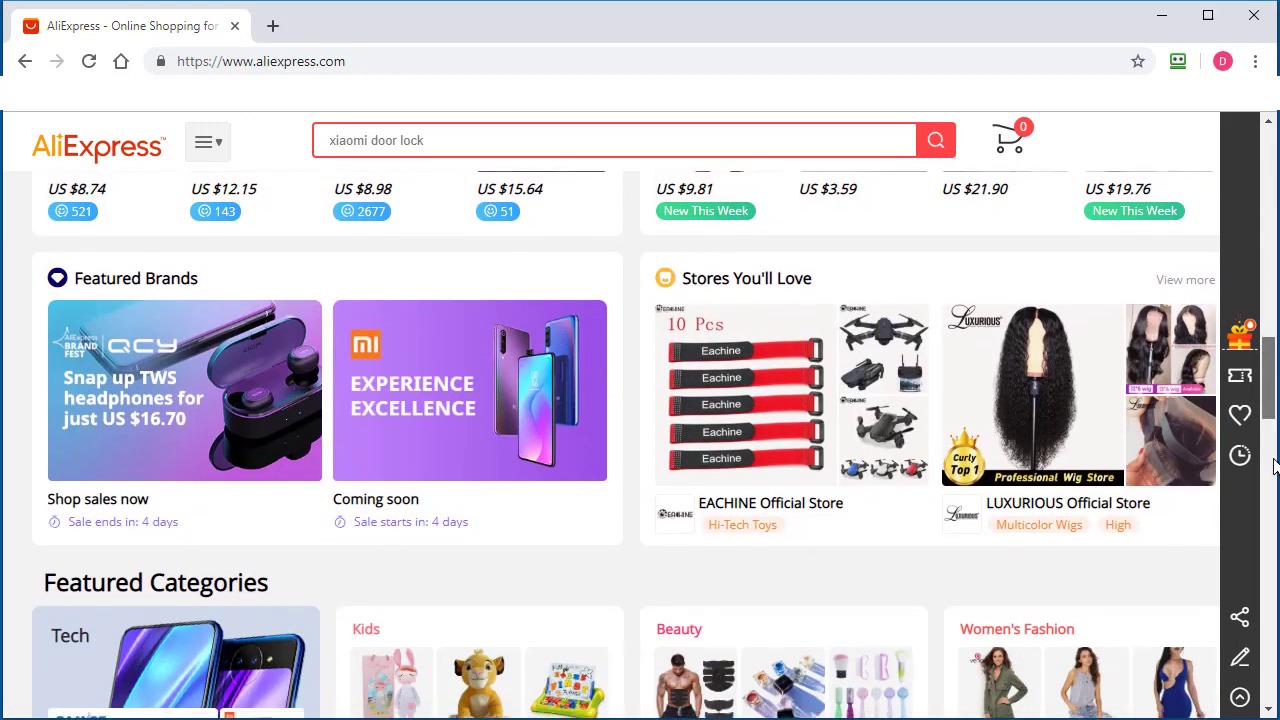
scroll(down, 3)
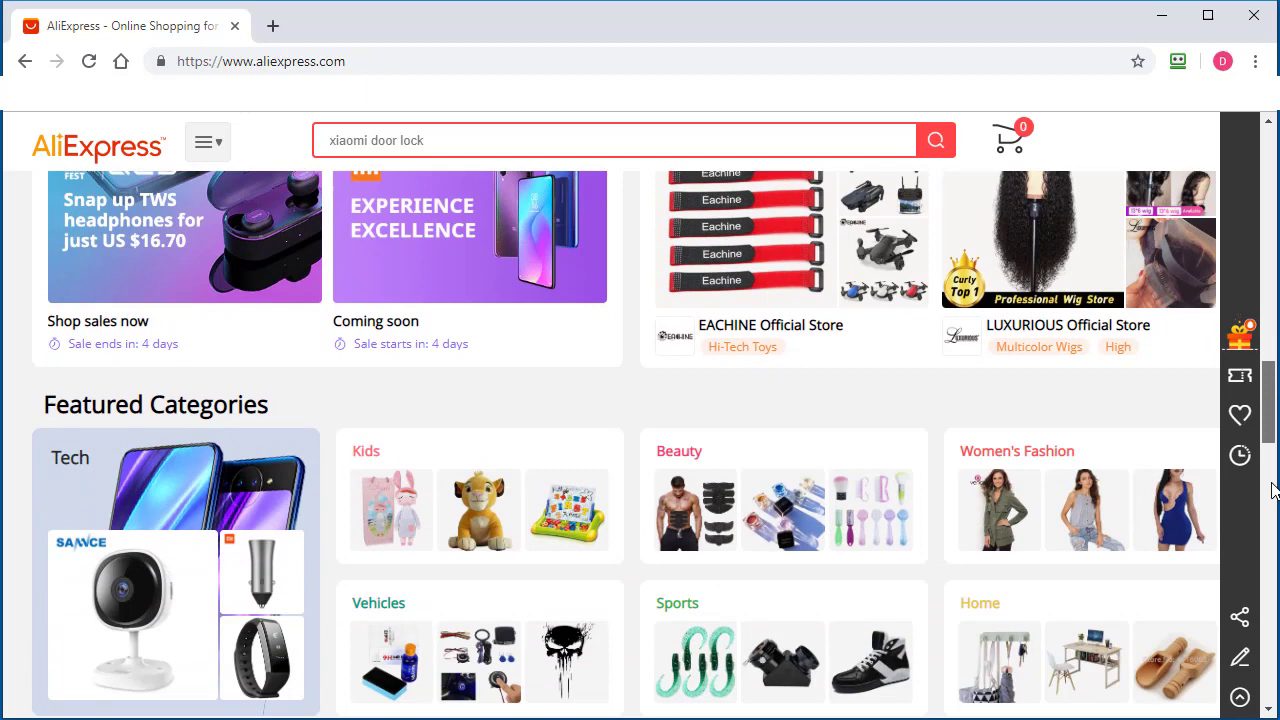
scroll(down, 3)
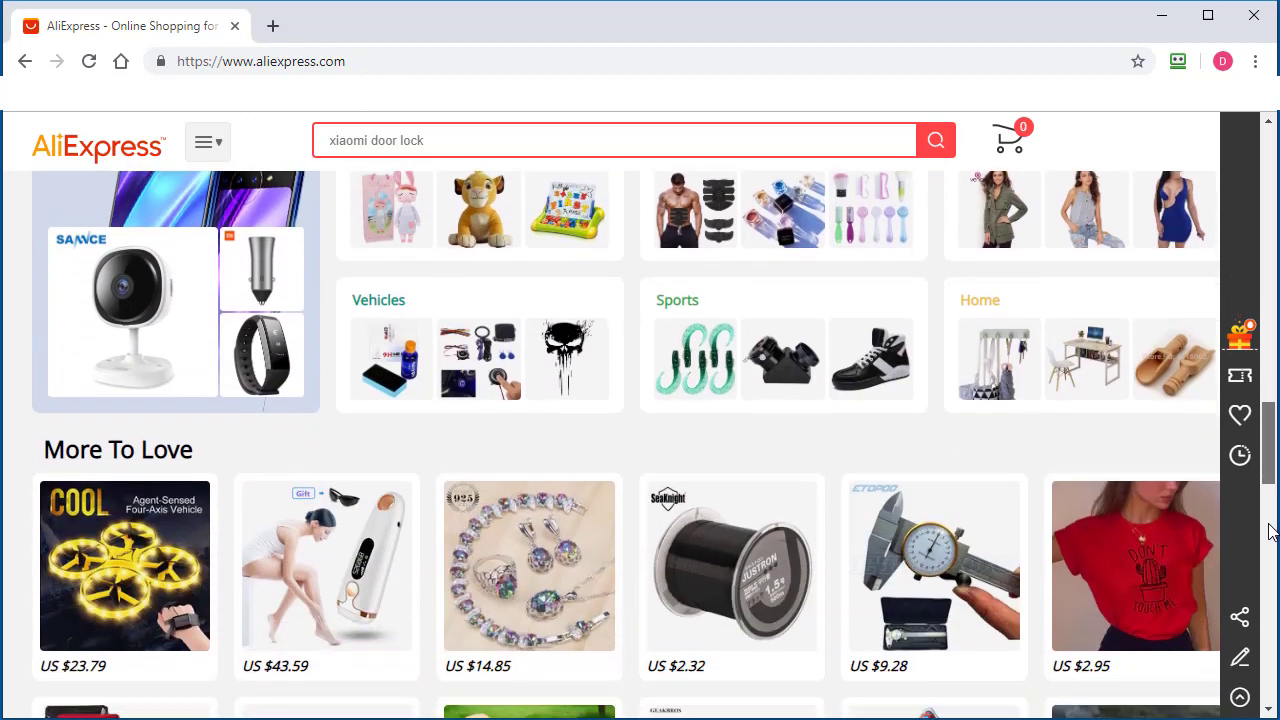
scroll(down, 3)
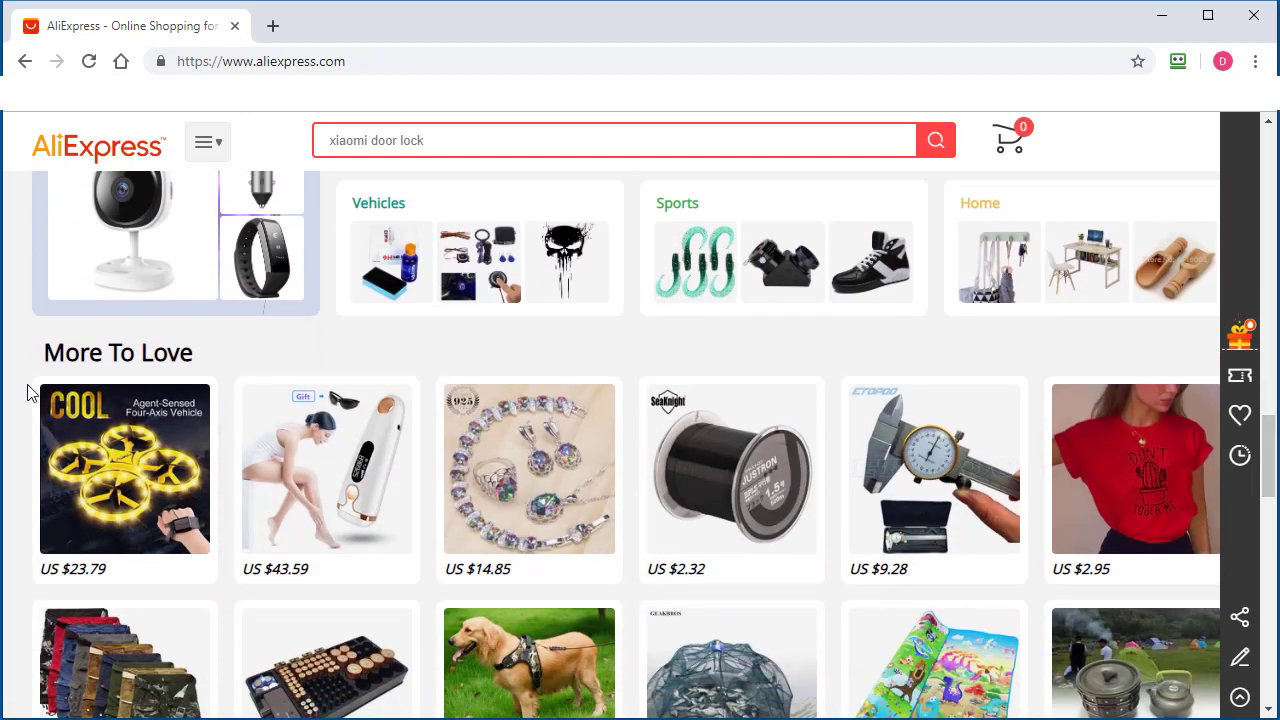
mouse_move(844, 568)
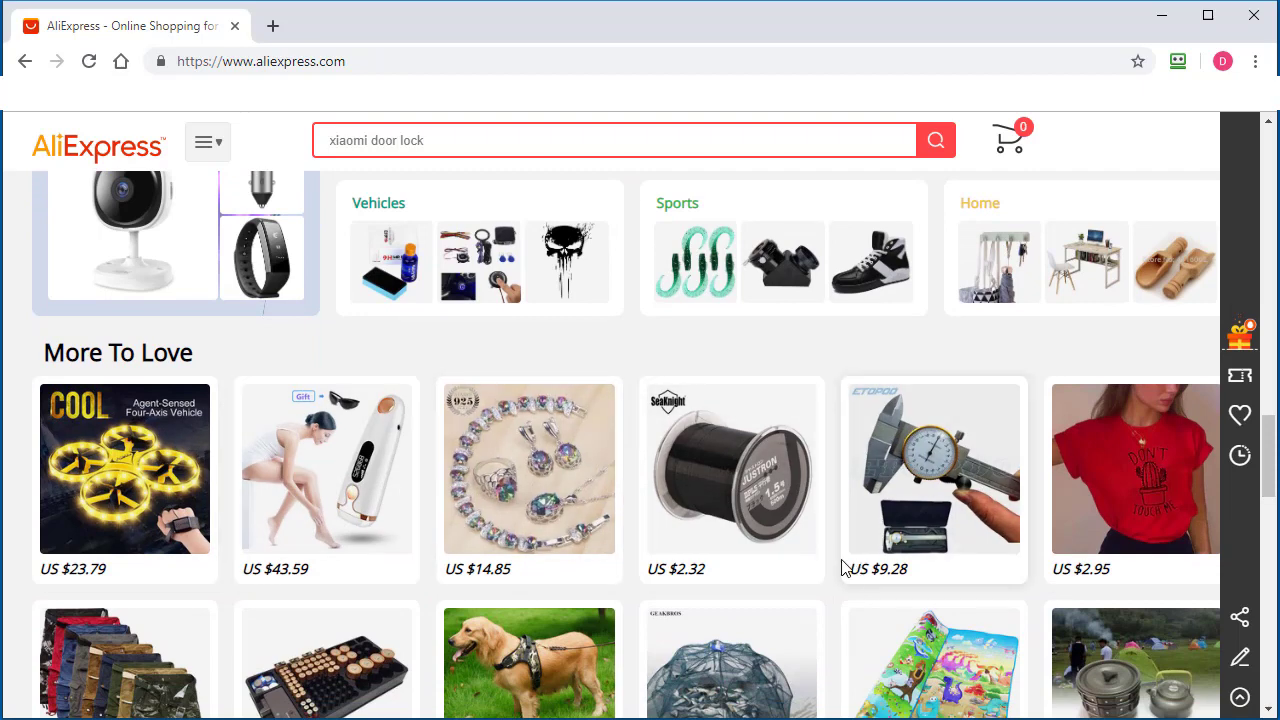
mouse_move(752, 552)
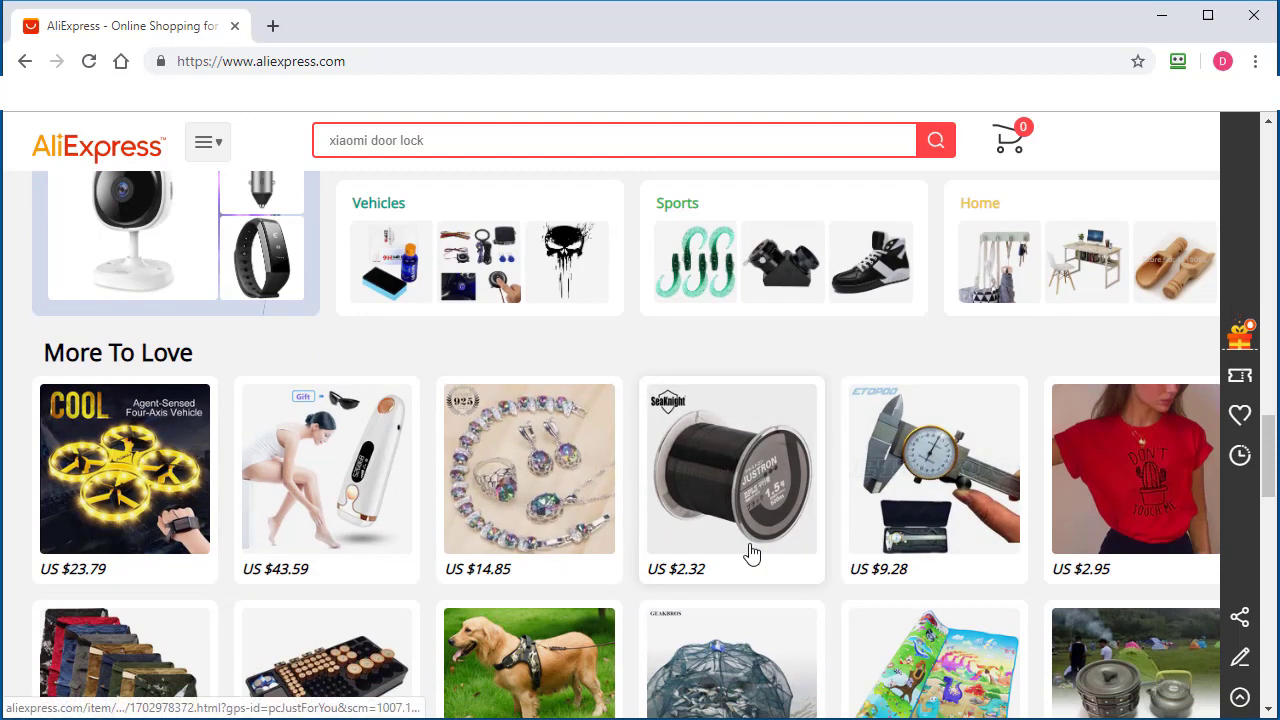
scroll(down, 3)
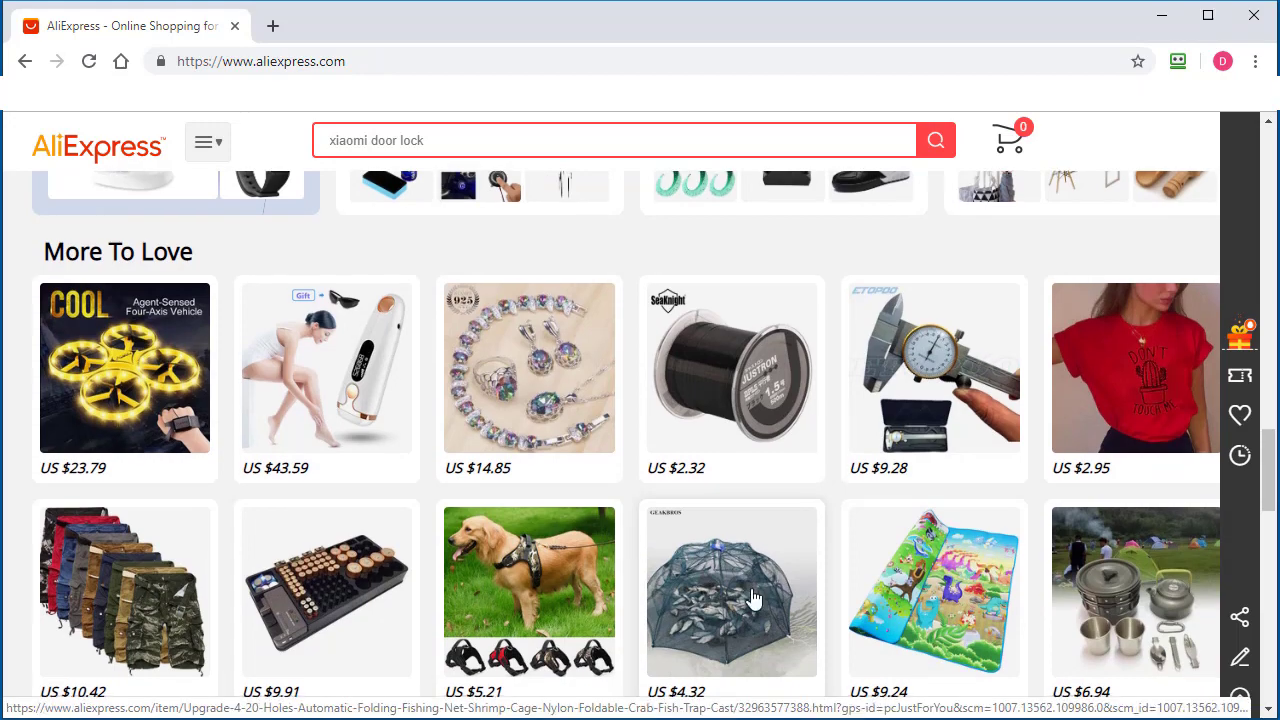
- Continue scrolling to reach the Top Selection section and its View More link
scroll(down, 3)
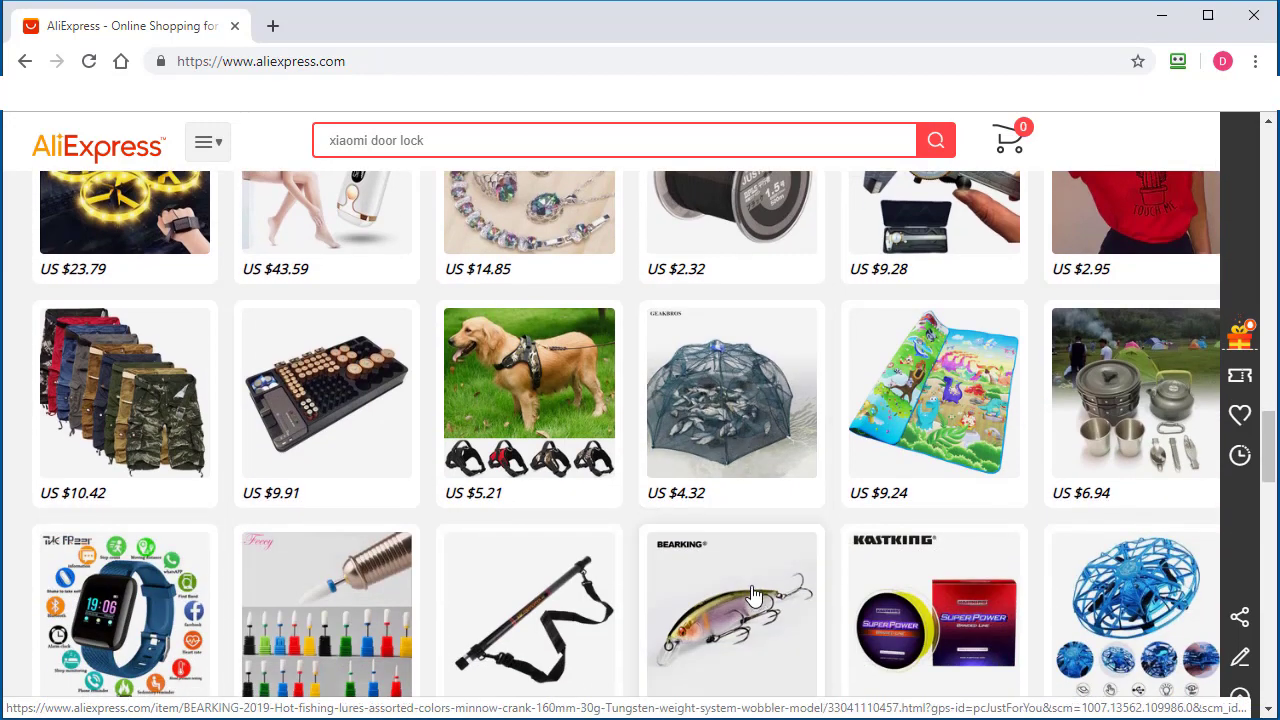
scroll(down, 3)
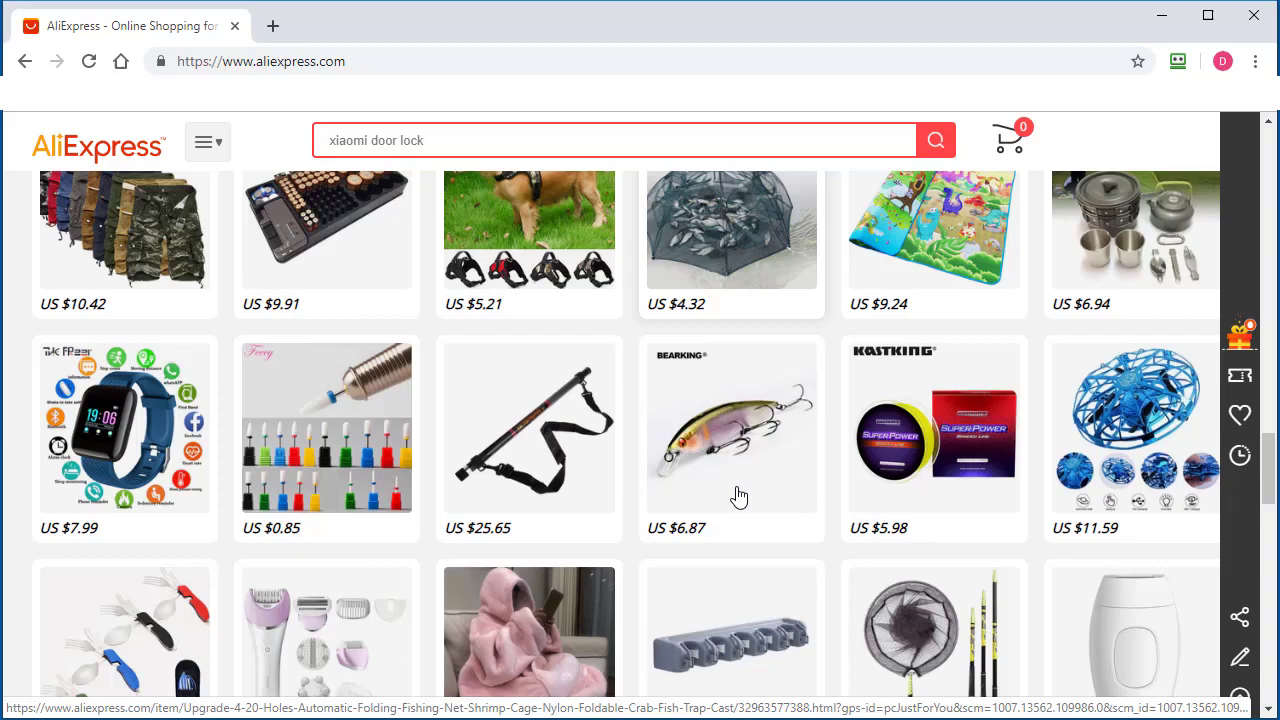
scroll(down, 3)
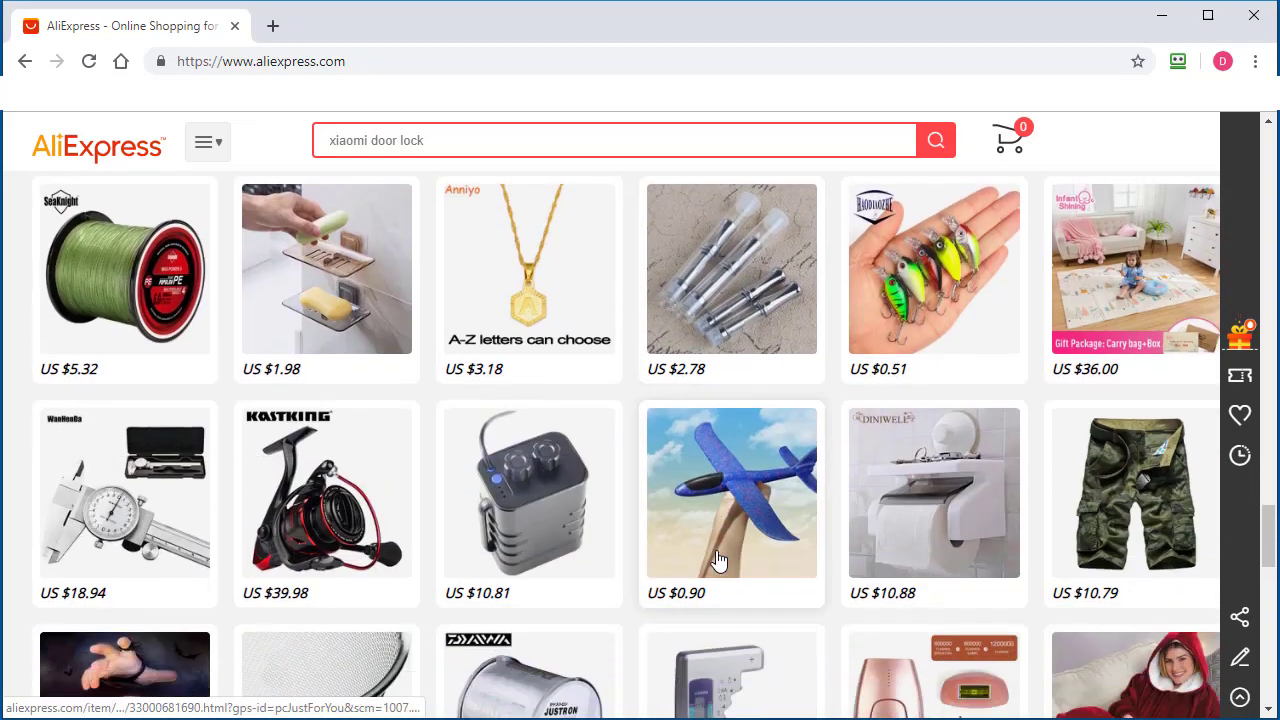
scroll(down, 3)
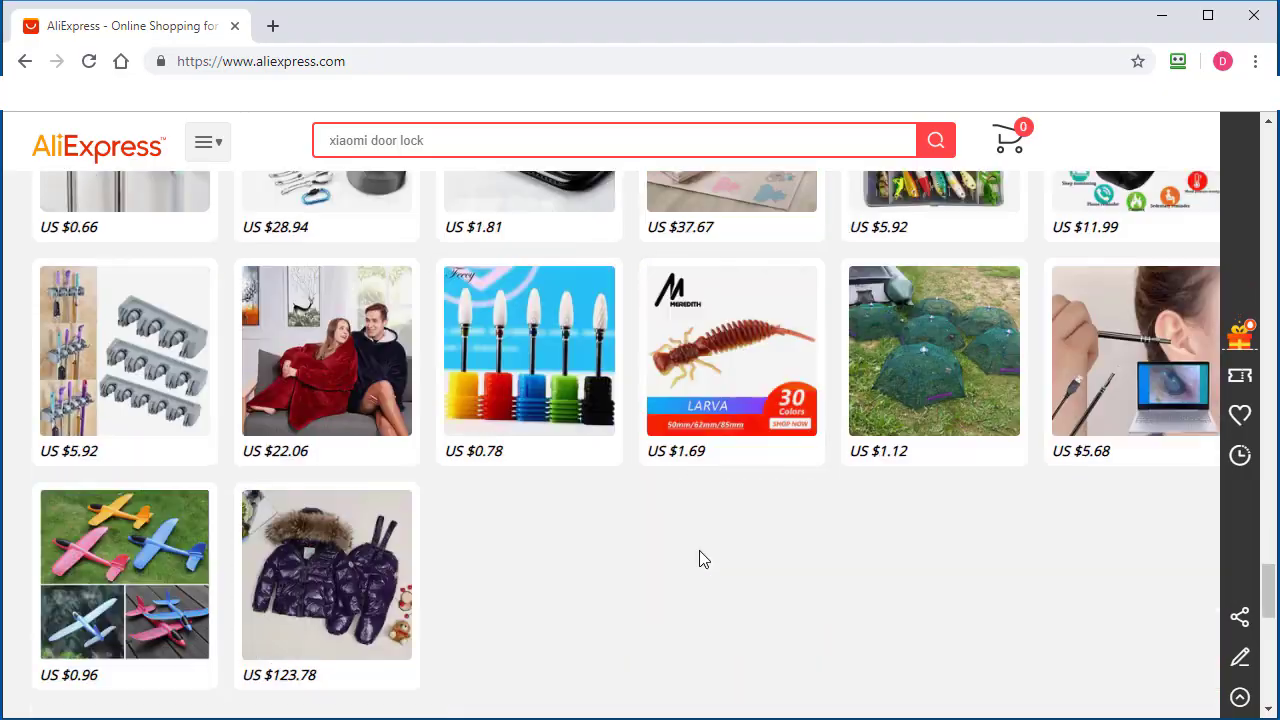
scroll(down, 3)
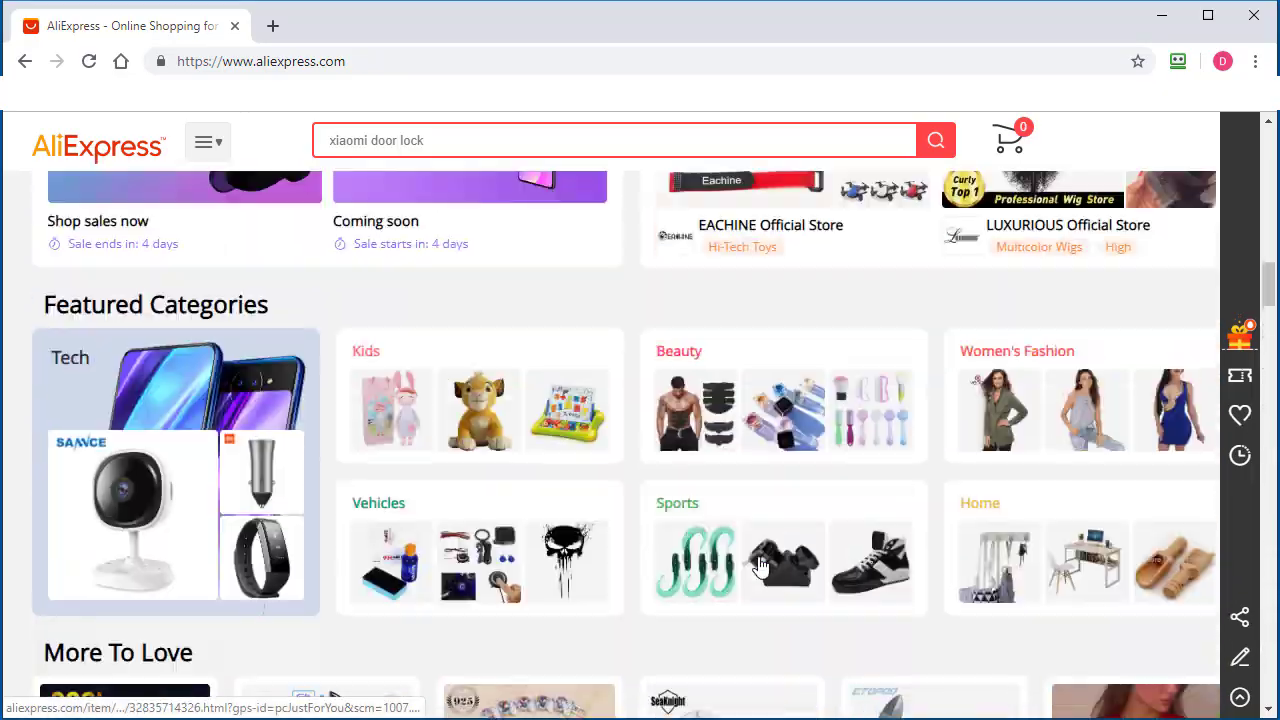
scroll(down, 3)
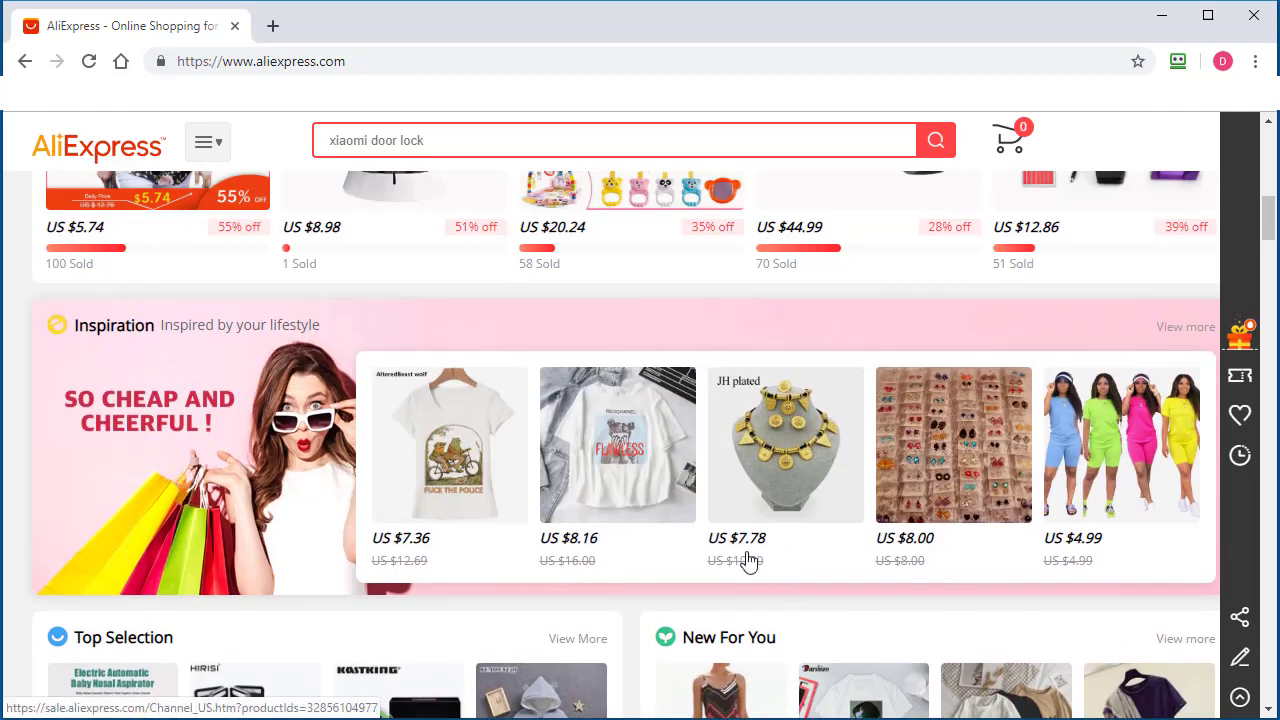
scroll(up, 3)
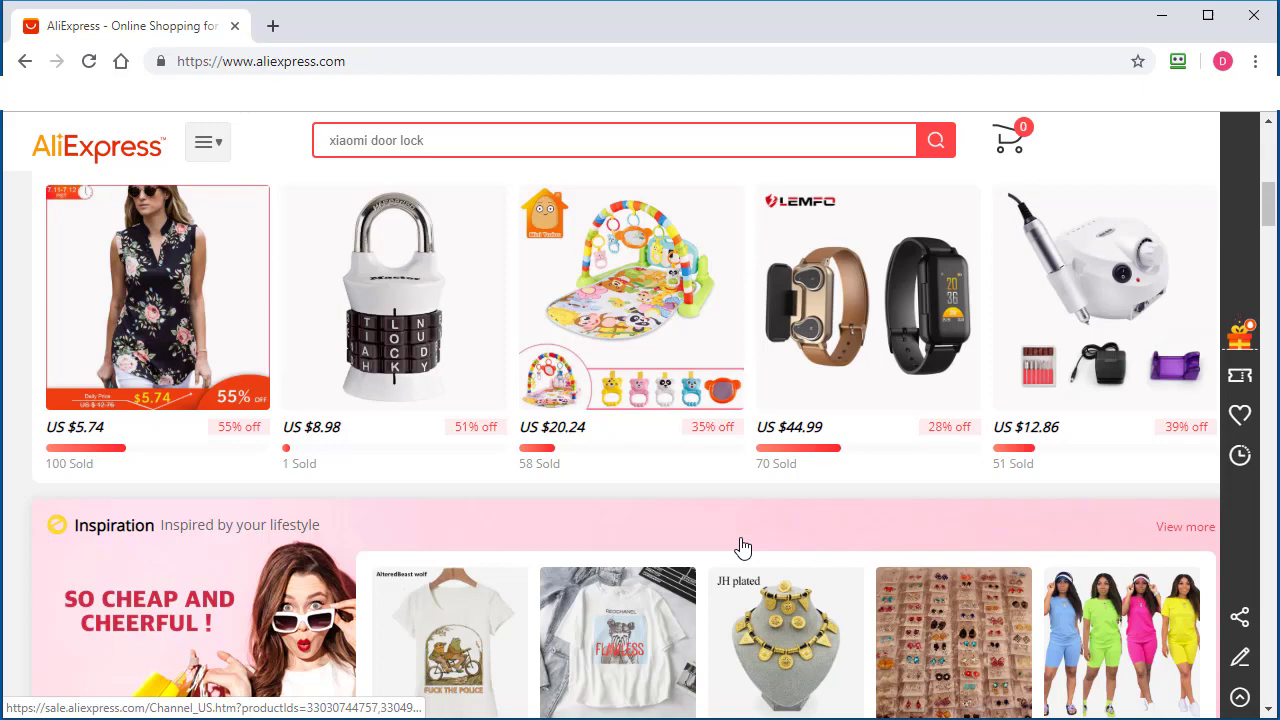
scroll(down, 3)
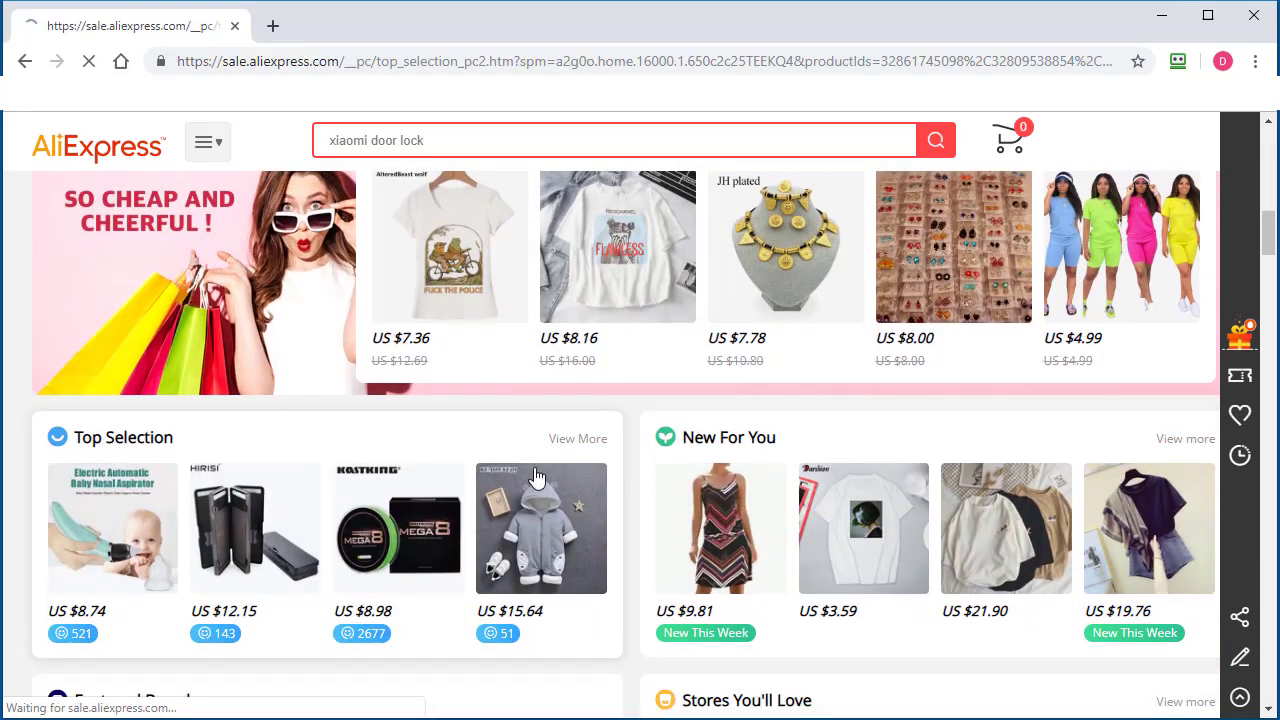
- Show Top Selection's Home & Garden category and scroll through its product listing
click(576, 440)
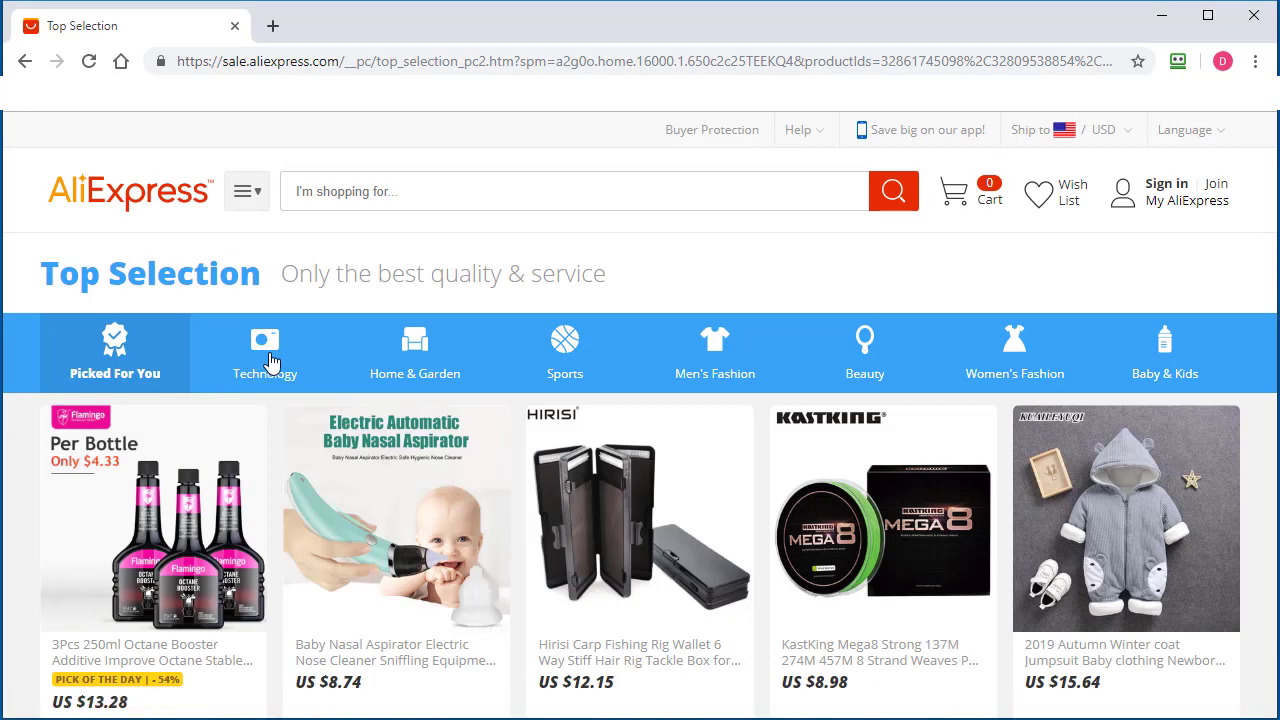
mouse_move(440, 356)
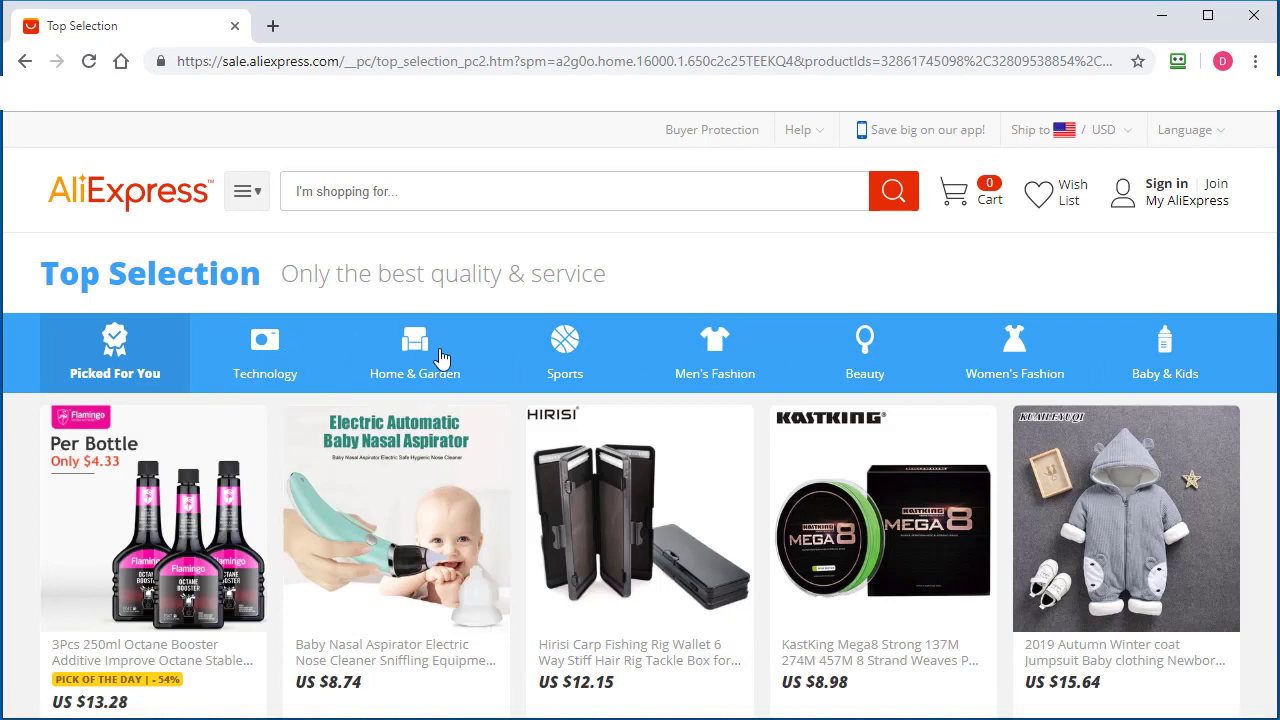
click(414, 352)
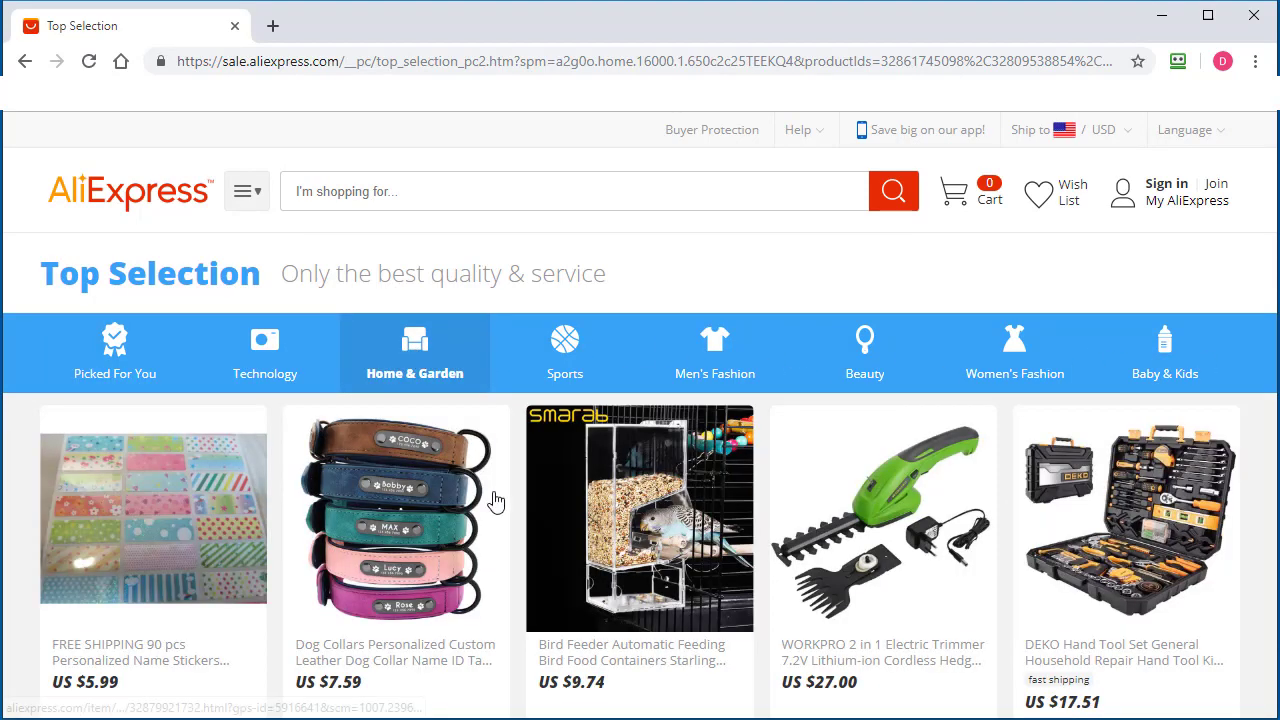
scroll(down, 3)
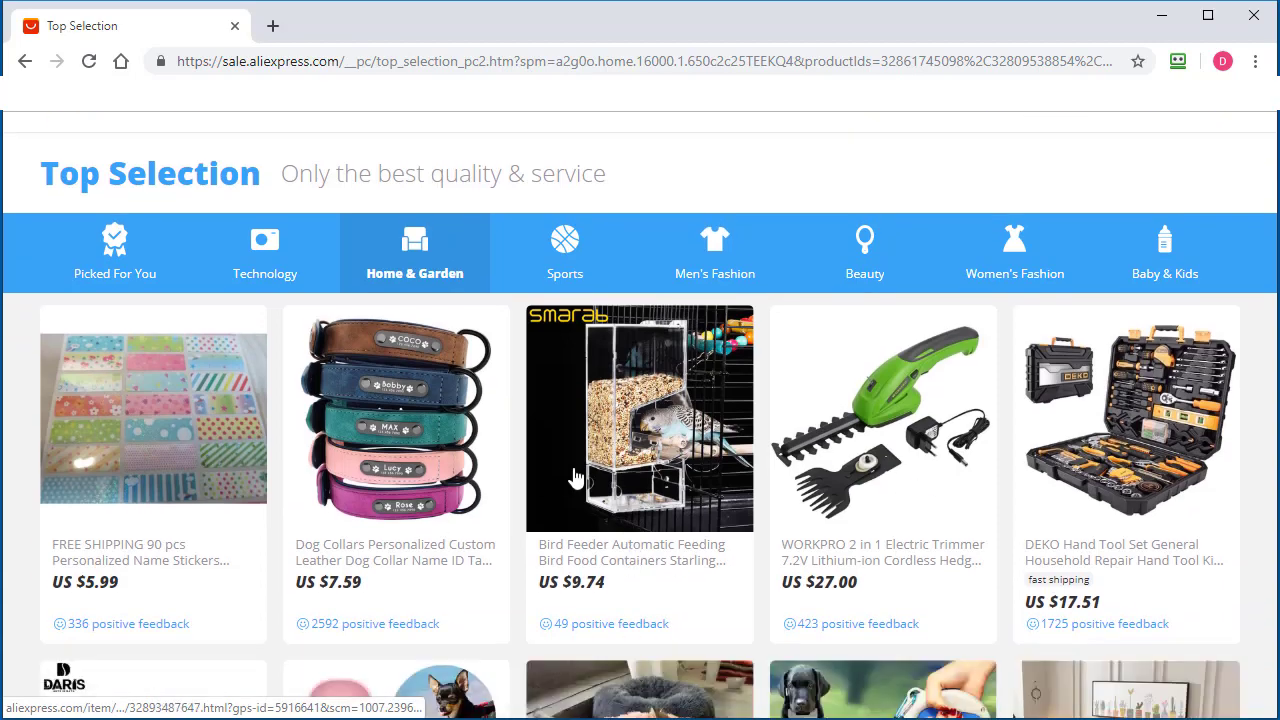
scroll(down, 3)
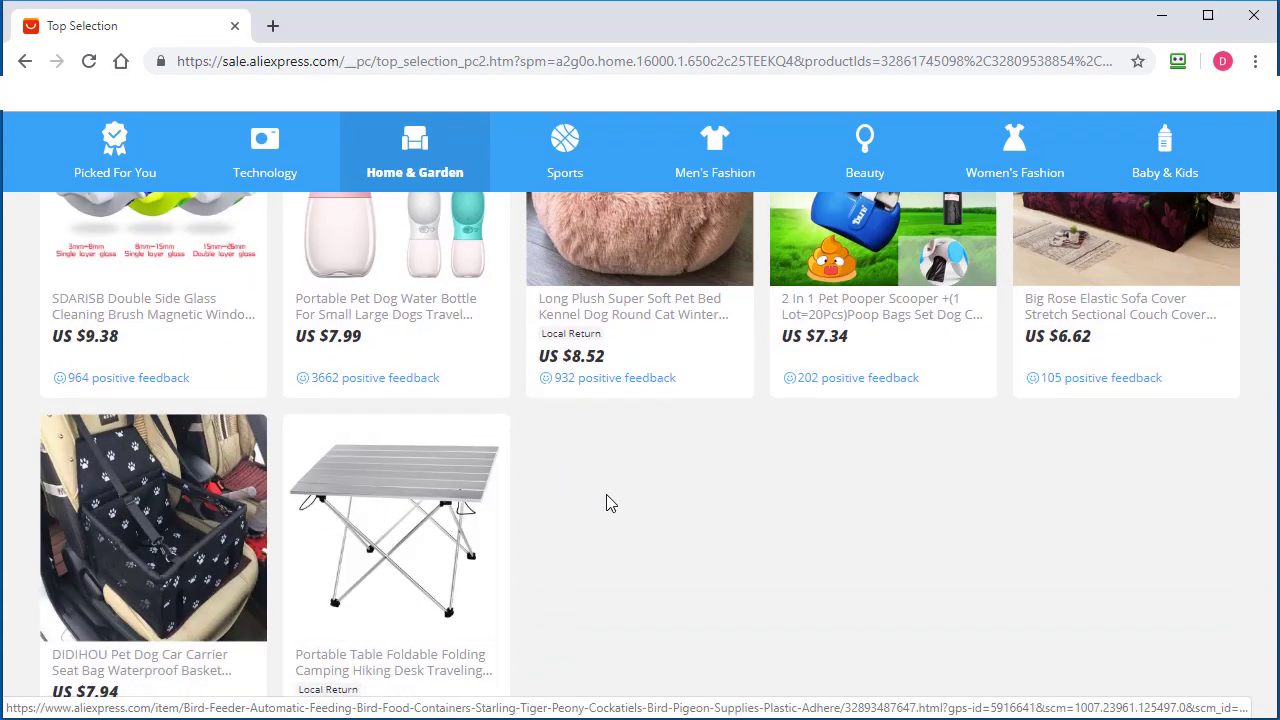
scroll(down, 3)
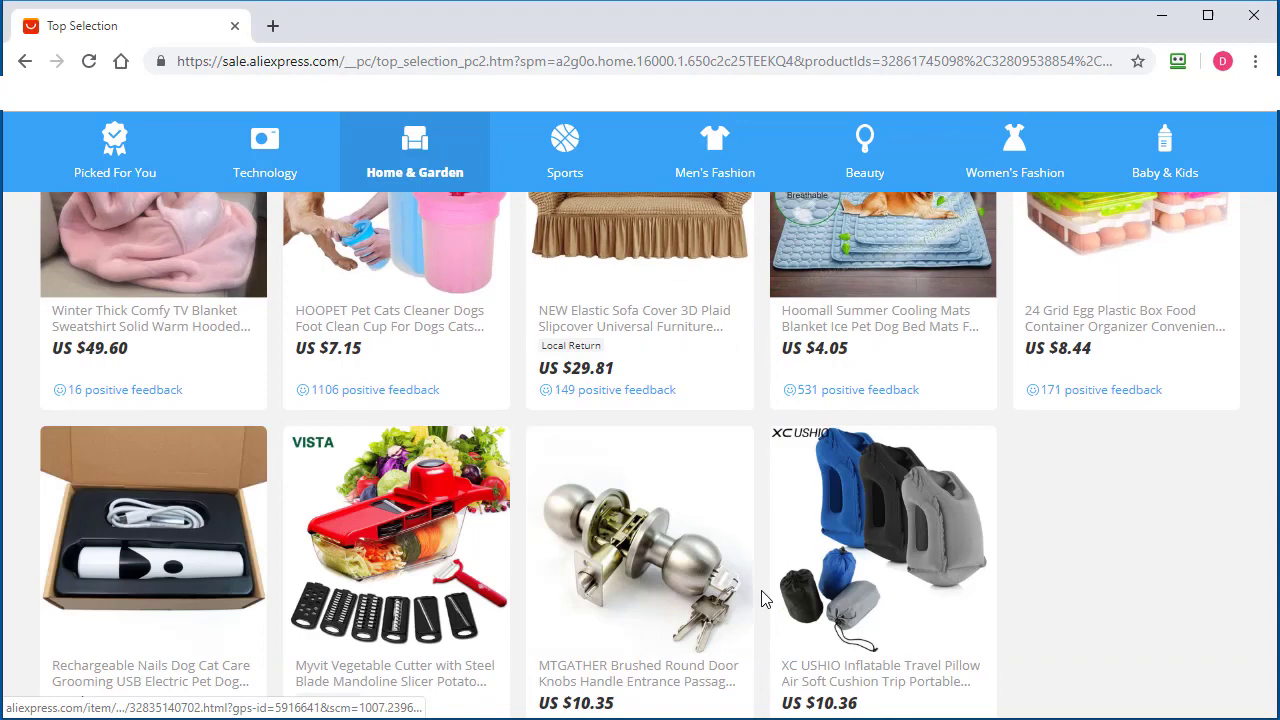
scroll(down, 3)
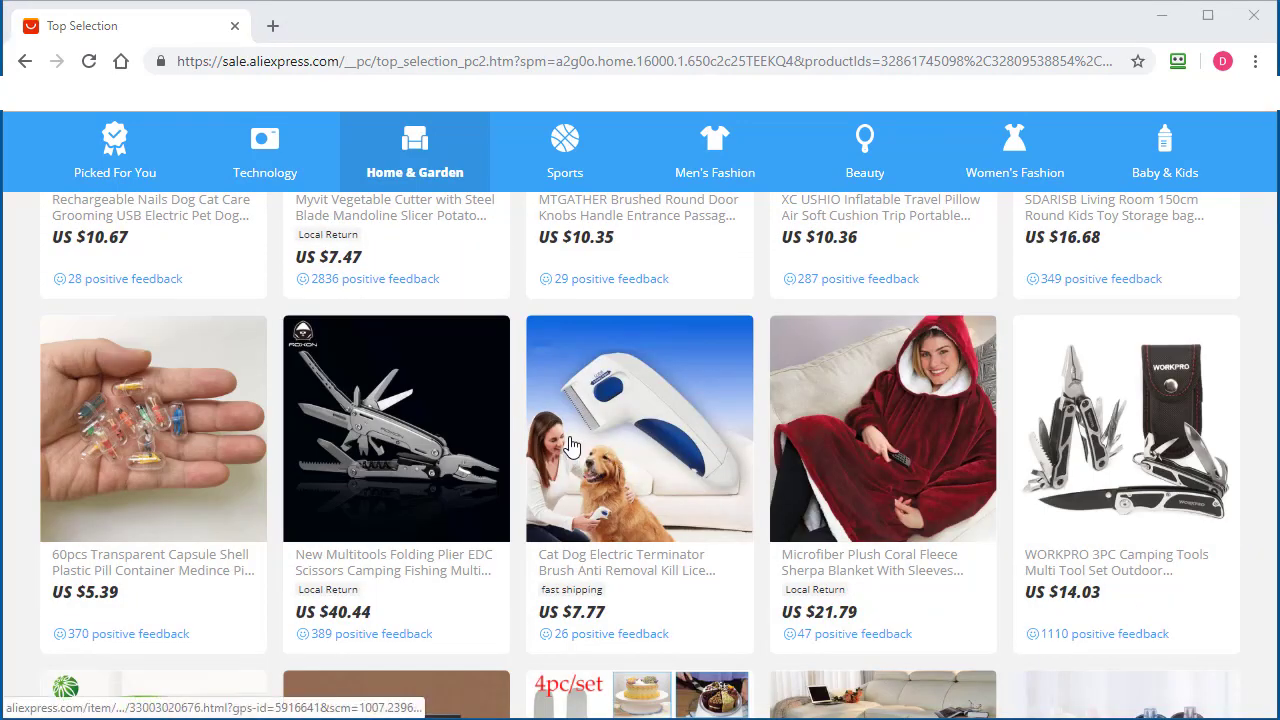
scroll(down, 3)
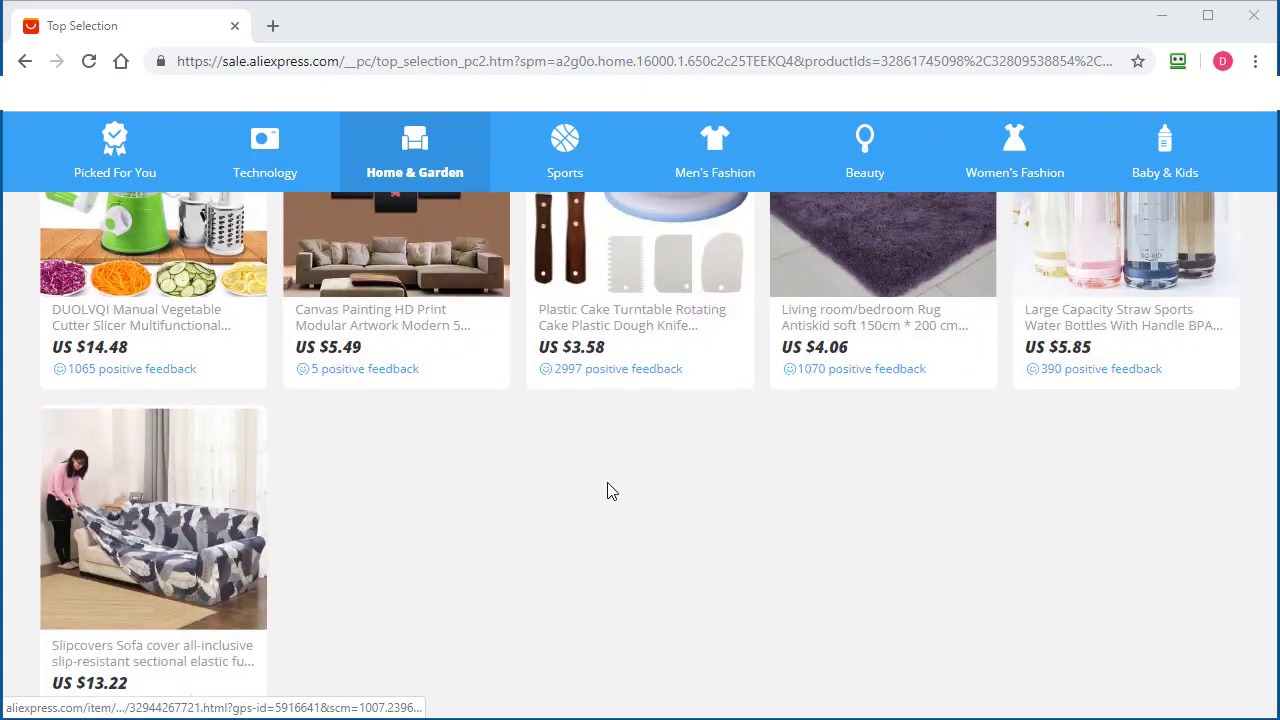
scroll(down, 3)
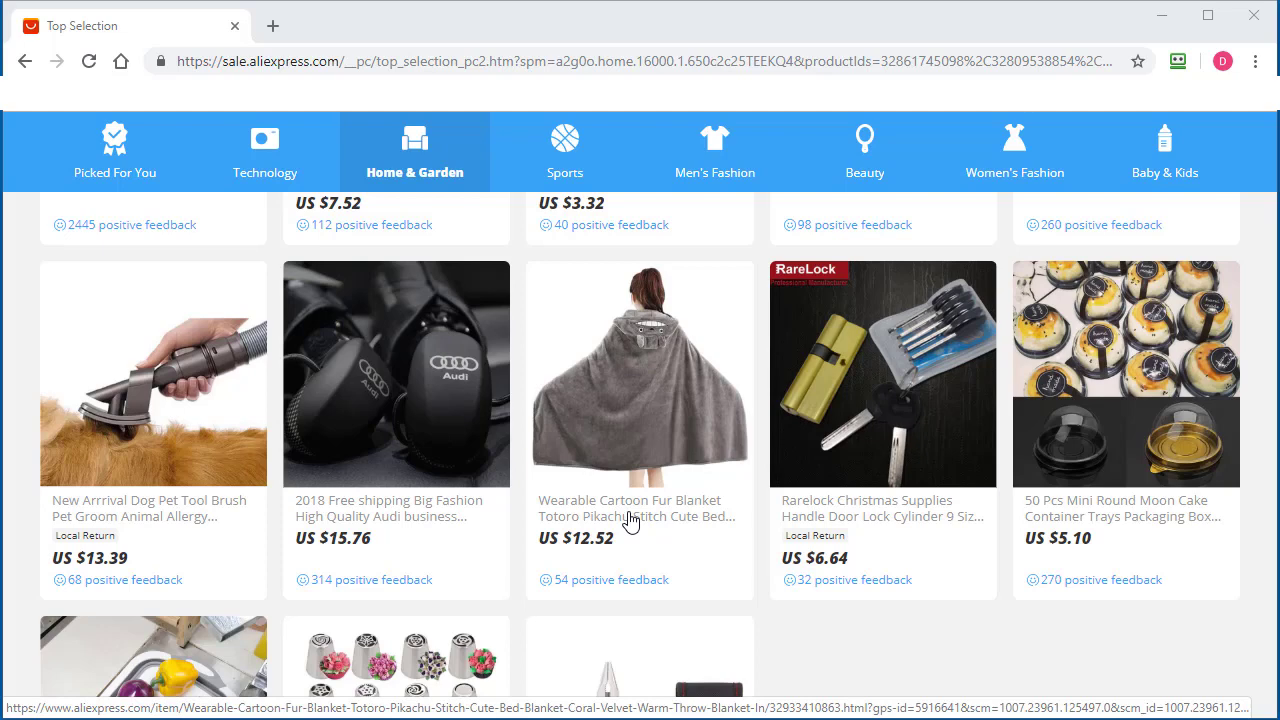
mouse_move(988, 640)
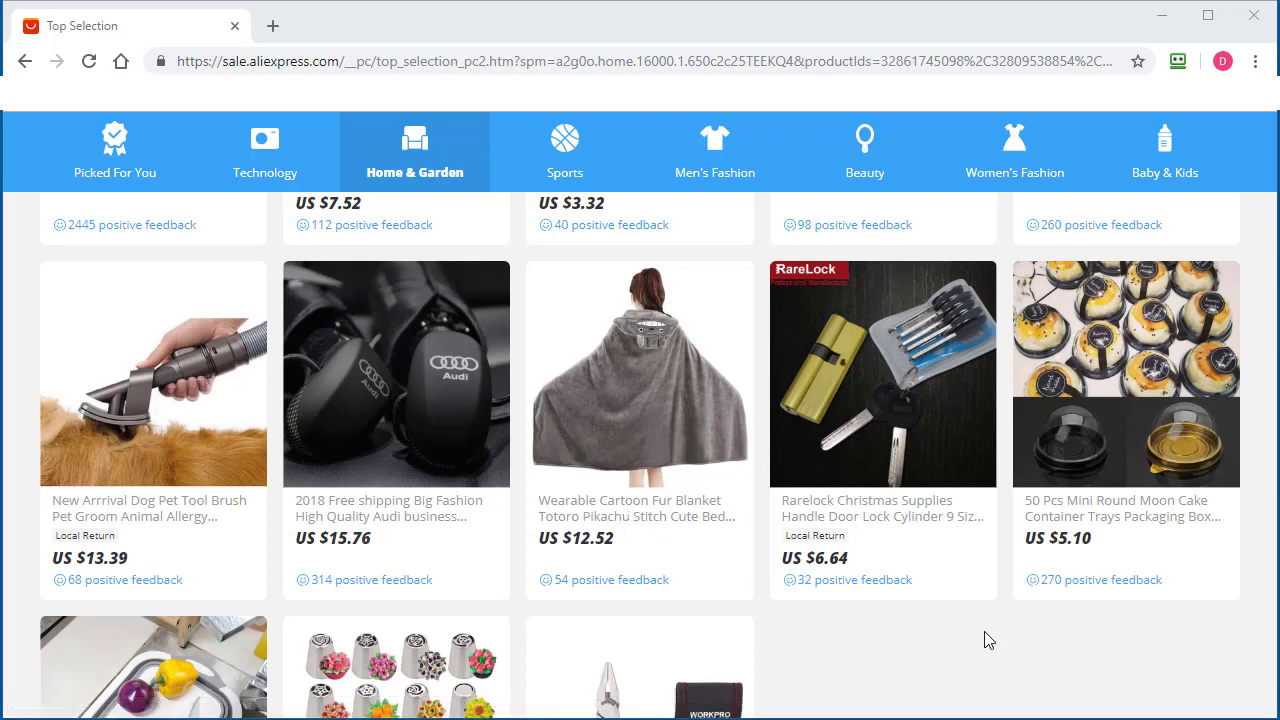
scroll(down, 3)
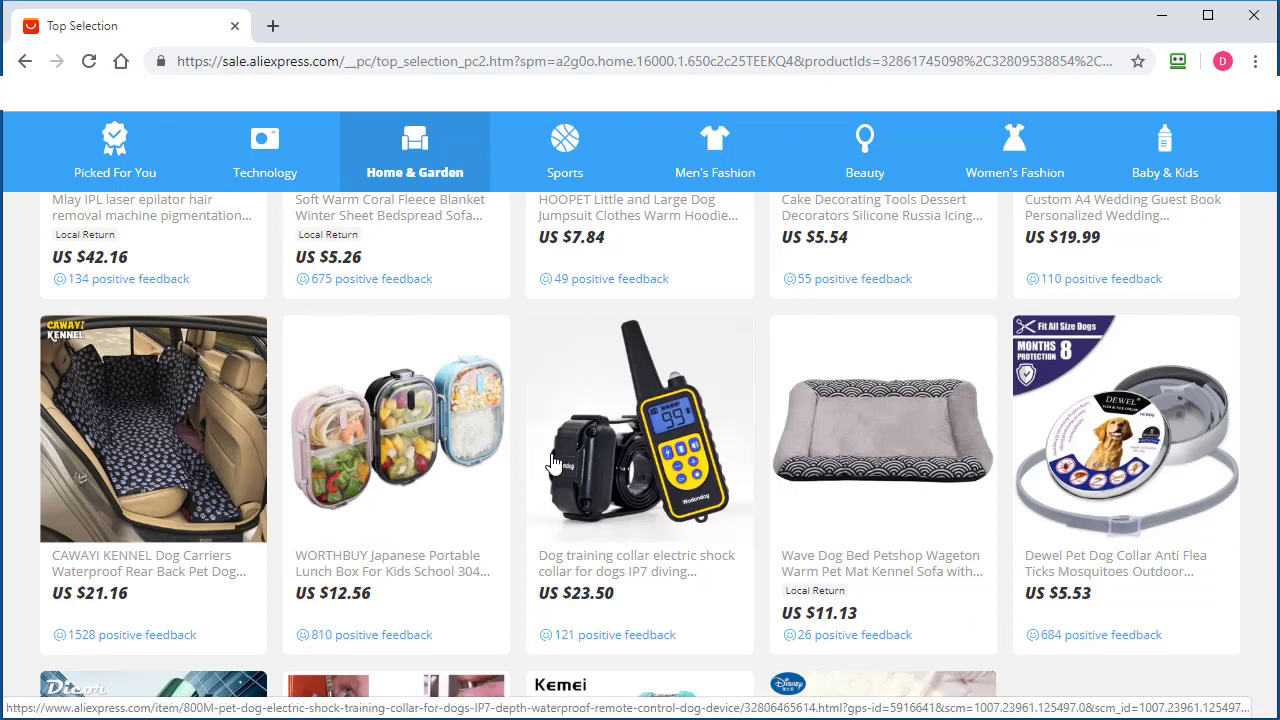
mouse_move(420, 372)
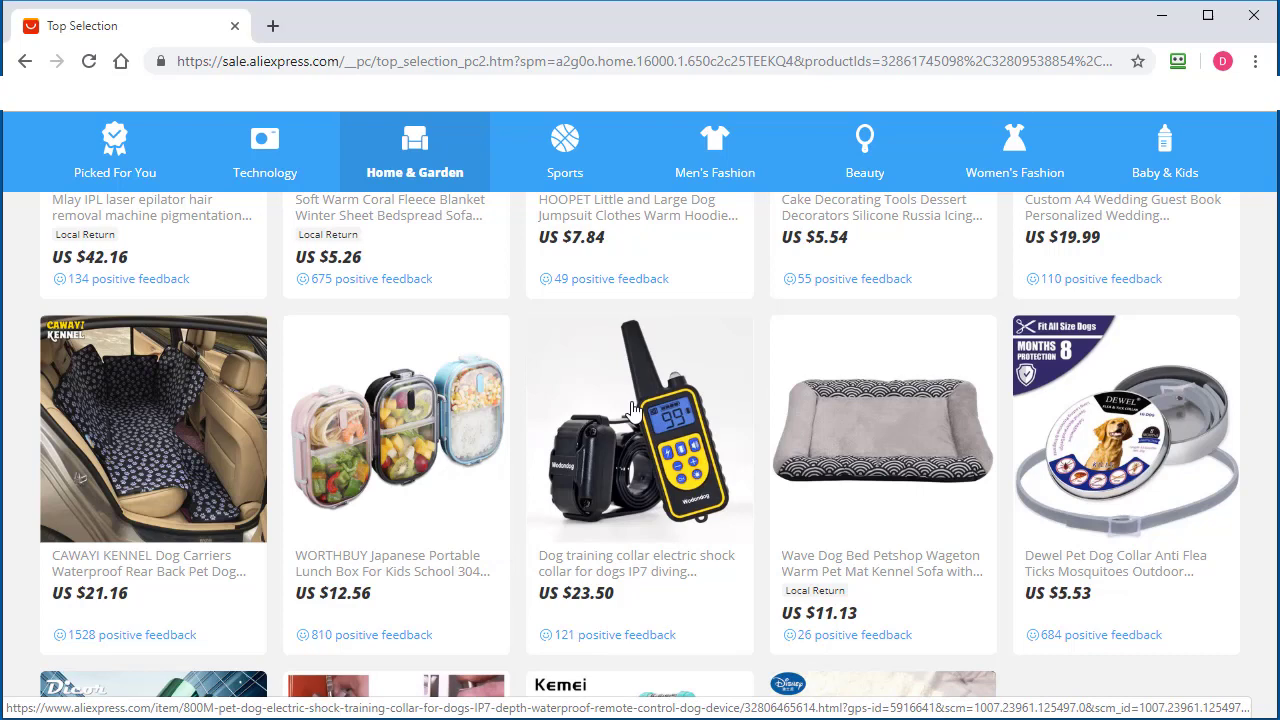
mouse_move(428, 376)
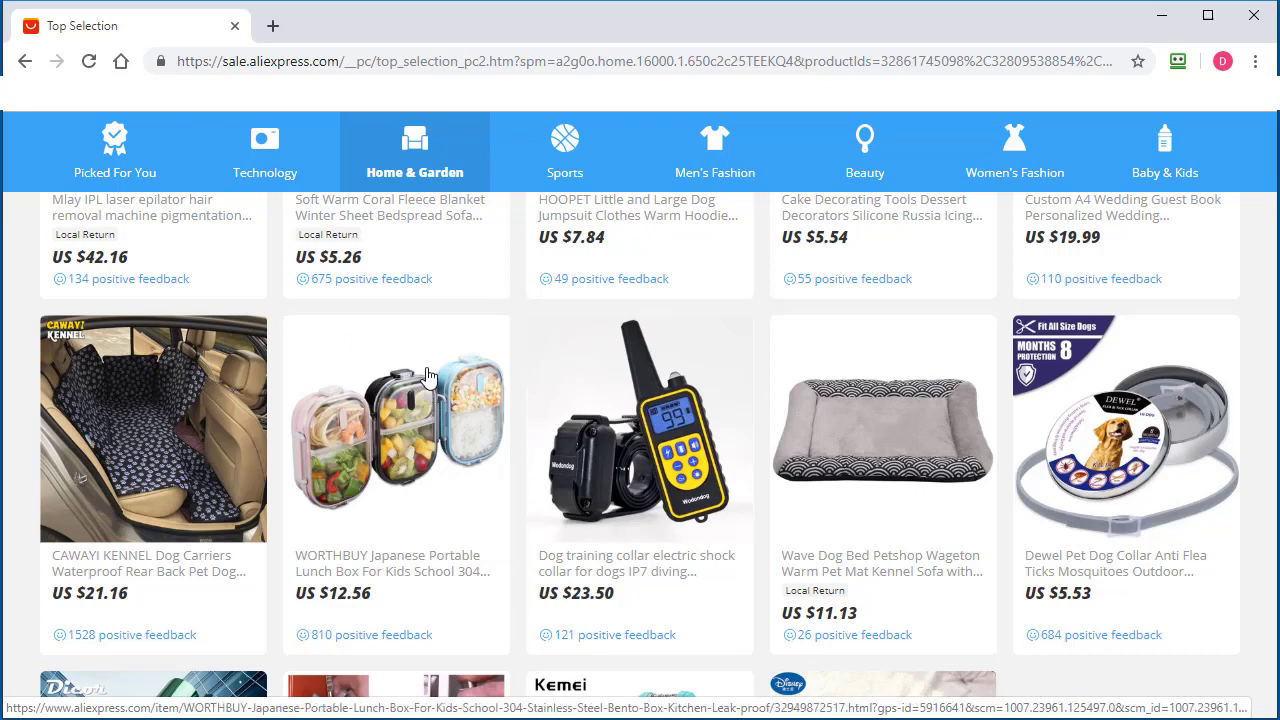
- Inspect the page and copy the ul.list-box product list's outer HTML to the clipboard
right_click(432, 376)
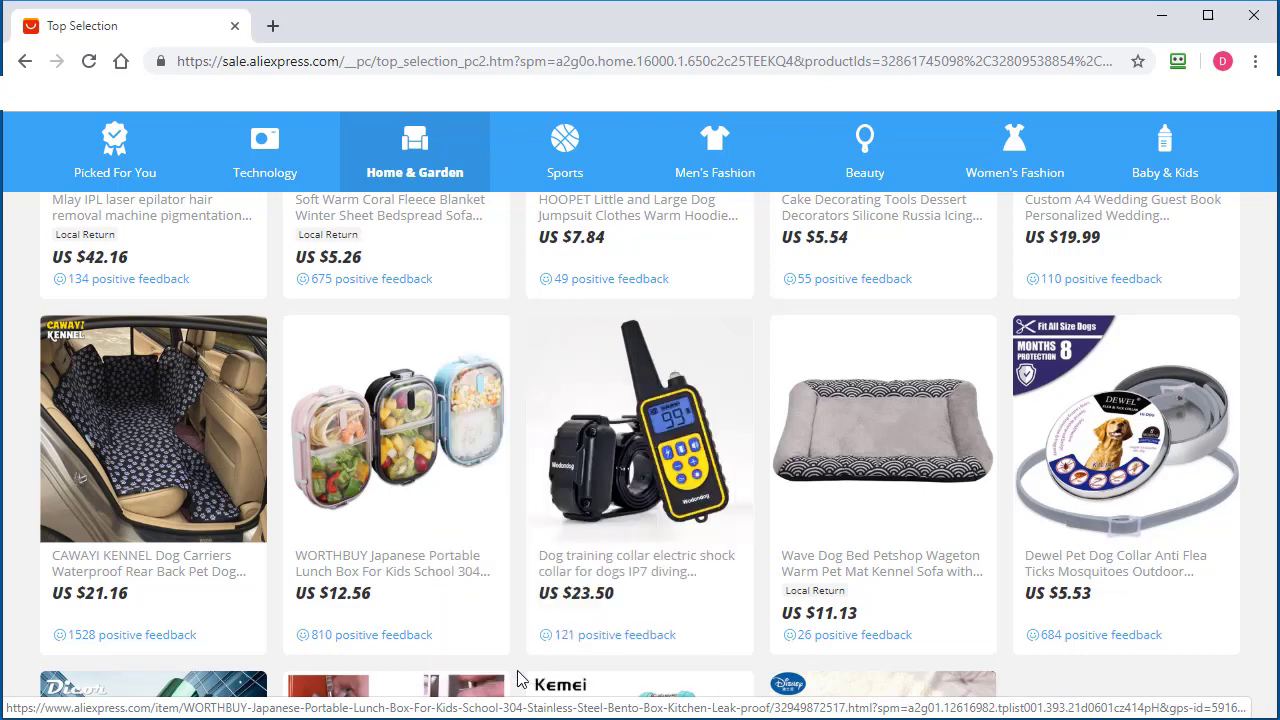
key(F12)
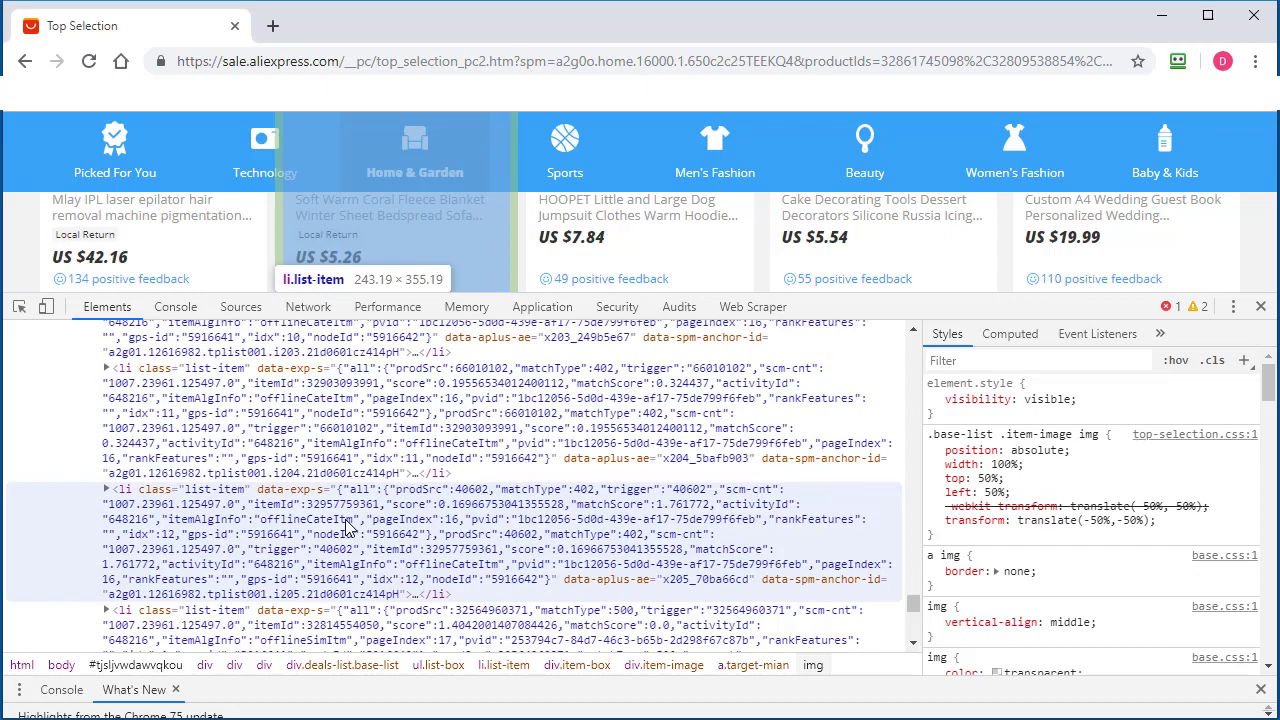
mouse_move(744, 546)
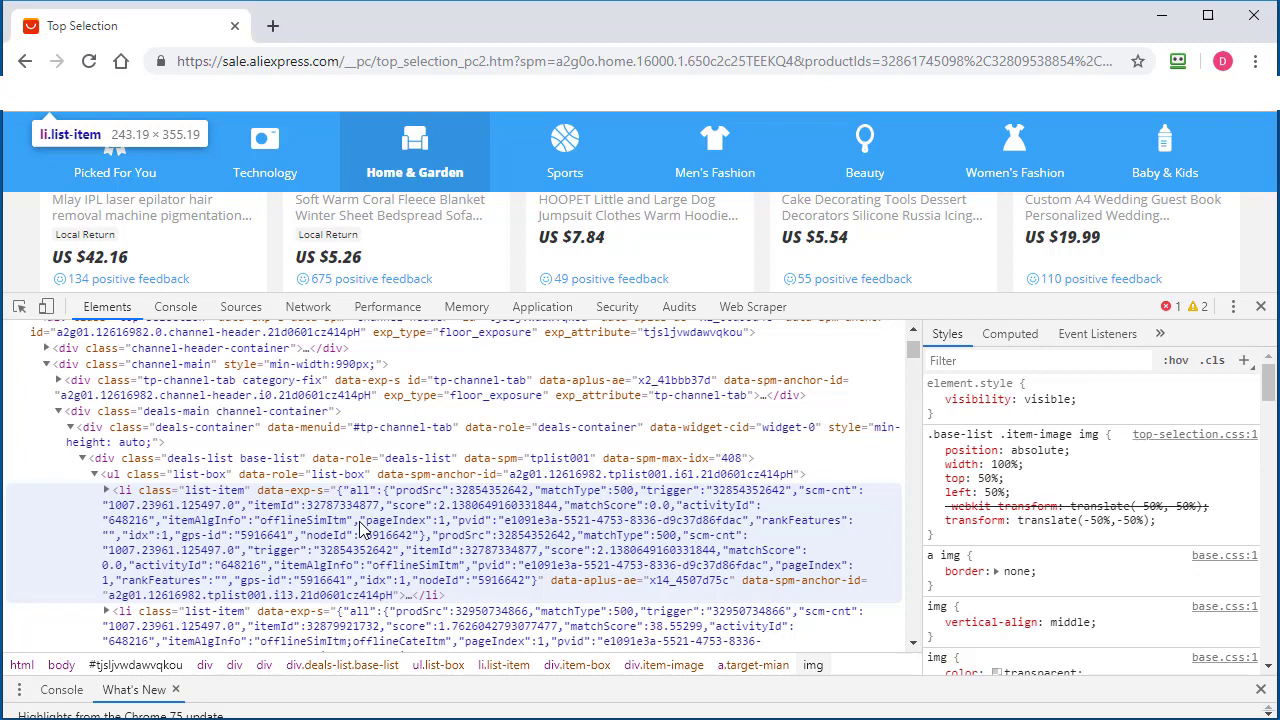
mouse_move(124, 520)
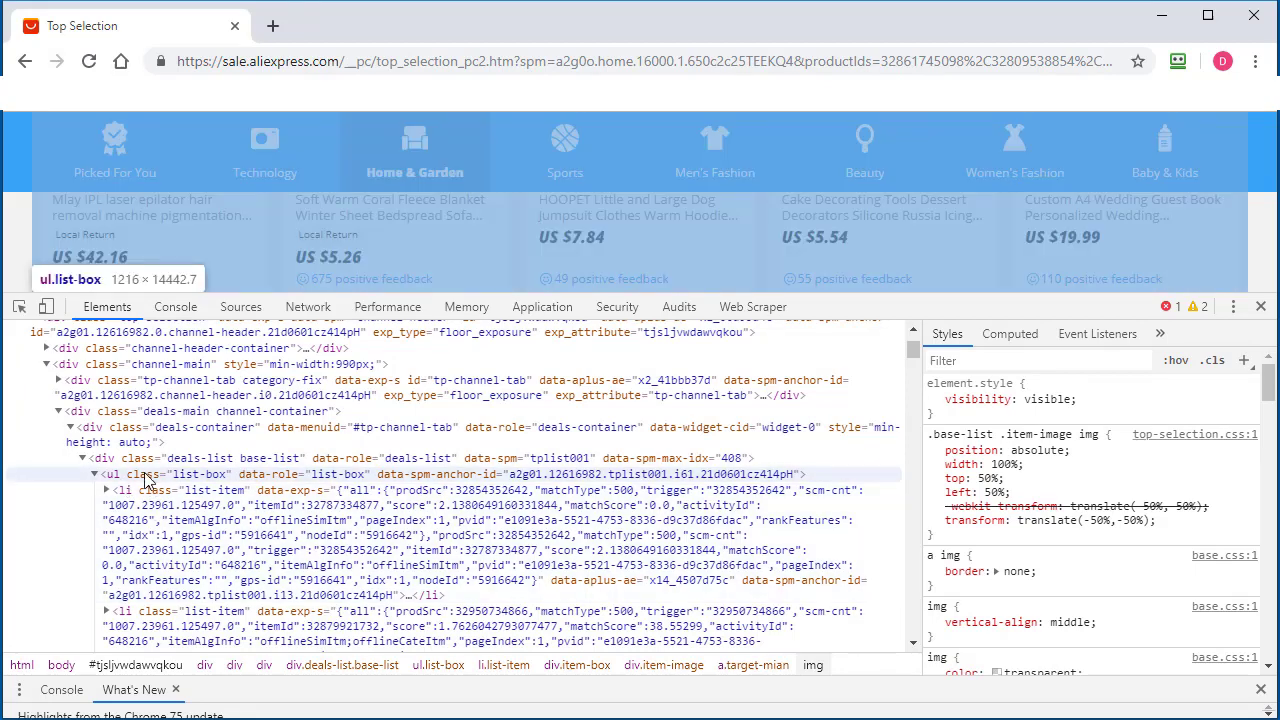
right_click(148, 474)
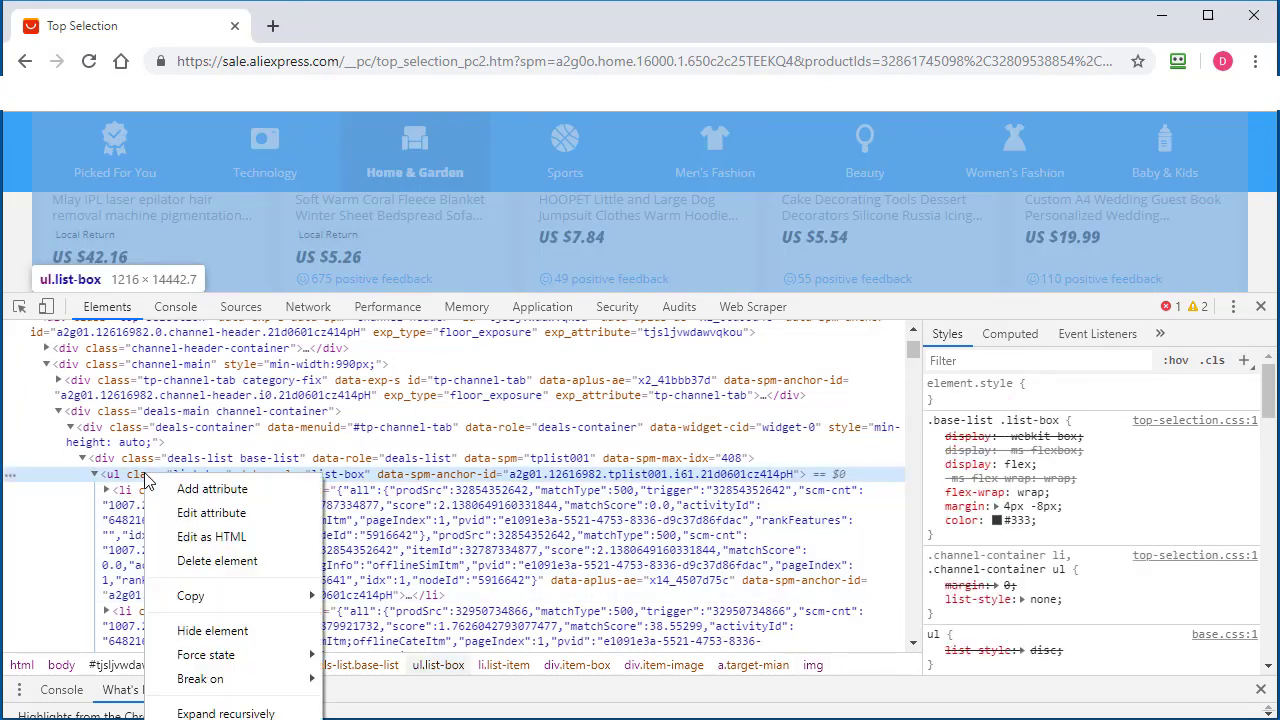
mouse_move(190, 596)
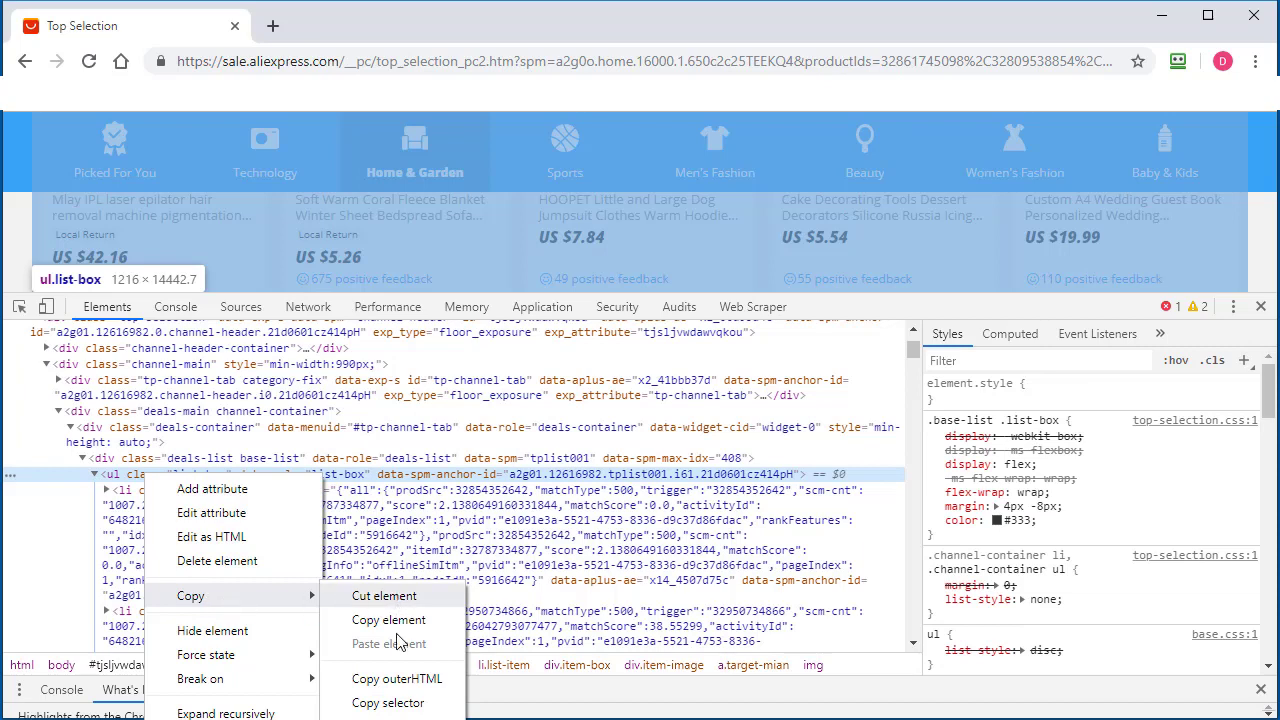
mouse_move(398, 678)
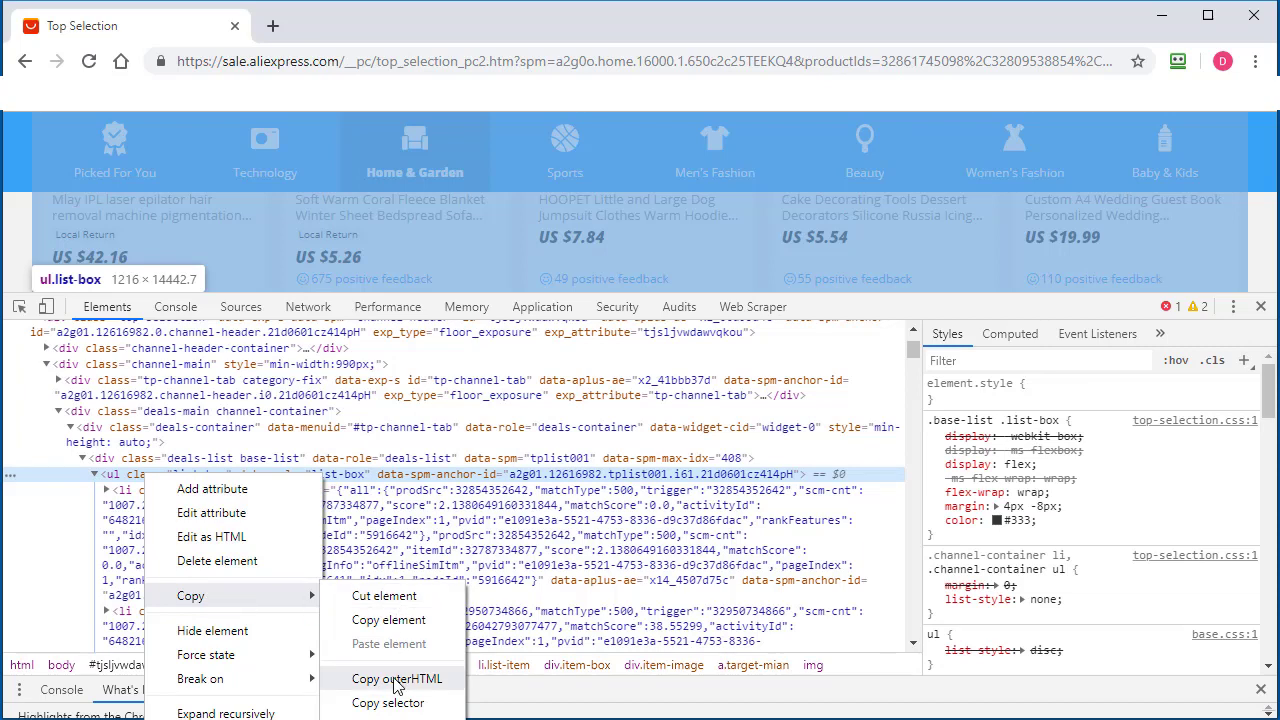
click(404, 678)
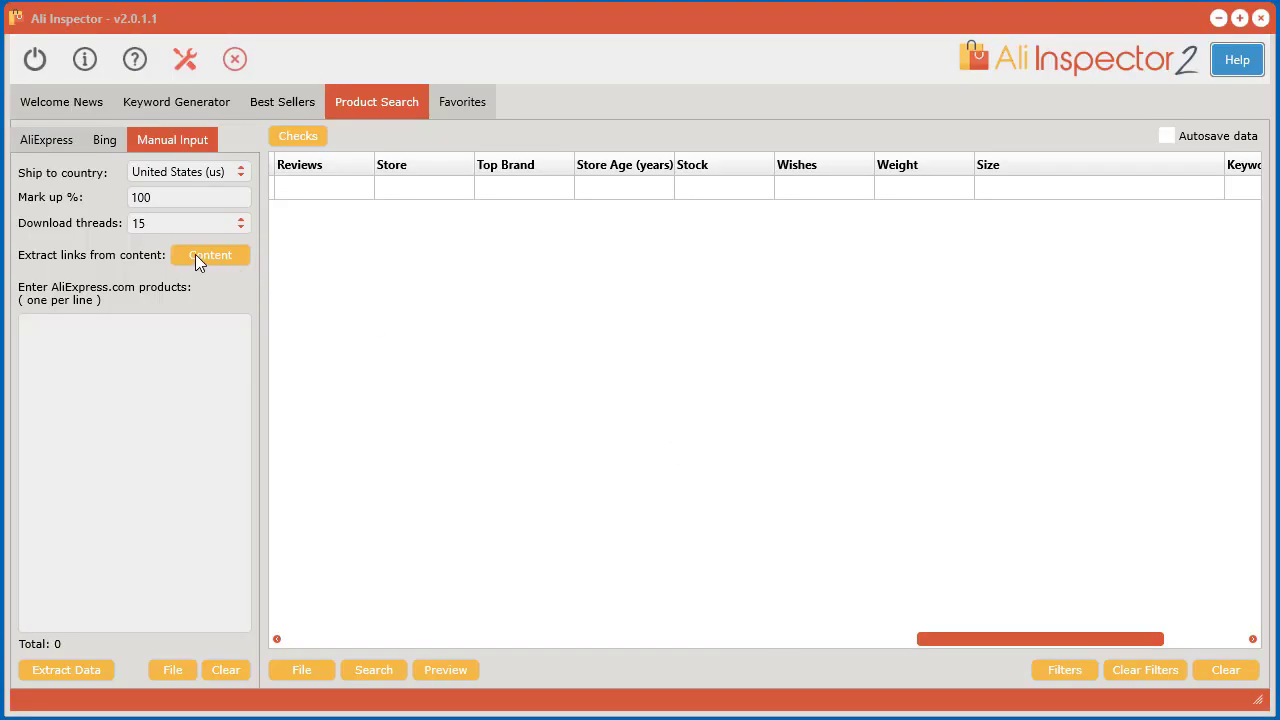
- Paste the product-list HTML into the Content window and extract 143 product links
click(210, 254)
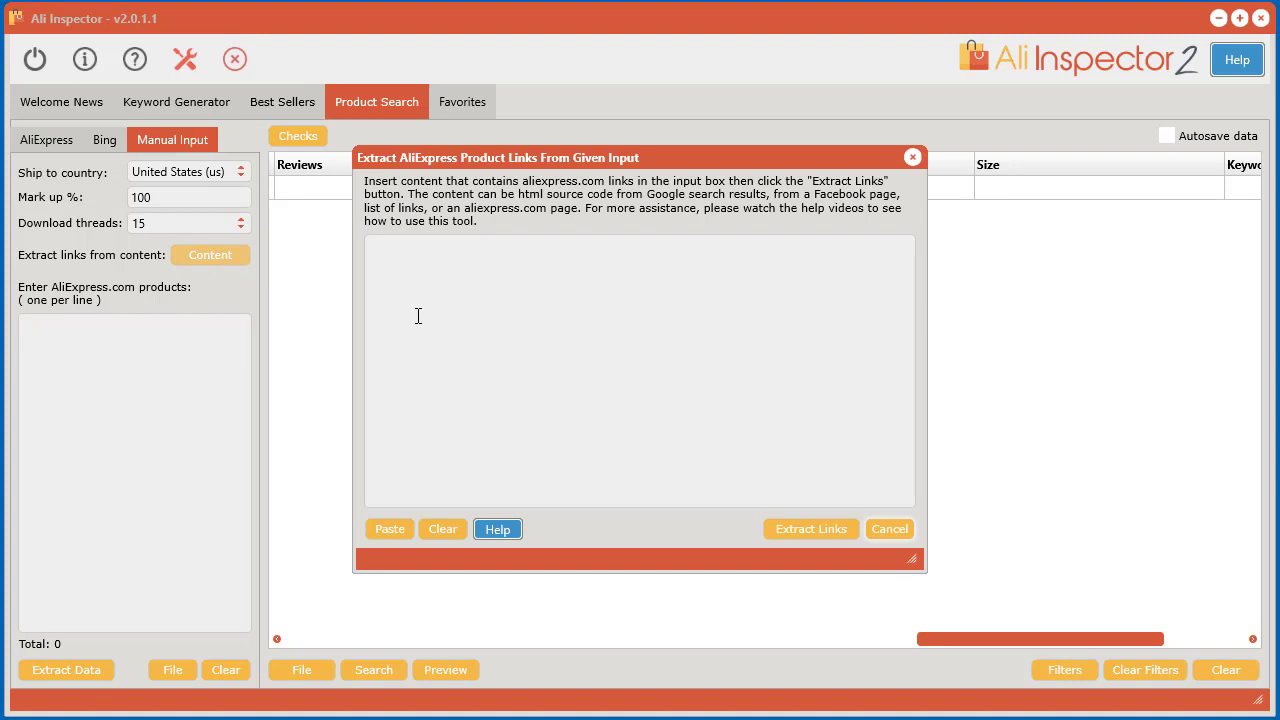
click(388, 528)
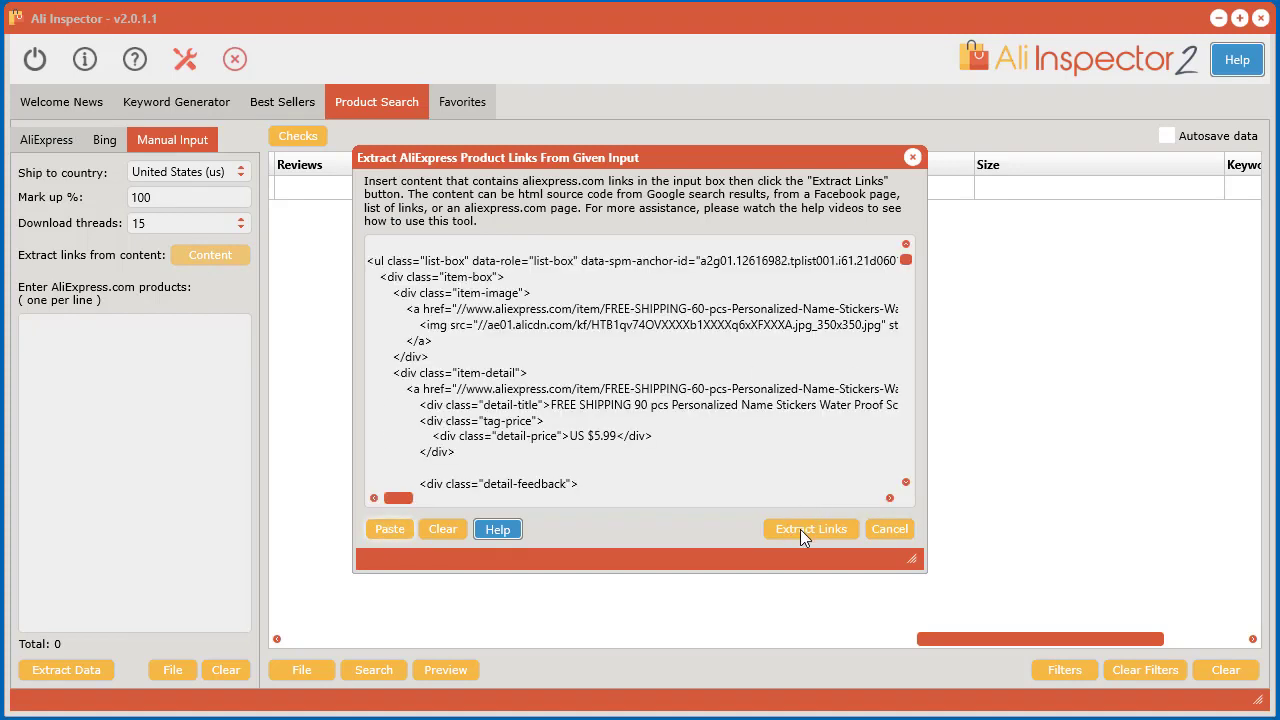
mouse_move(824, 534)
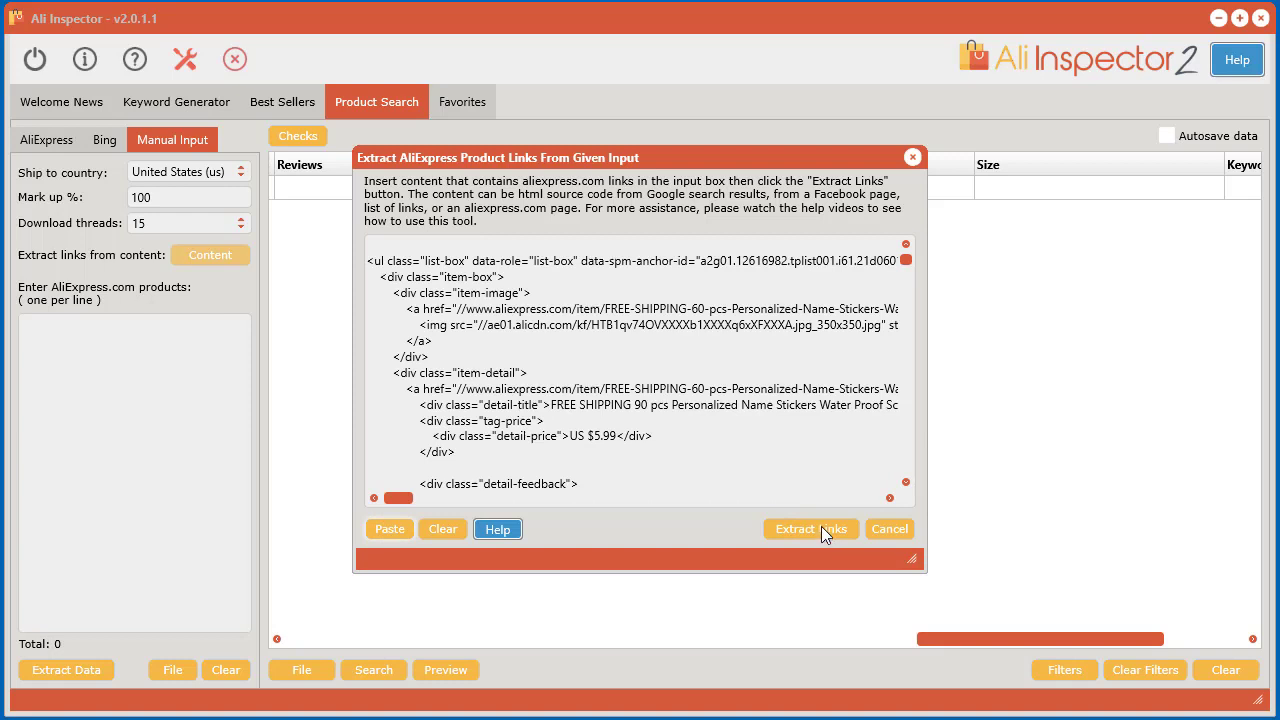
click(812, 528)
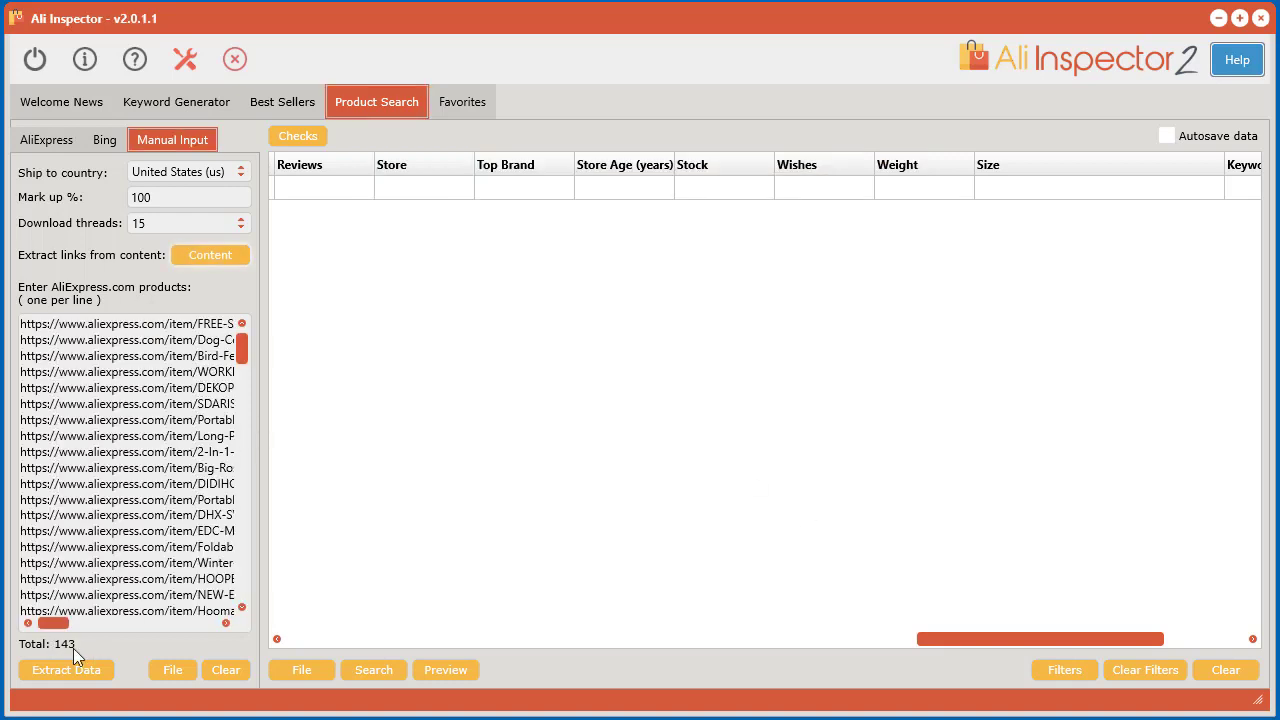
mouse_move(88, 648)
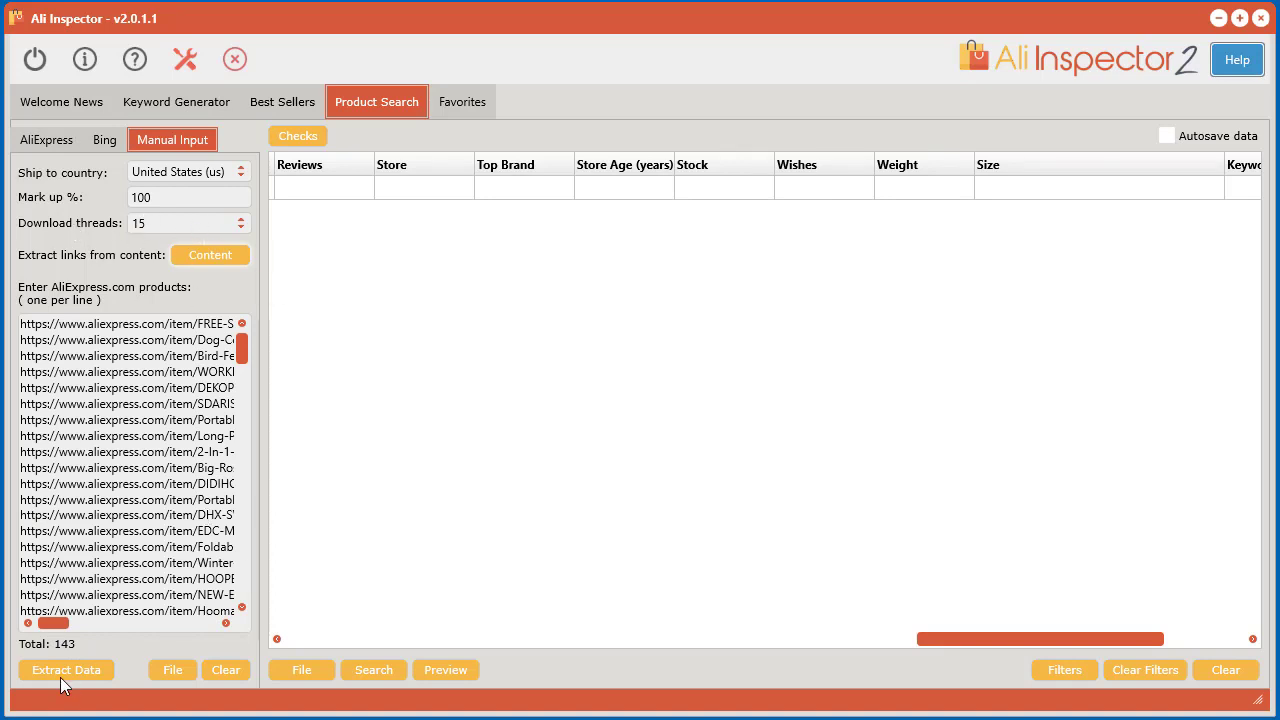
- Start extracting product data for the 143 listed links
click(66, 670)
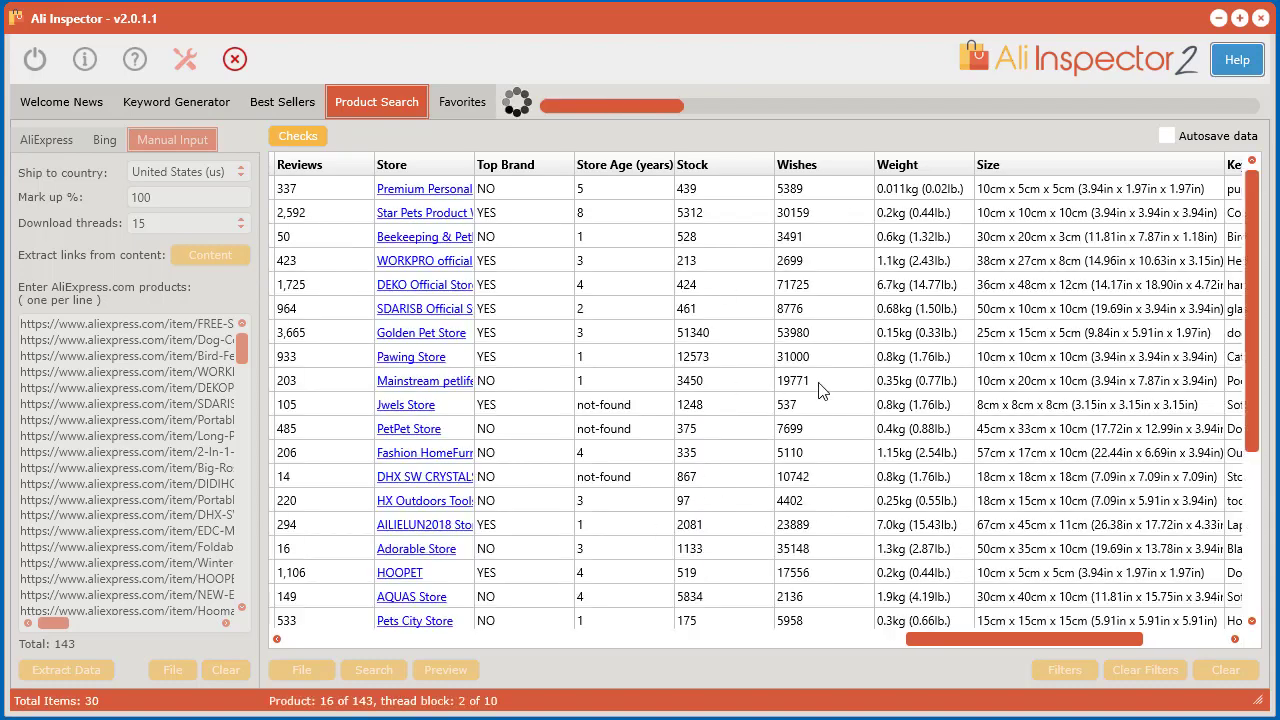
mouse_move(808, 308)
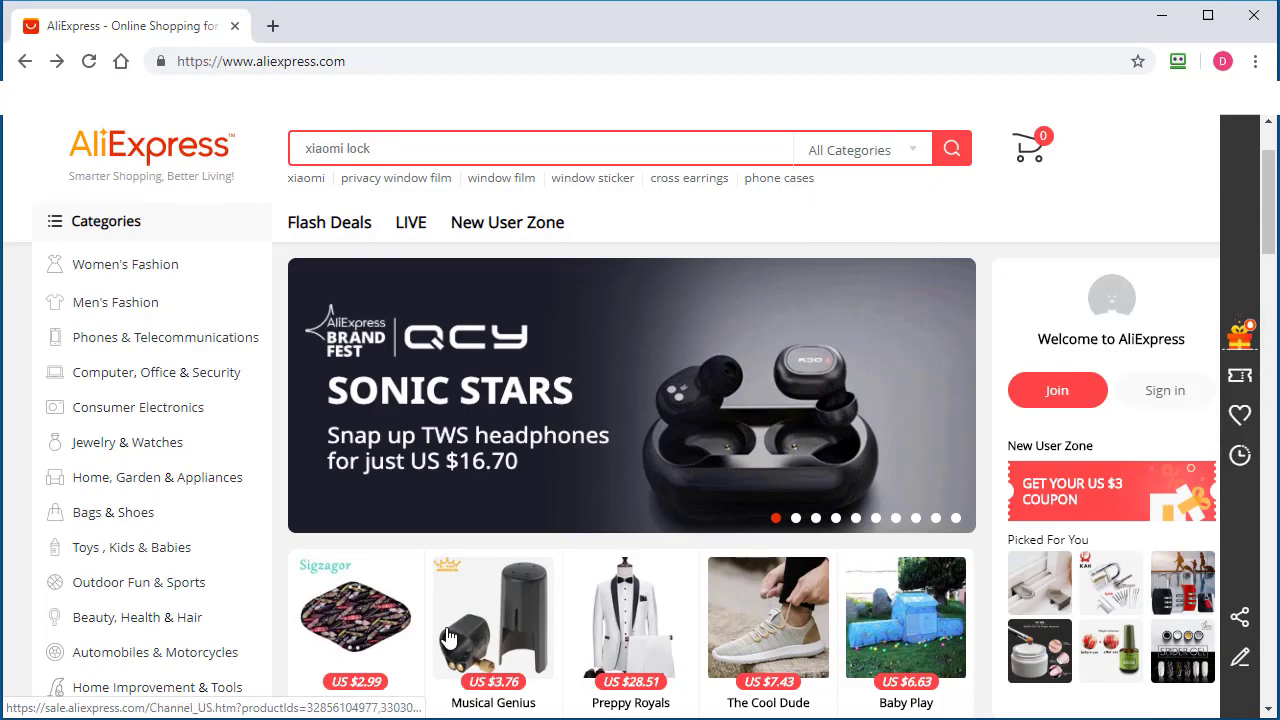
- Go to Flash Deals, narrow to the Accessories category and scroll through the deals
scroll(down, 3)
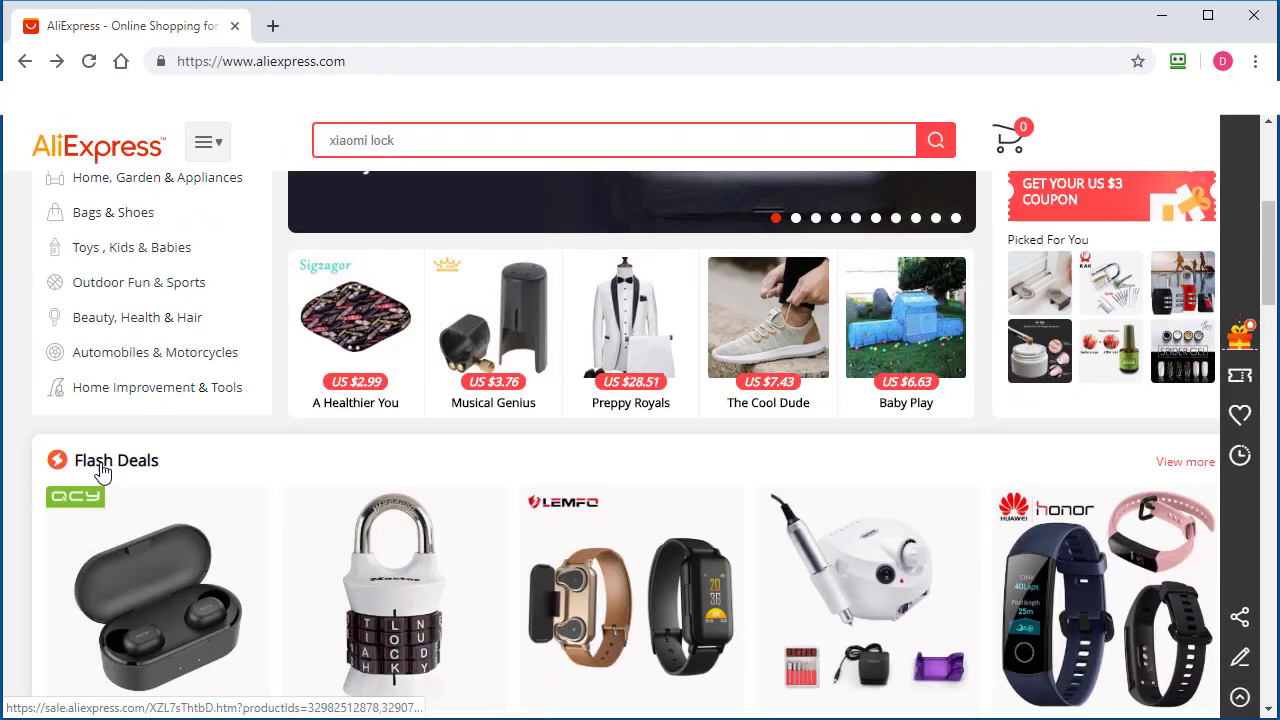
click(116, 460)
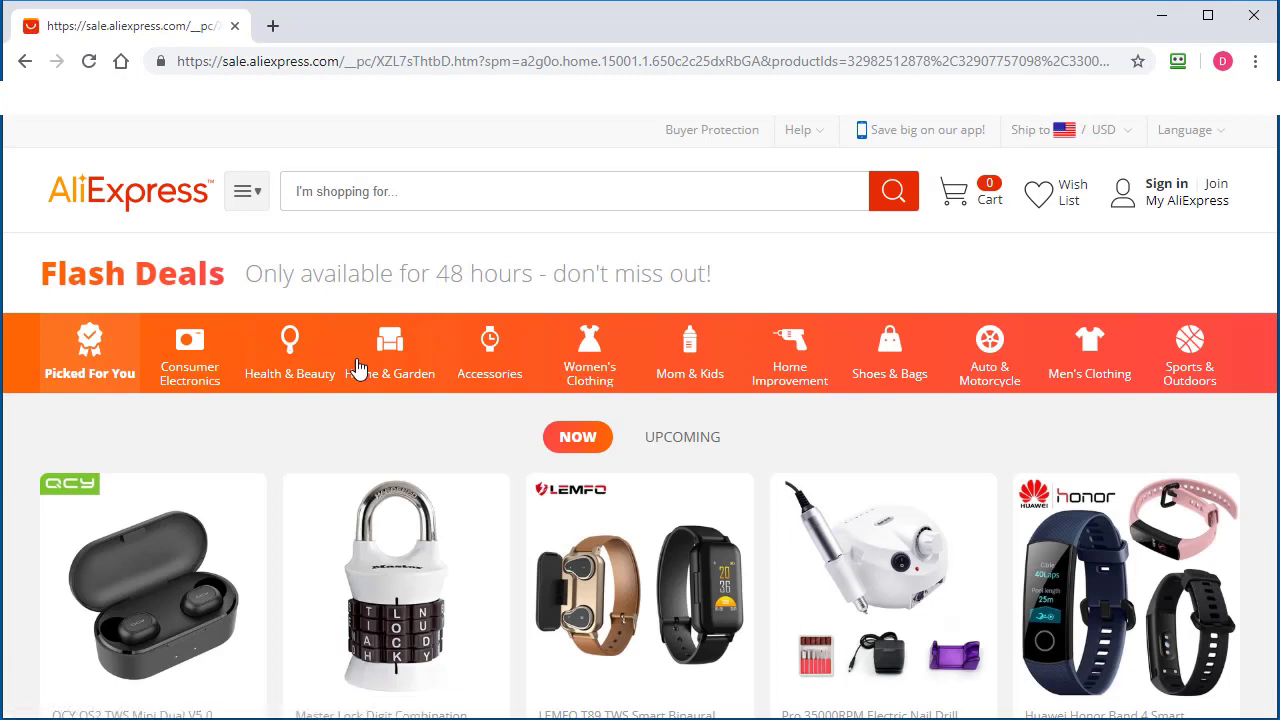
mouse_move(260, 332)
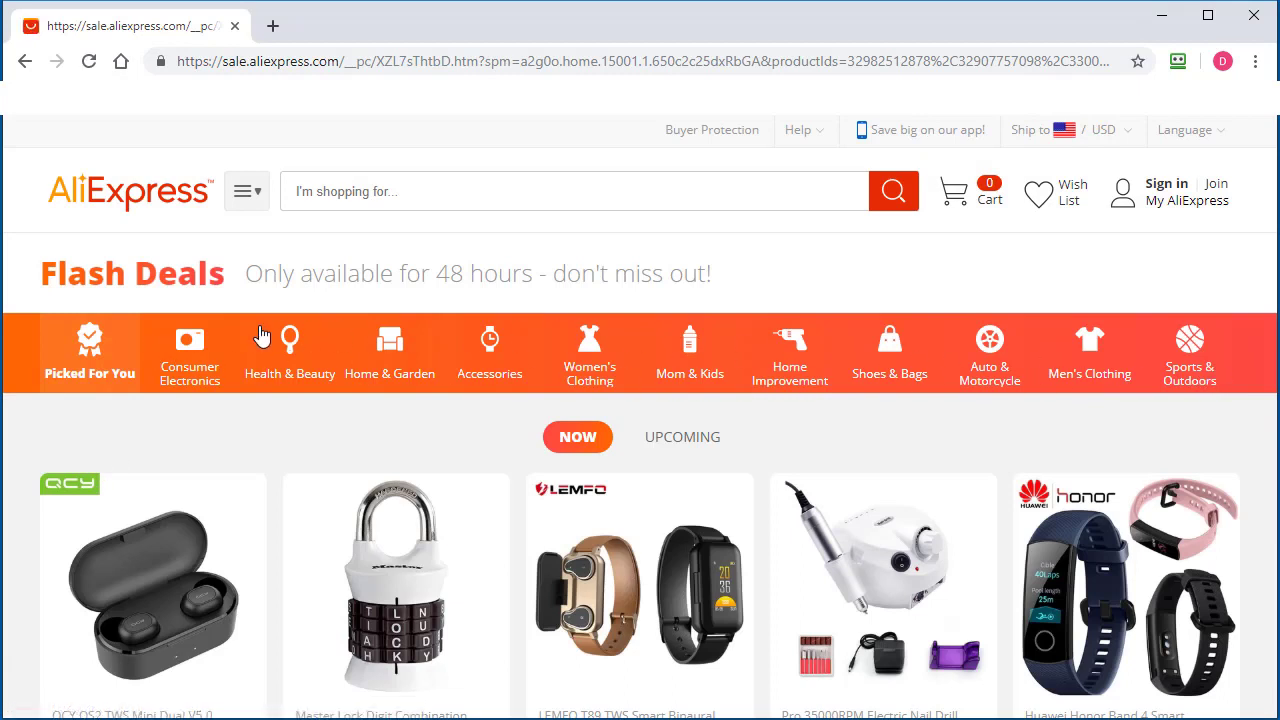
mouse_move(716, 456)
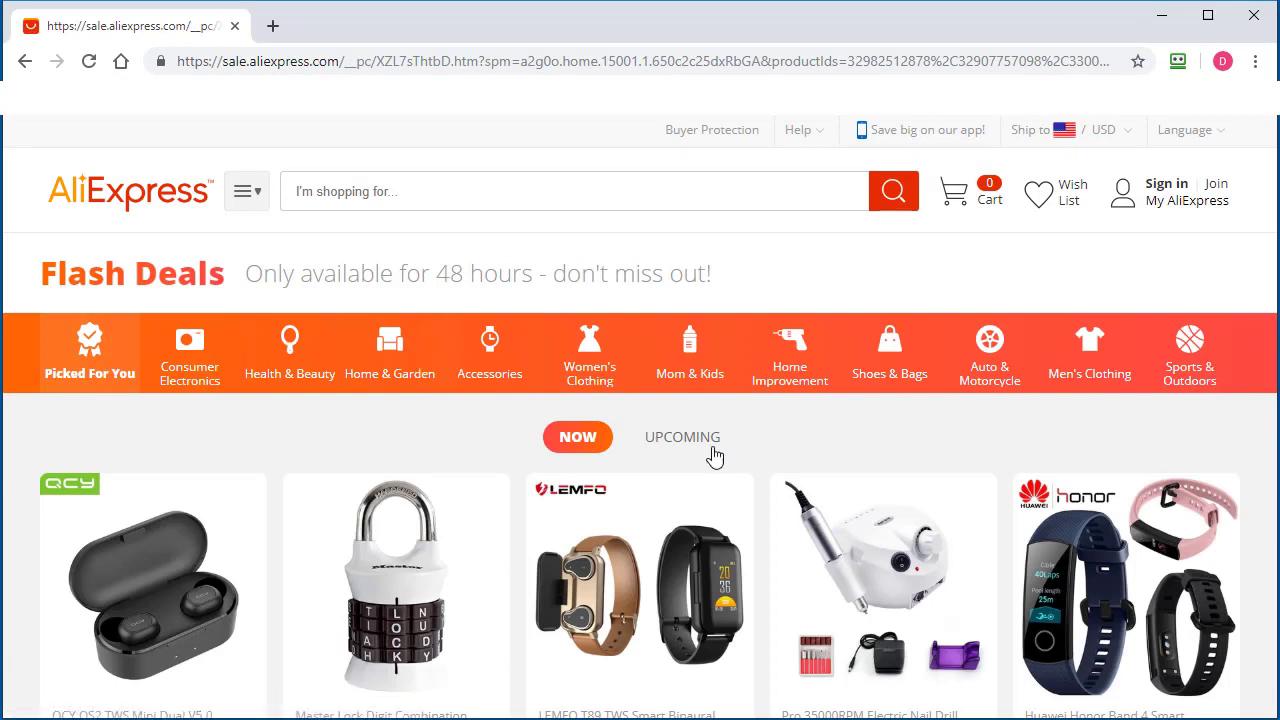
scroll(down, 3)
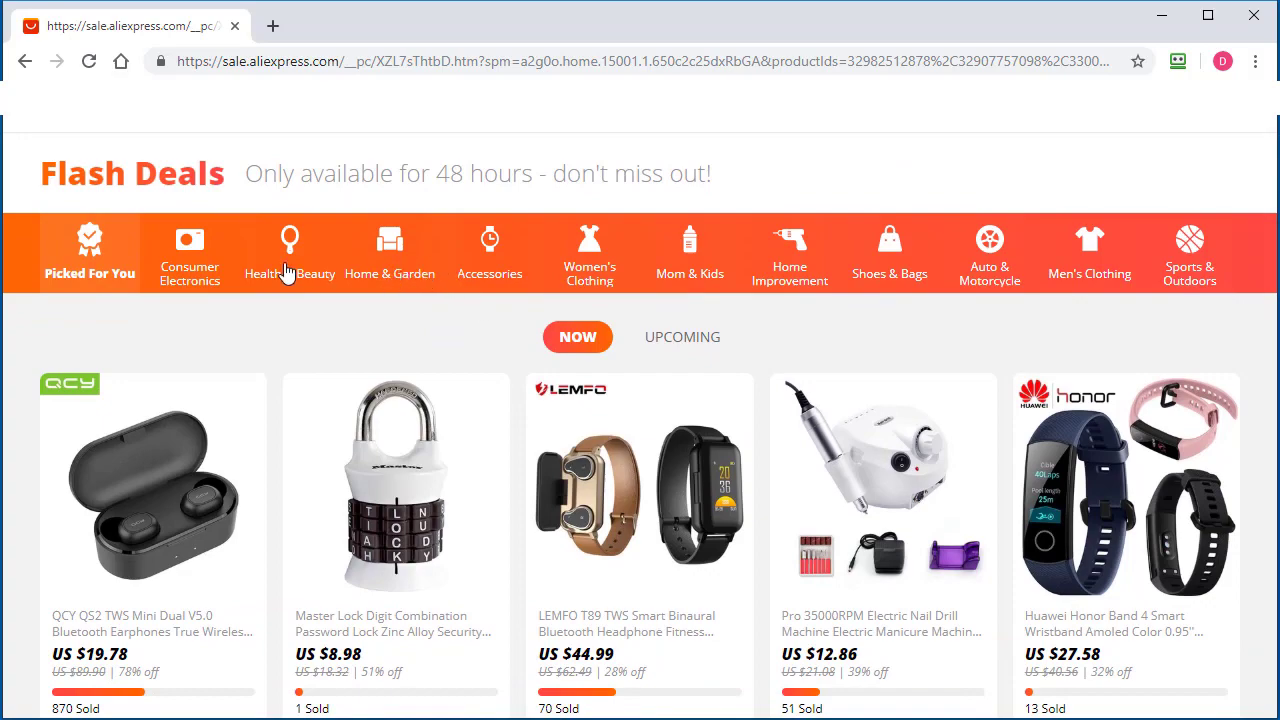
click(488, 252)
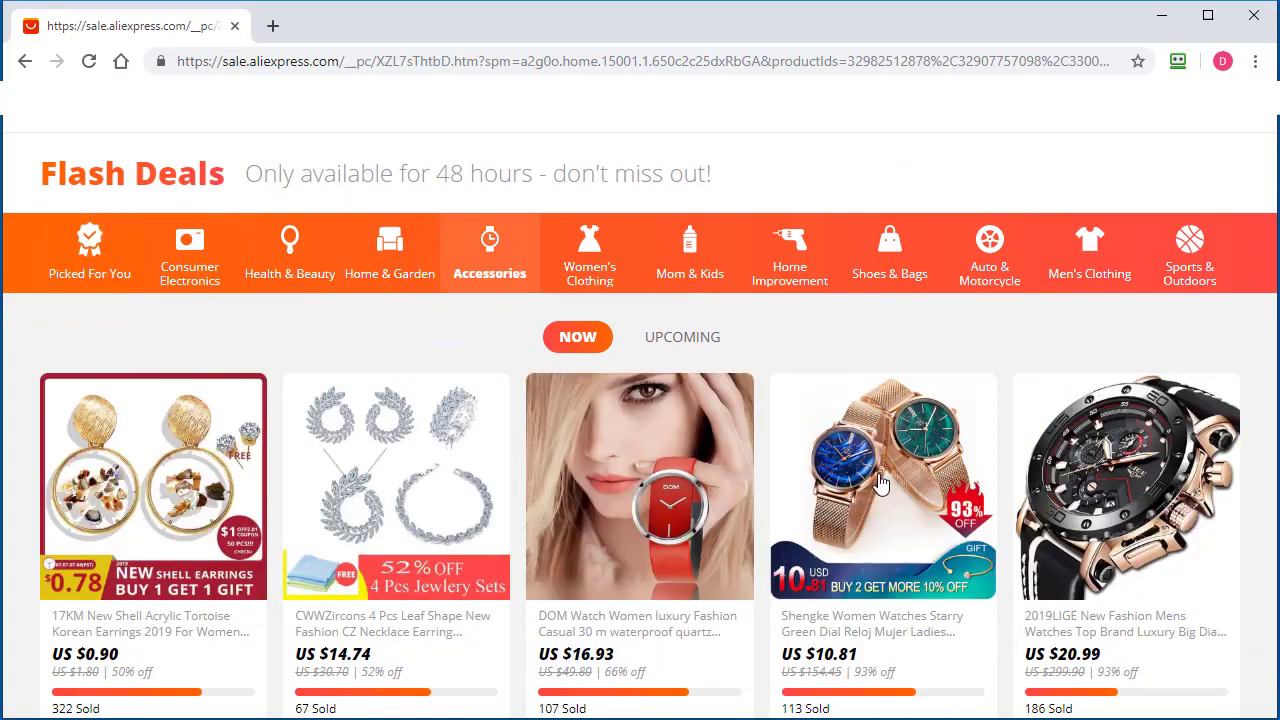
scroll(down, 3)
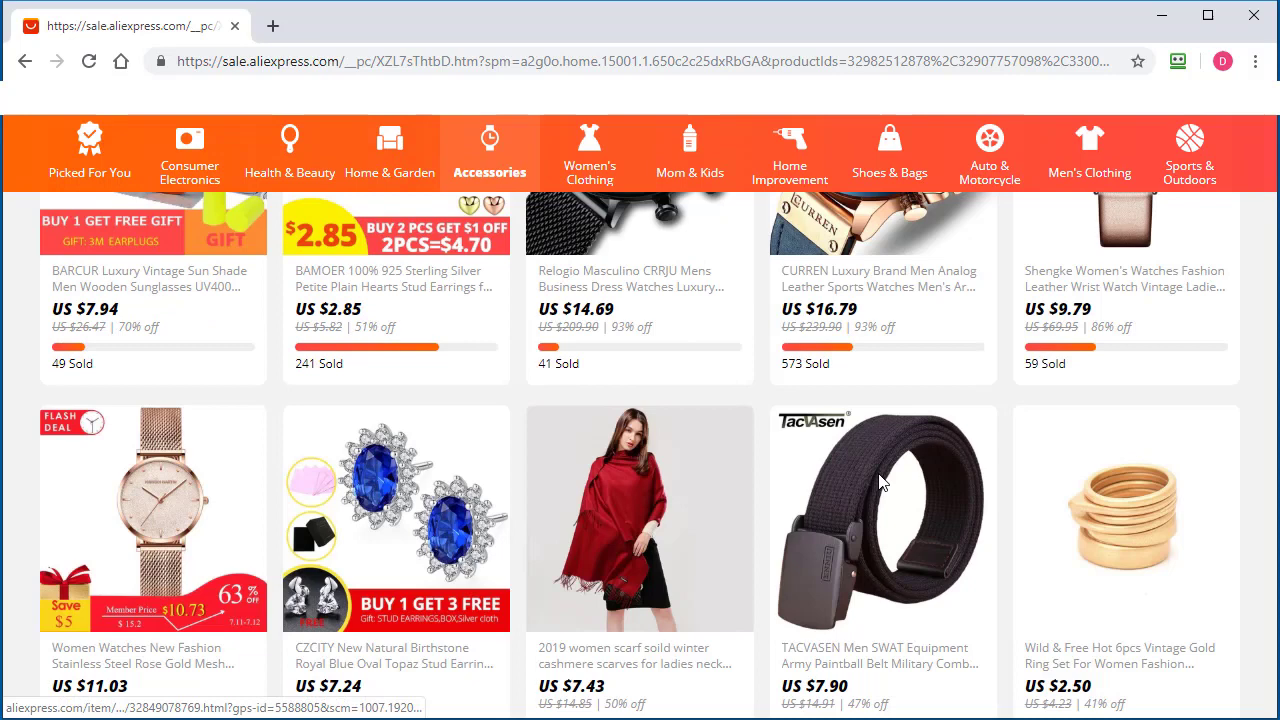
scroll(down, 3)
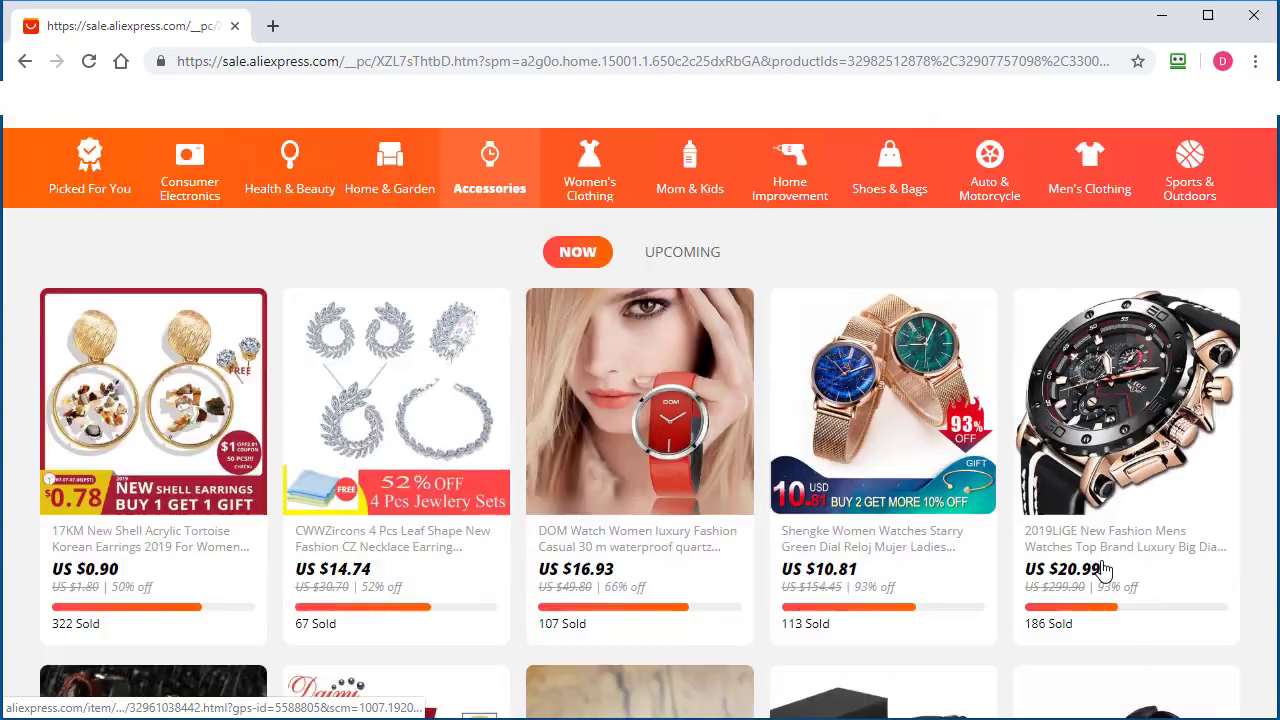
scroll(down, 3)
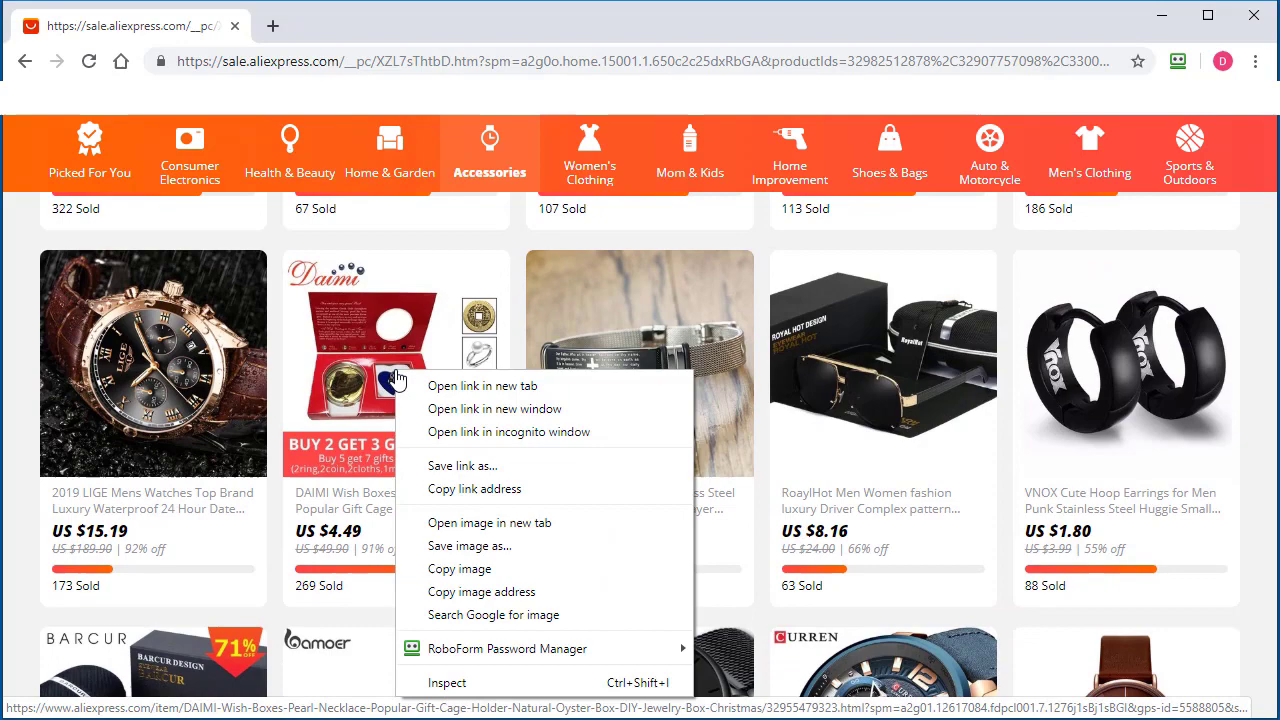
- Inspect the deals listing and bring up copy options on the deals-list element
click(448, 684)
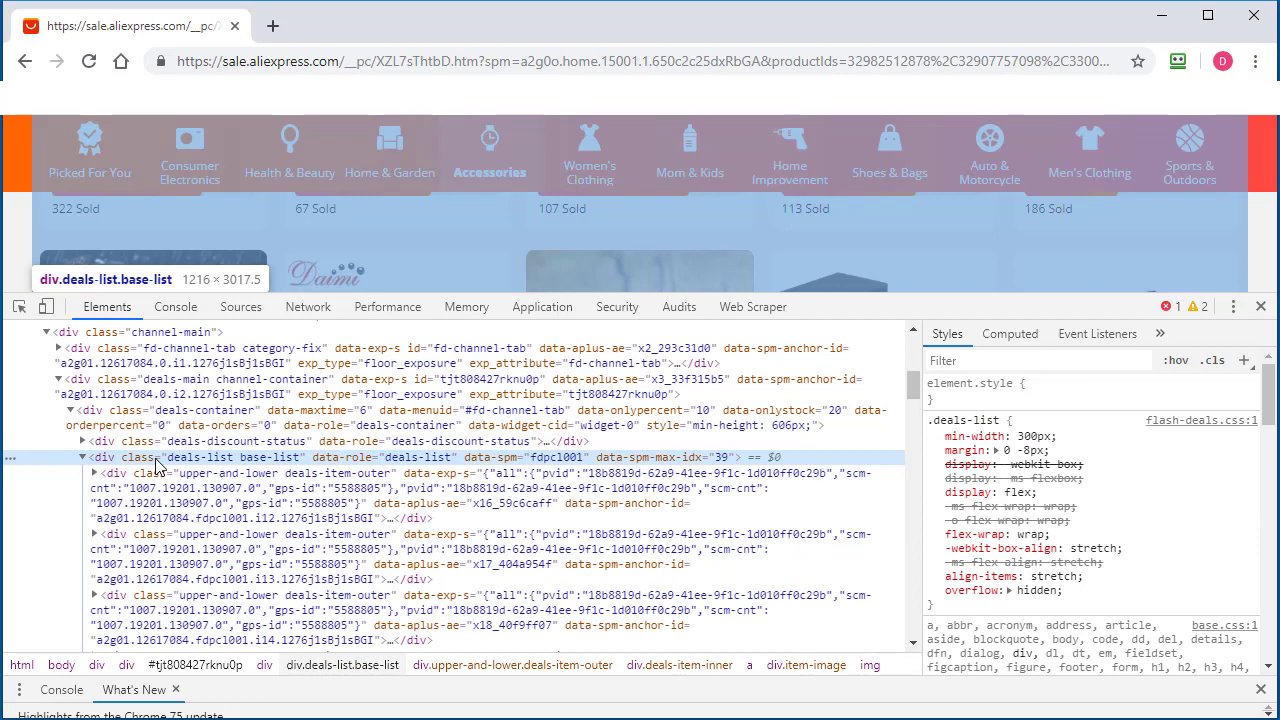
right_click(160, 456)
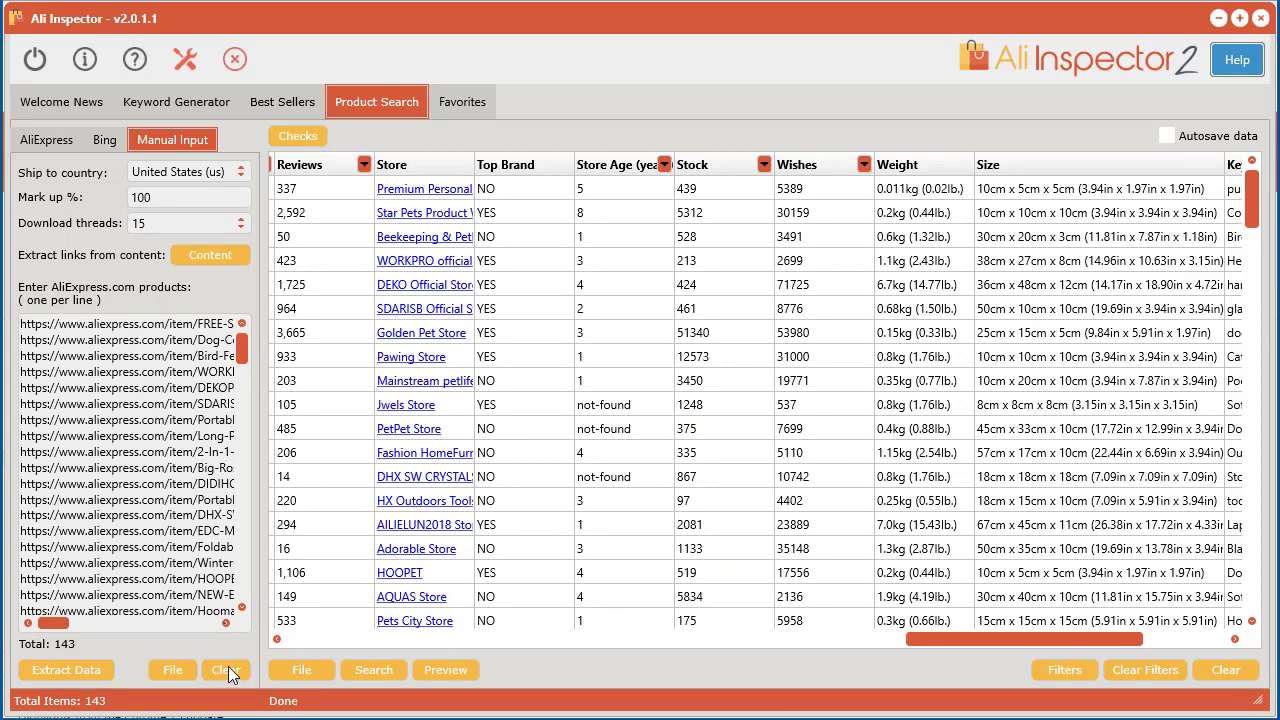
- Replace the pasted content with the Flash Deals HTML, extract 39 links and fetch their data
click(210, 256)
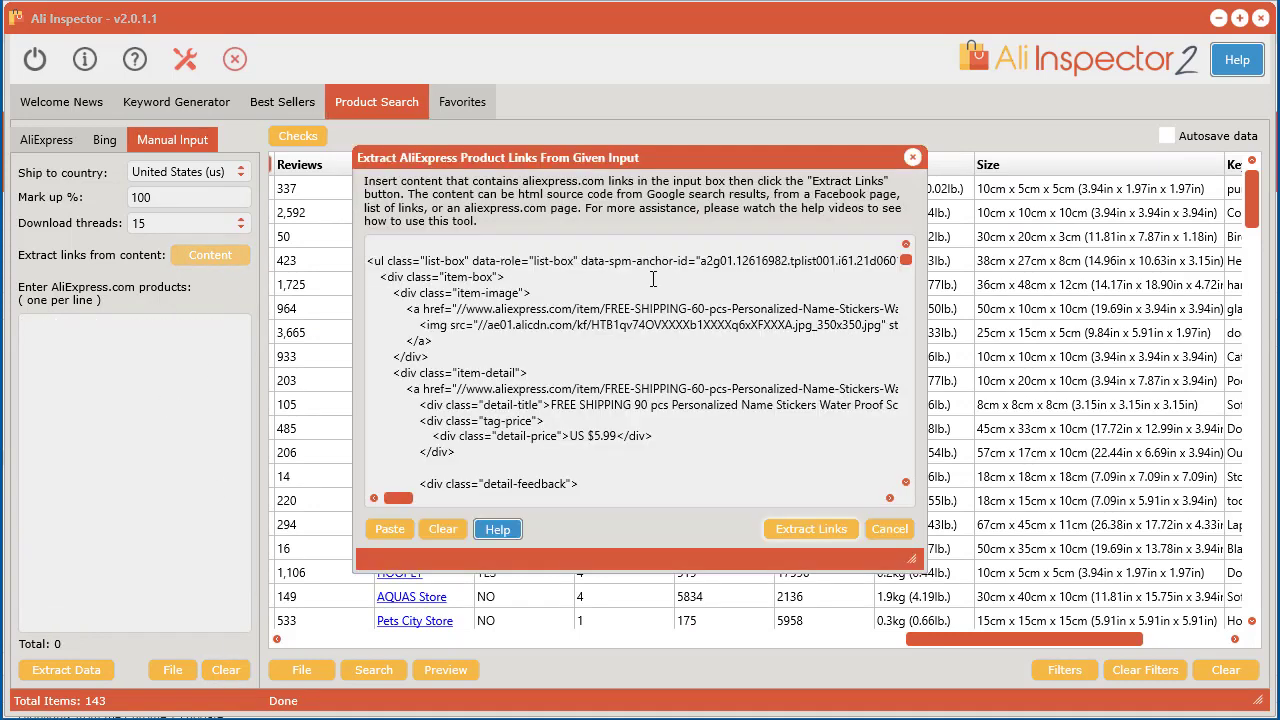
click(444, 528)
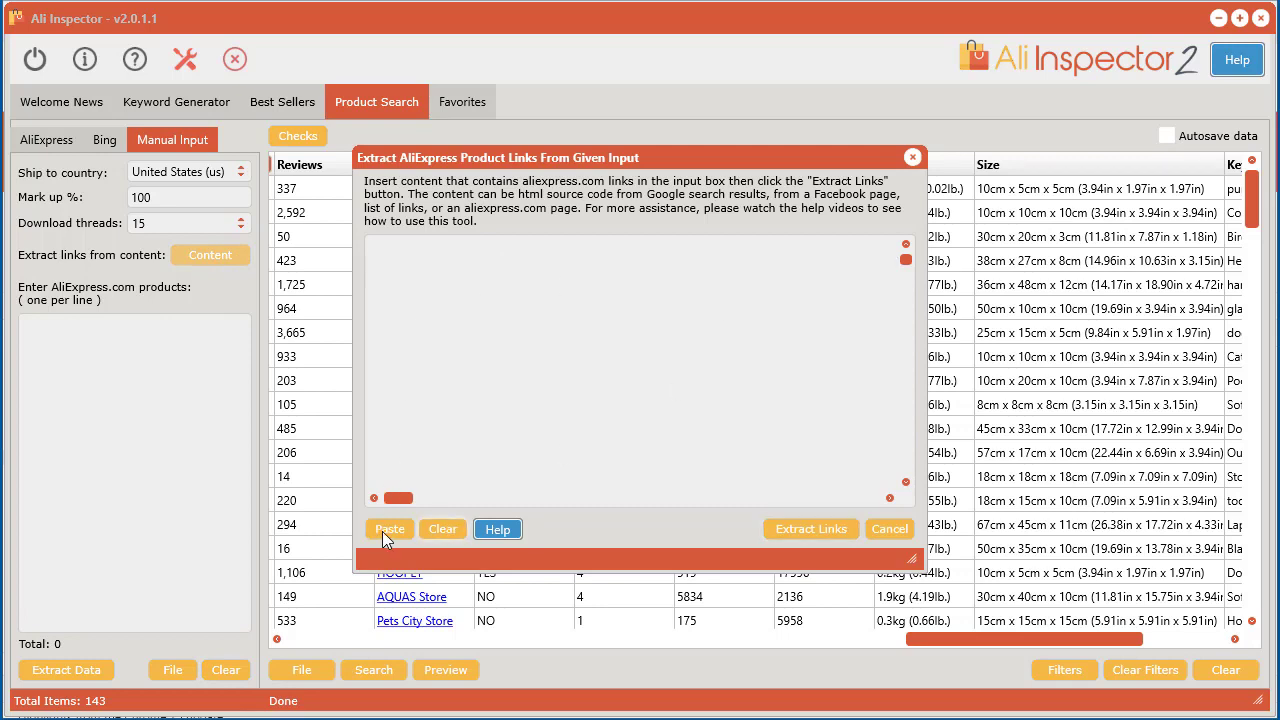
click(388, 528)
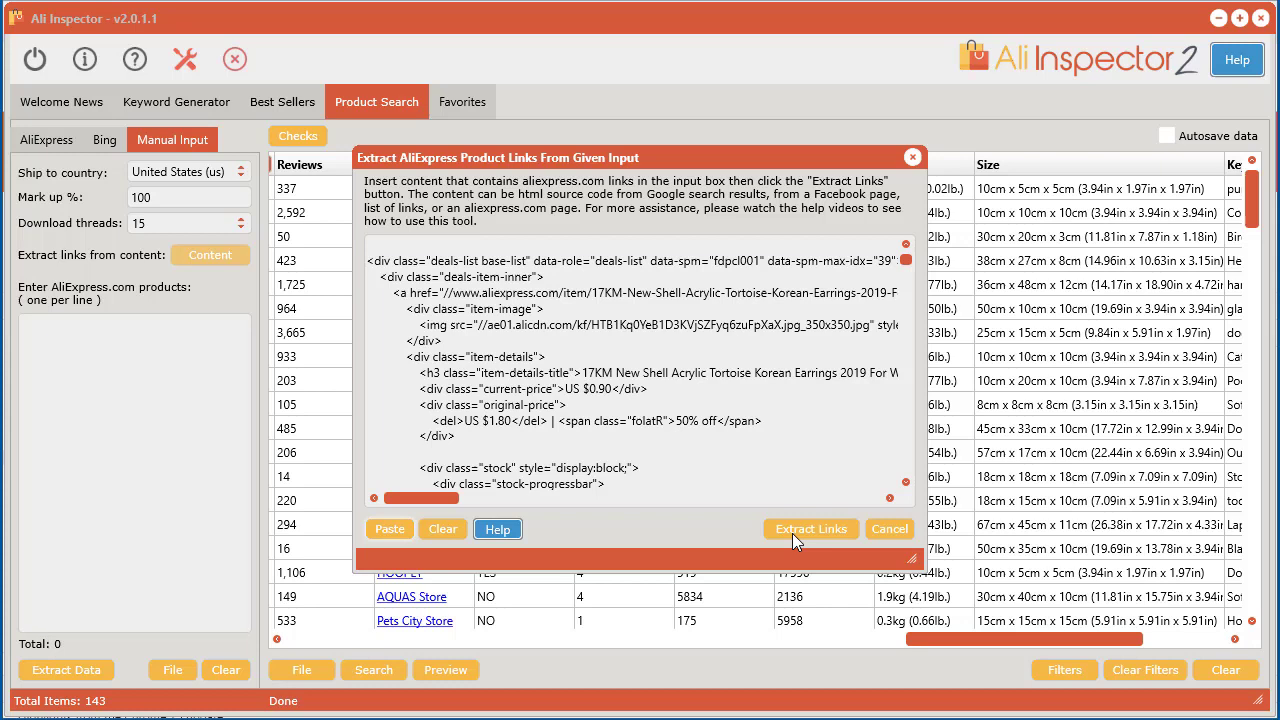
click(812, 528)
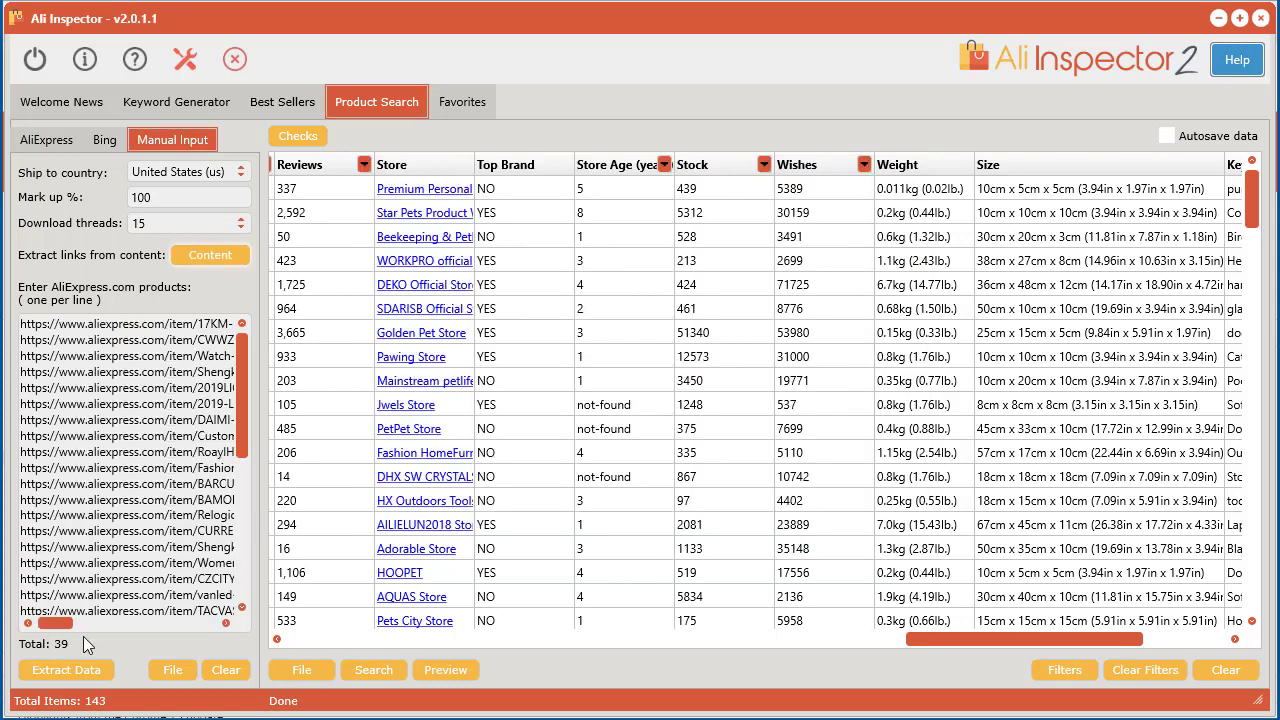
mouse_move(66, 670)
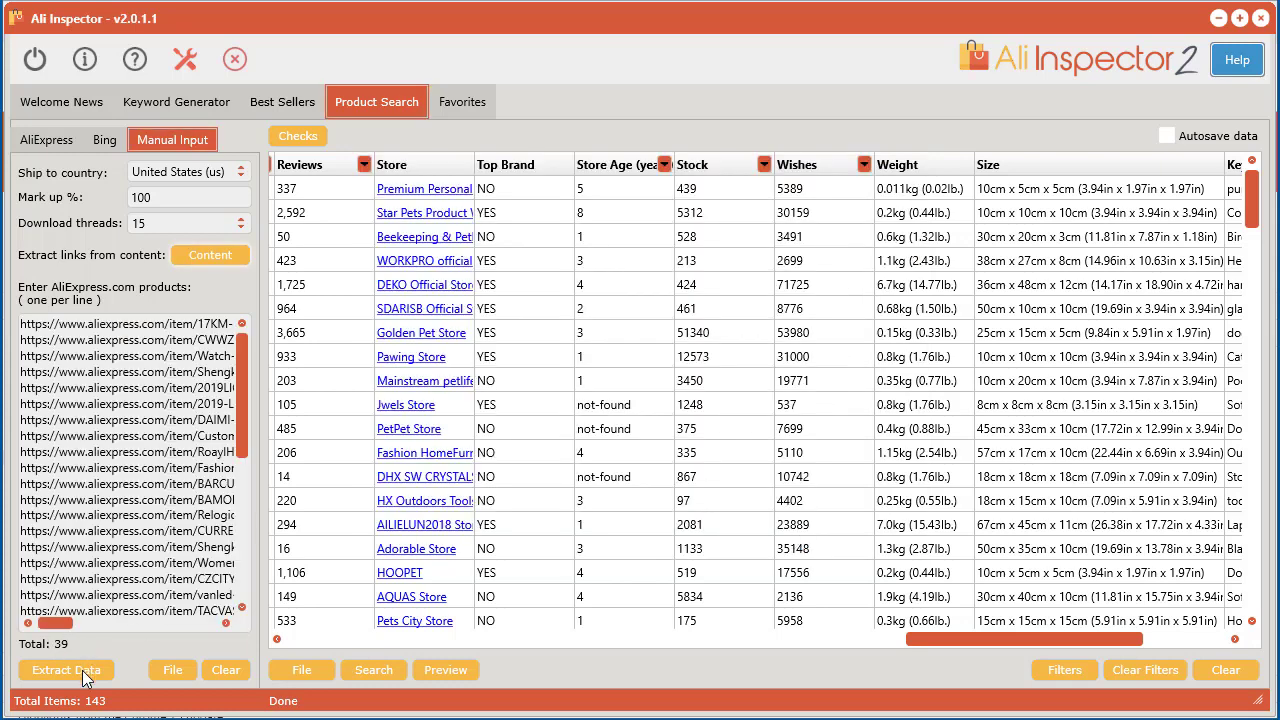
click(66, 670)
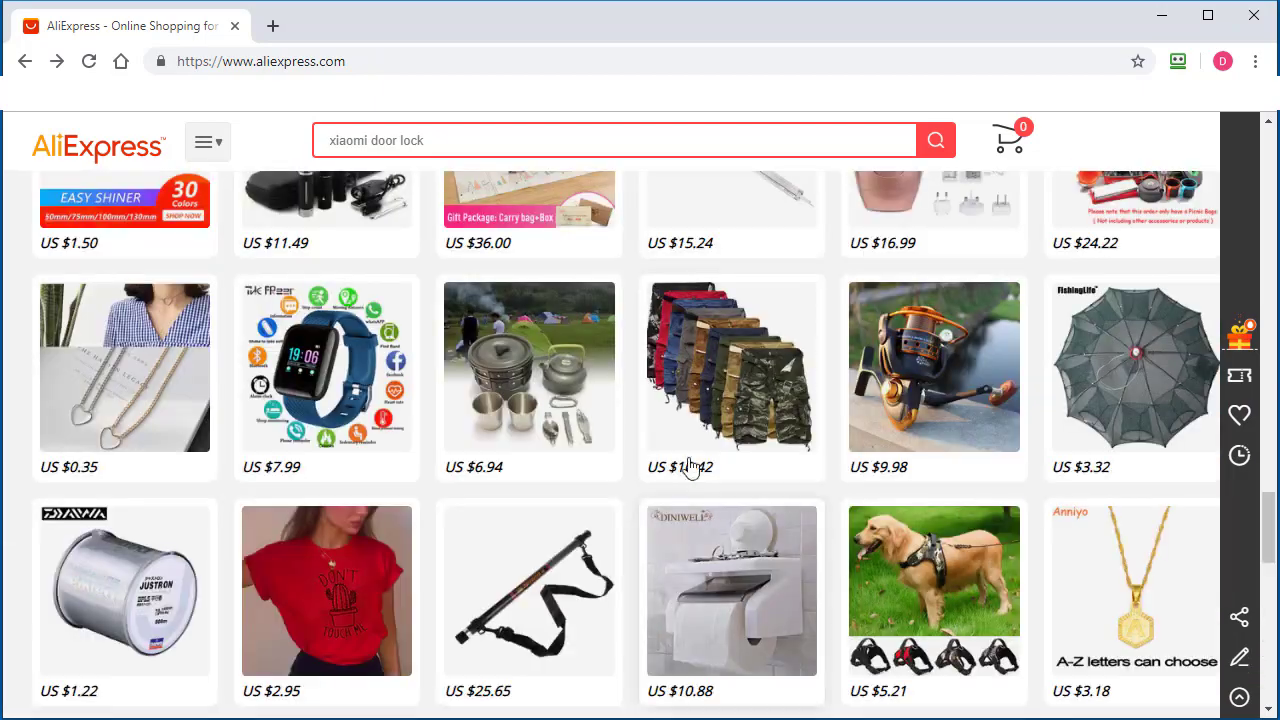
- Scroll the home page to load more recommended products, then inspect a product's markup
scroll(down, 3)
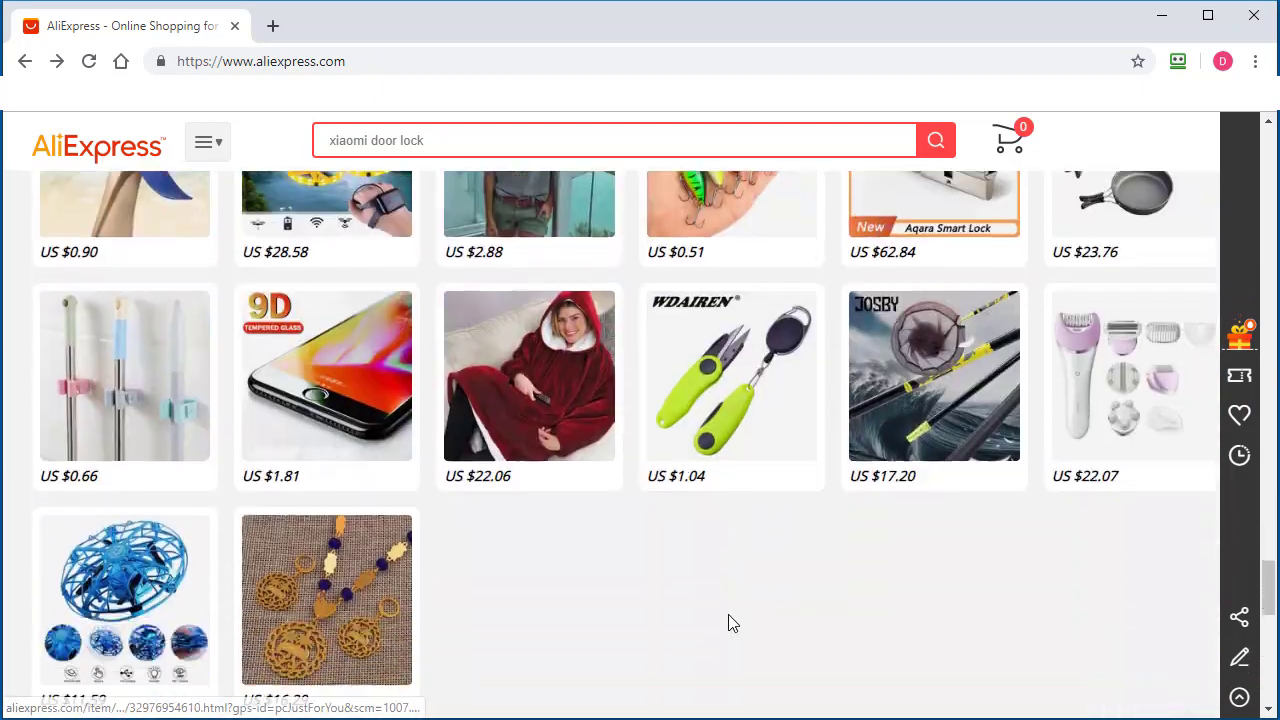
scroll(down, 3)
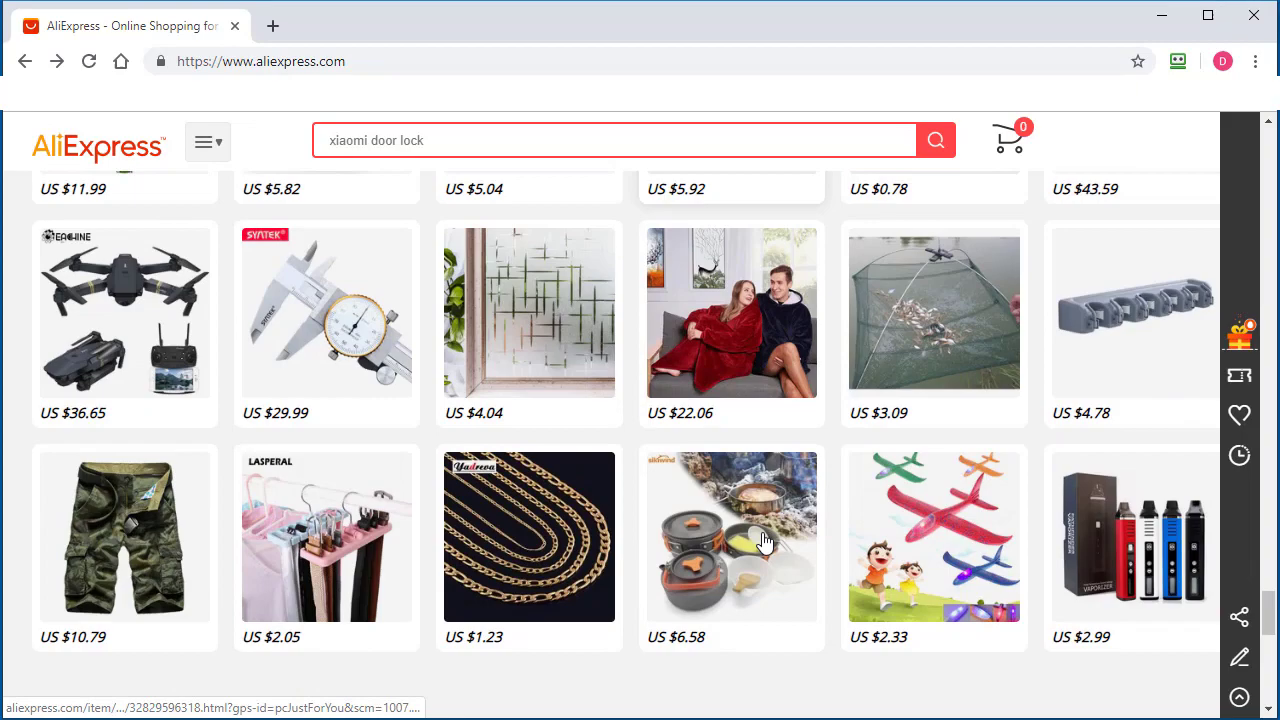
scroll(down, 3)
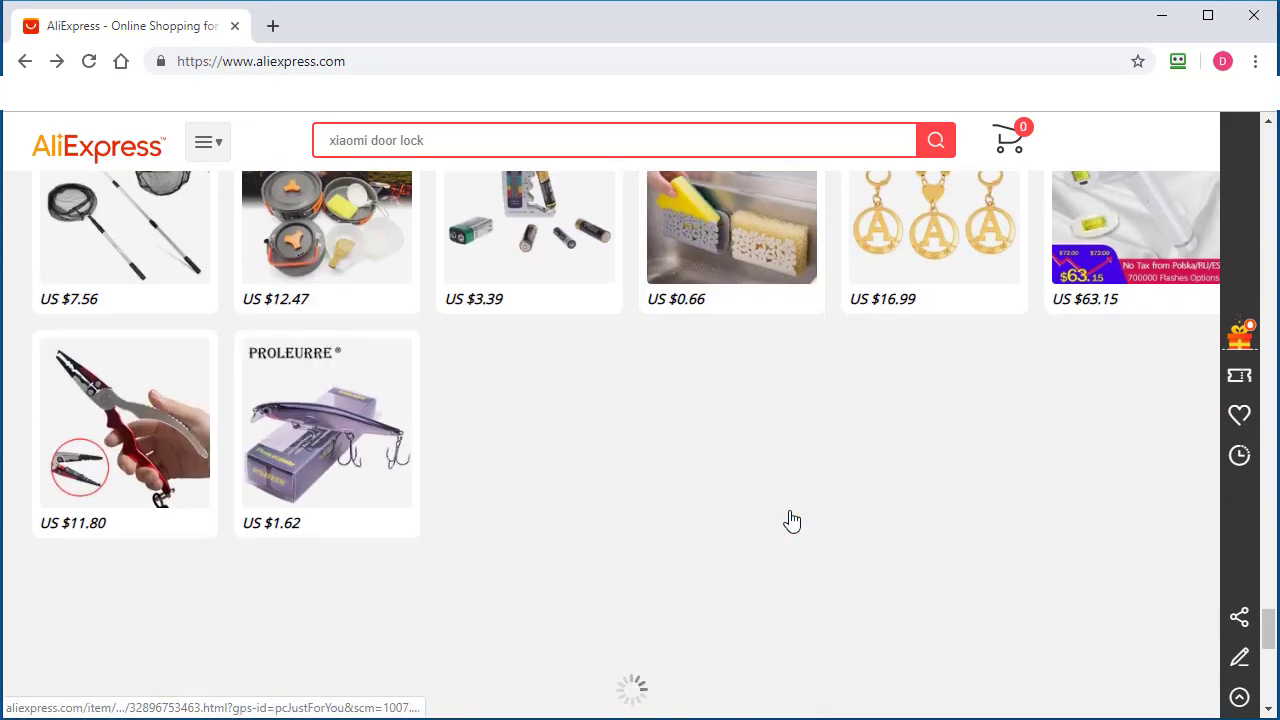
scroll(down, 3)
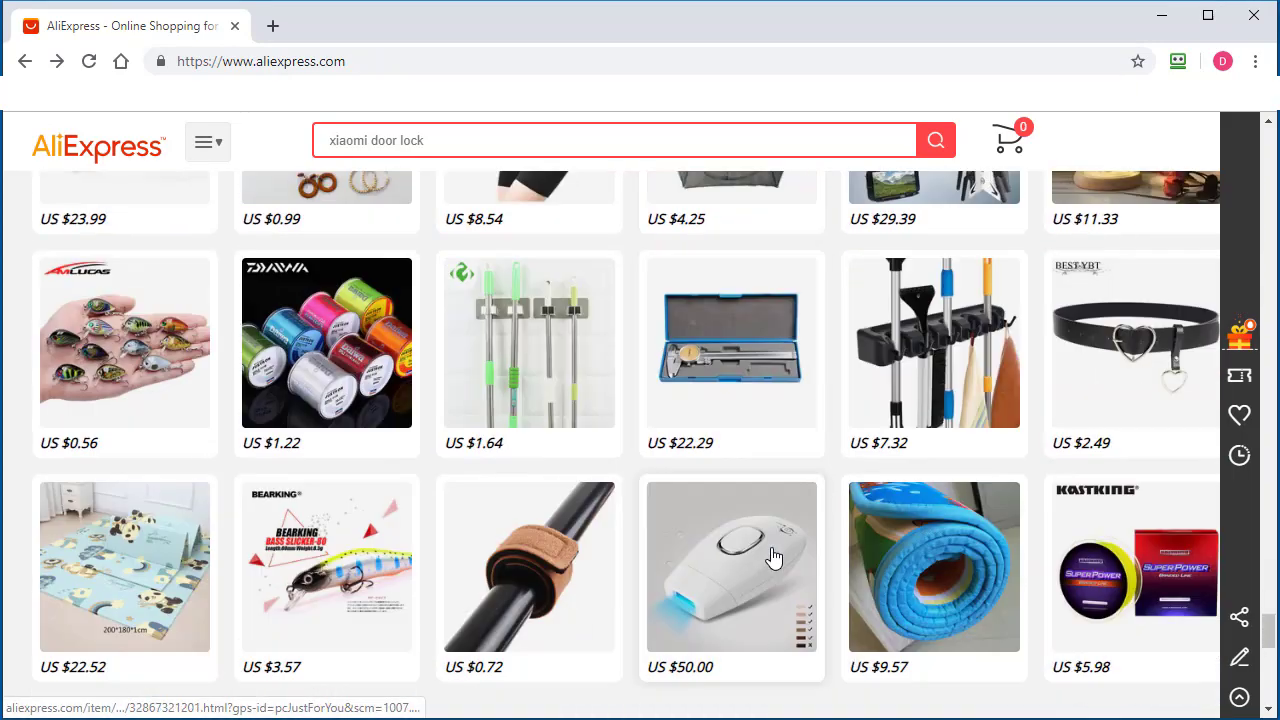
scroll(down, 3)
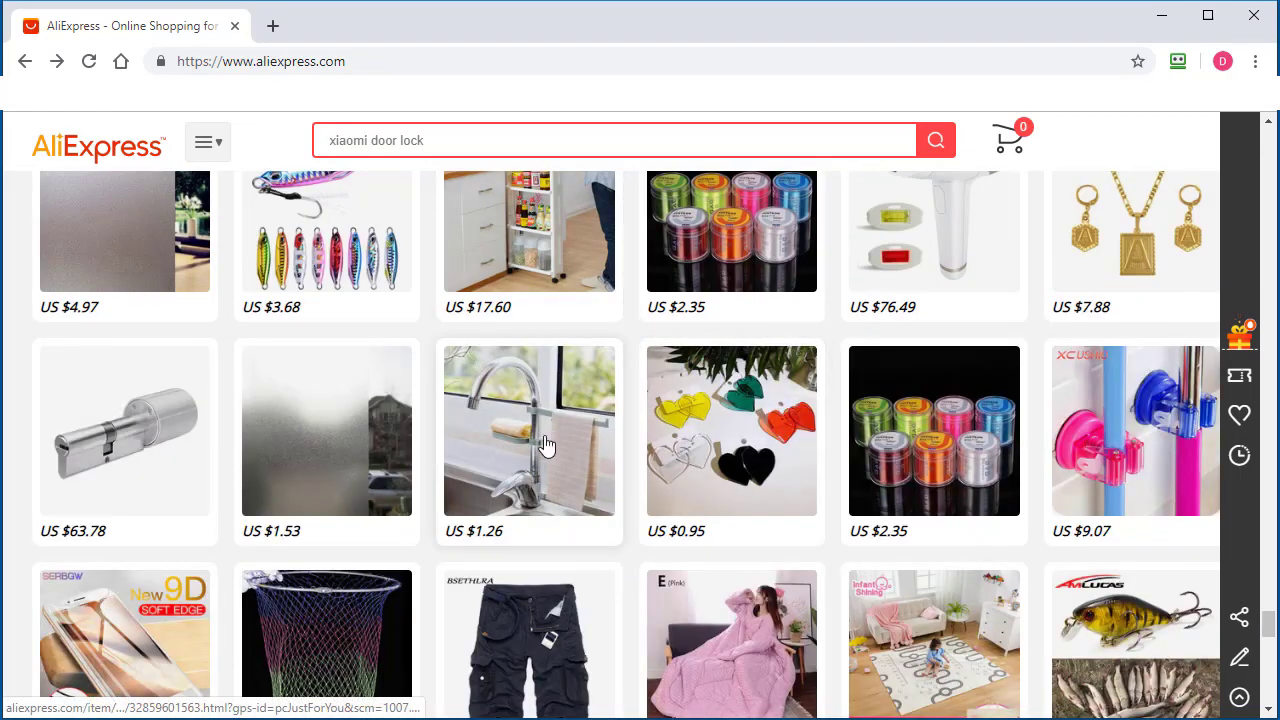
right_click(548, 444)
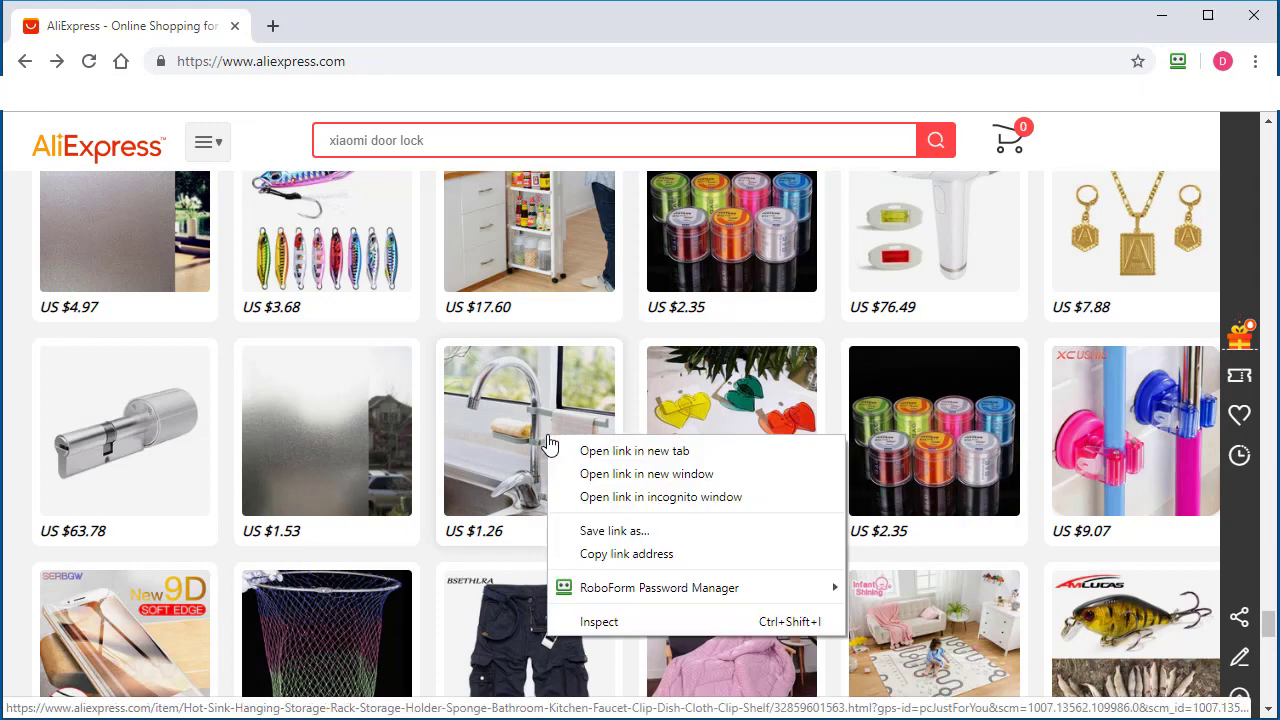
click(598, 620)
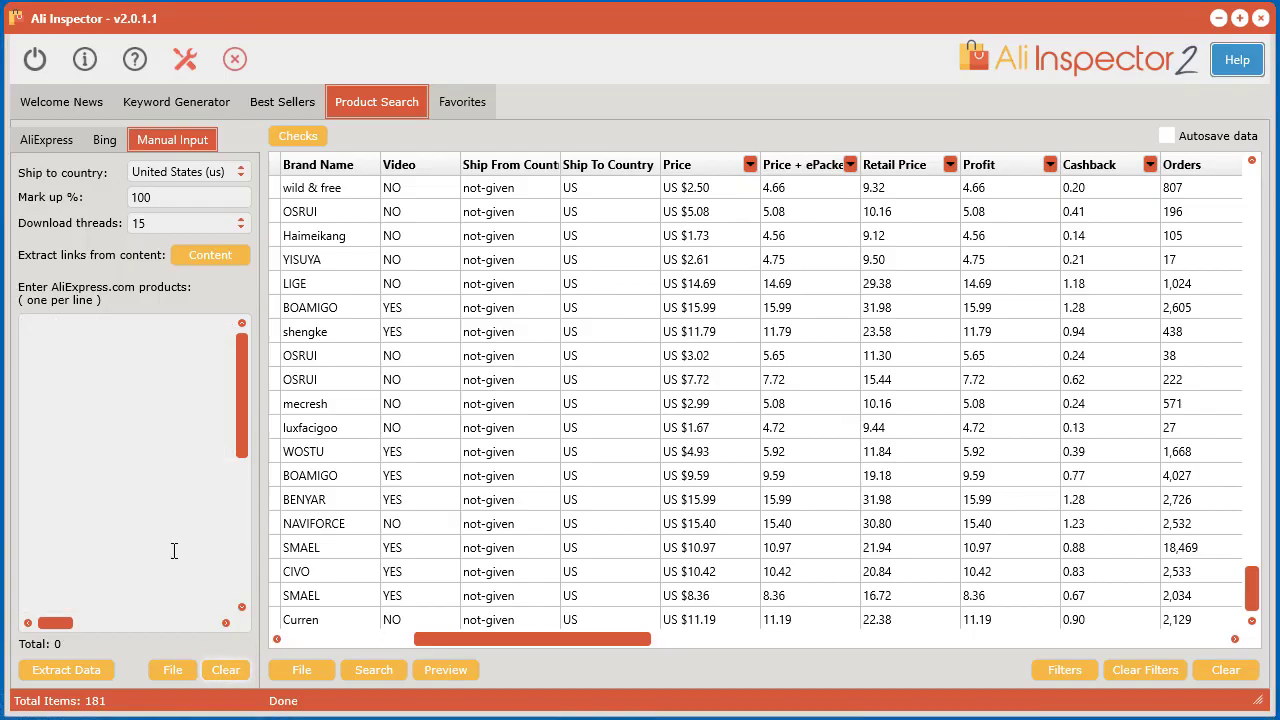
- Extract the 197 product links from the pasted HTML and start fetching their product data
click(210, 256)
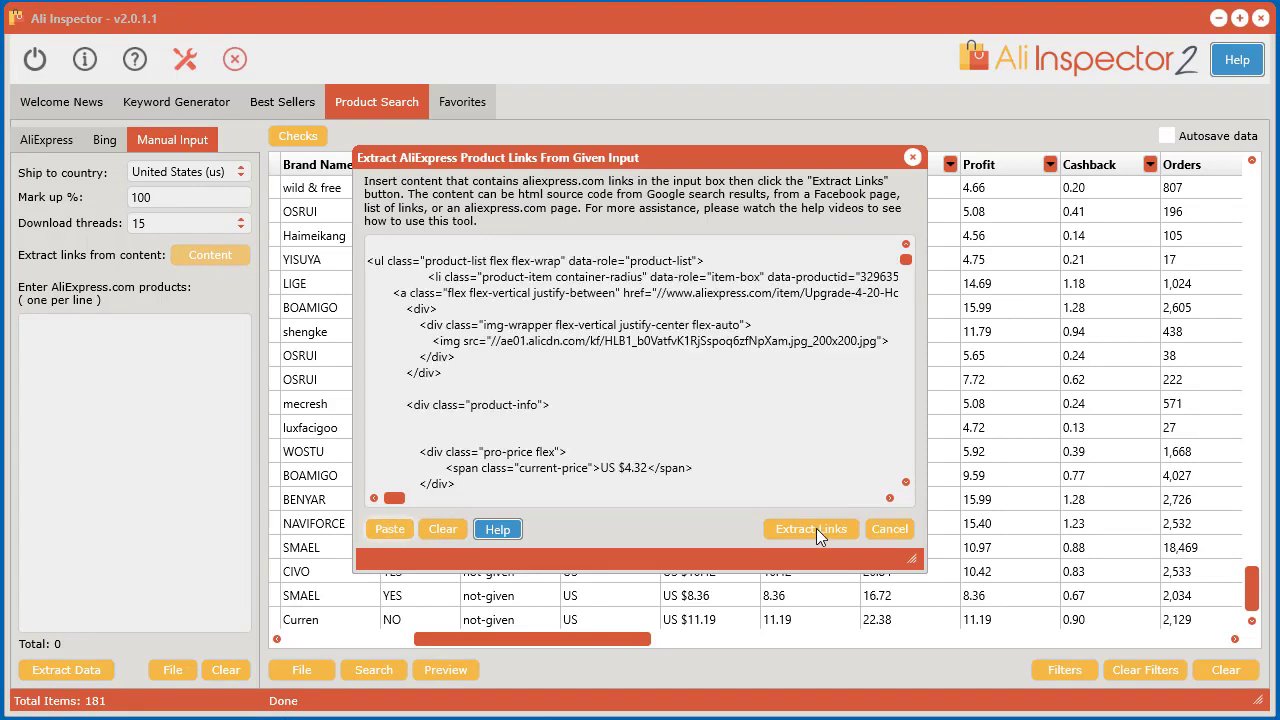
click(810, 528)
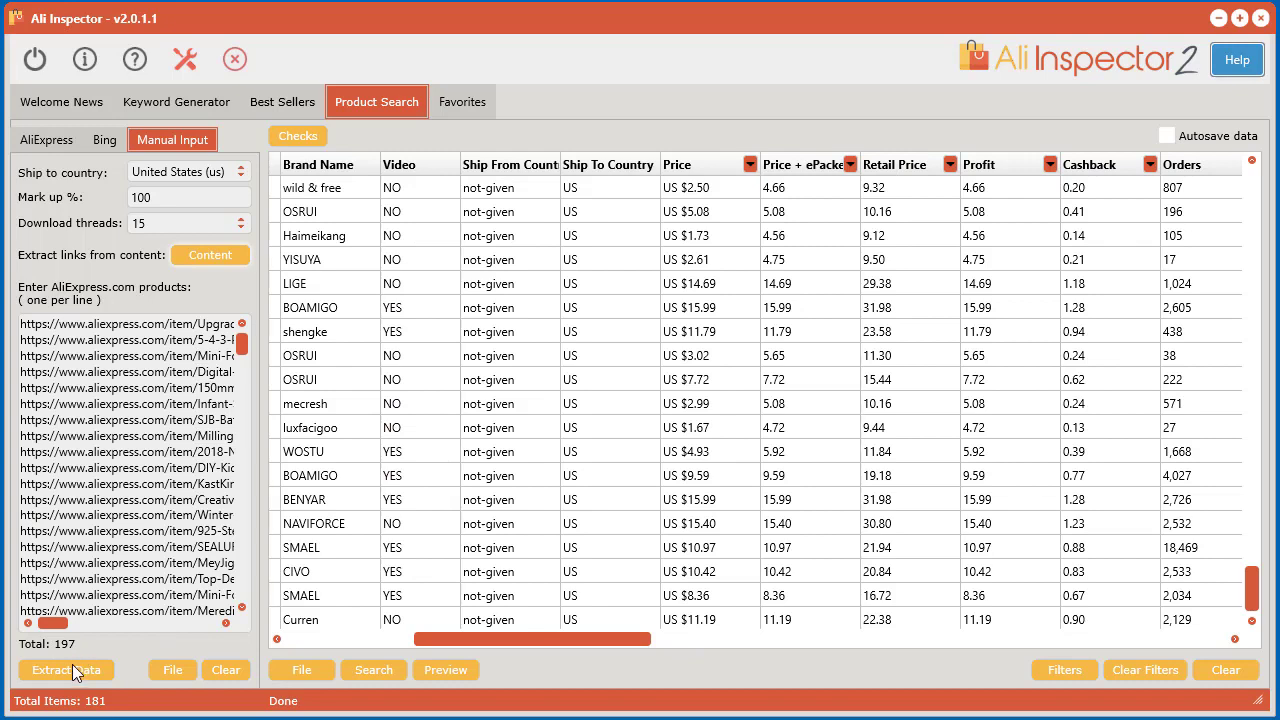
click(64, 670)
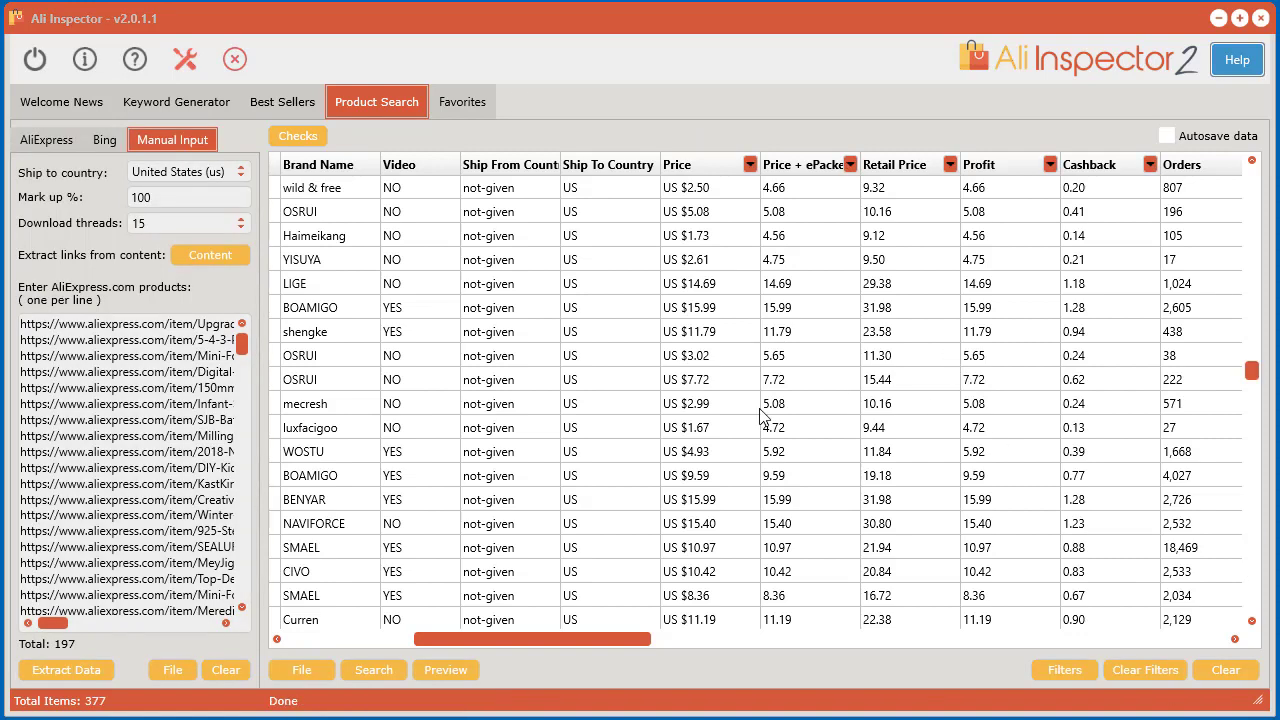
mouse_move(84, 702)
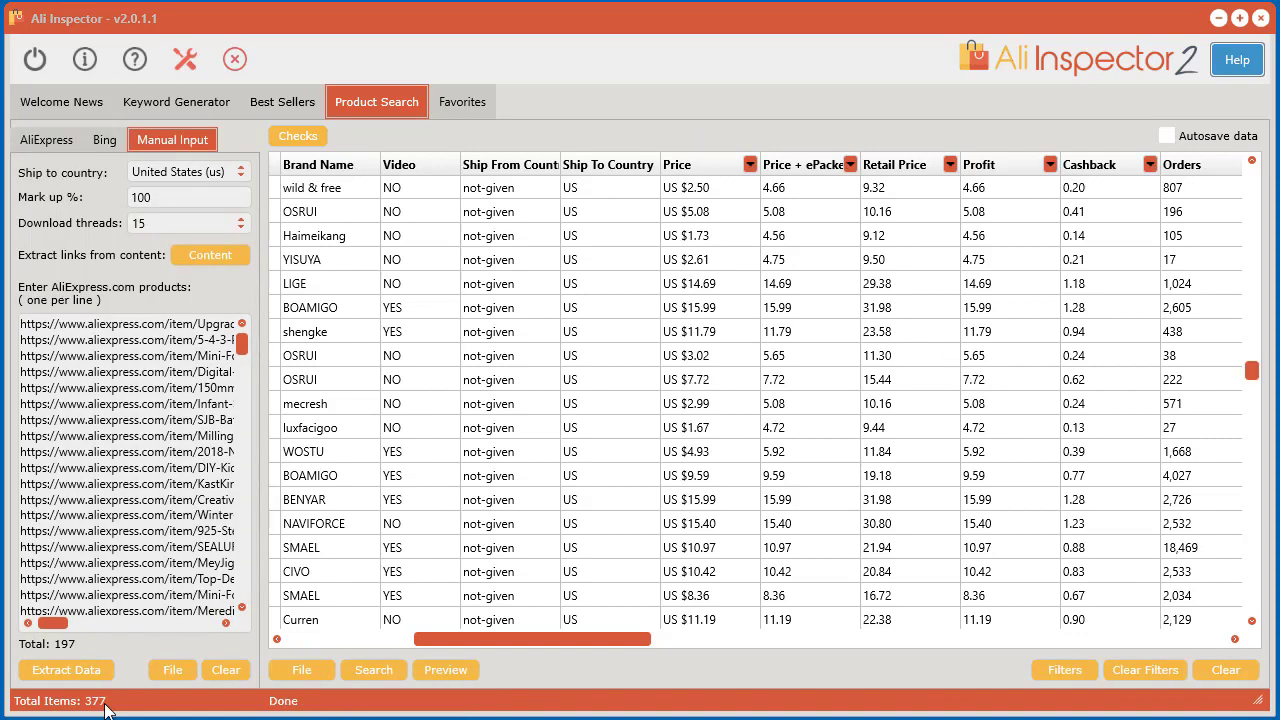
mouse_move(644, 332)
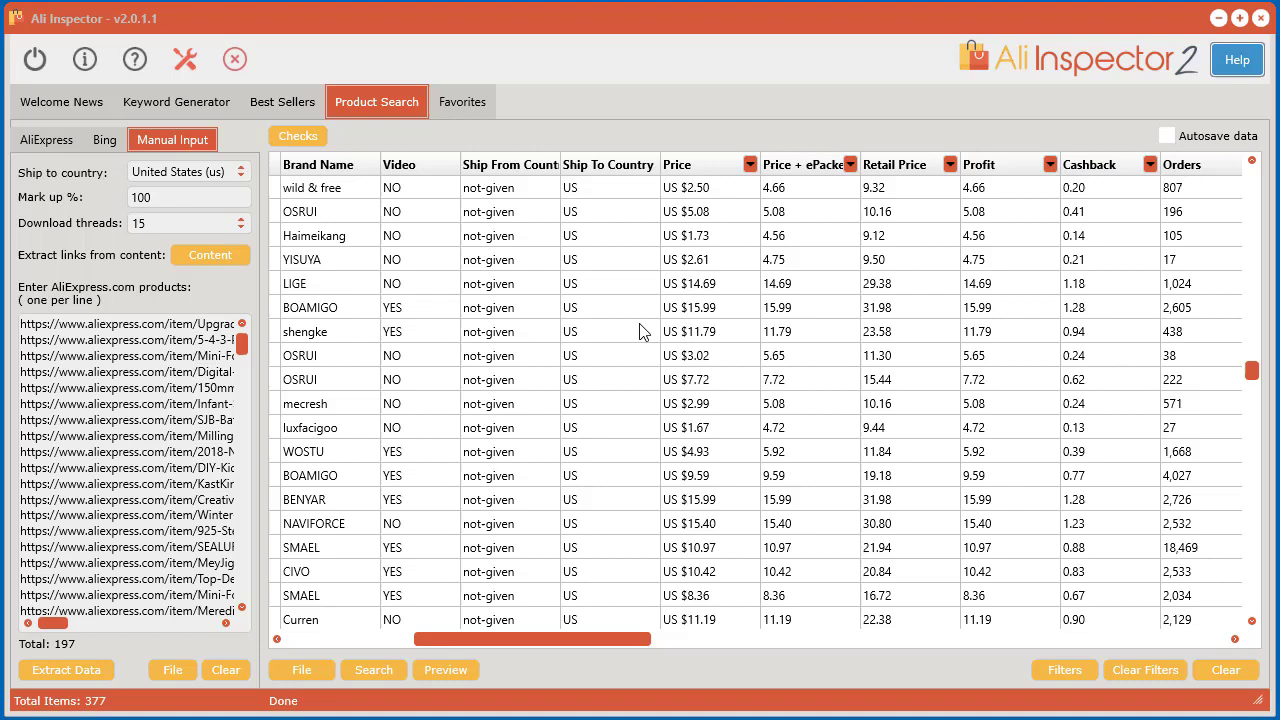
mouse_move(1076, 592)
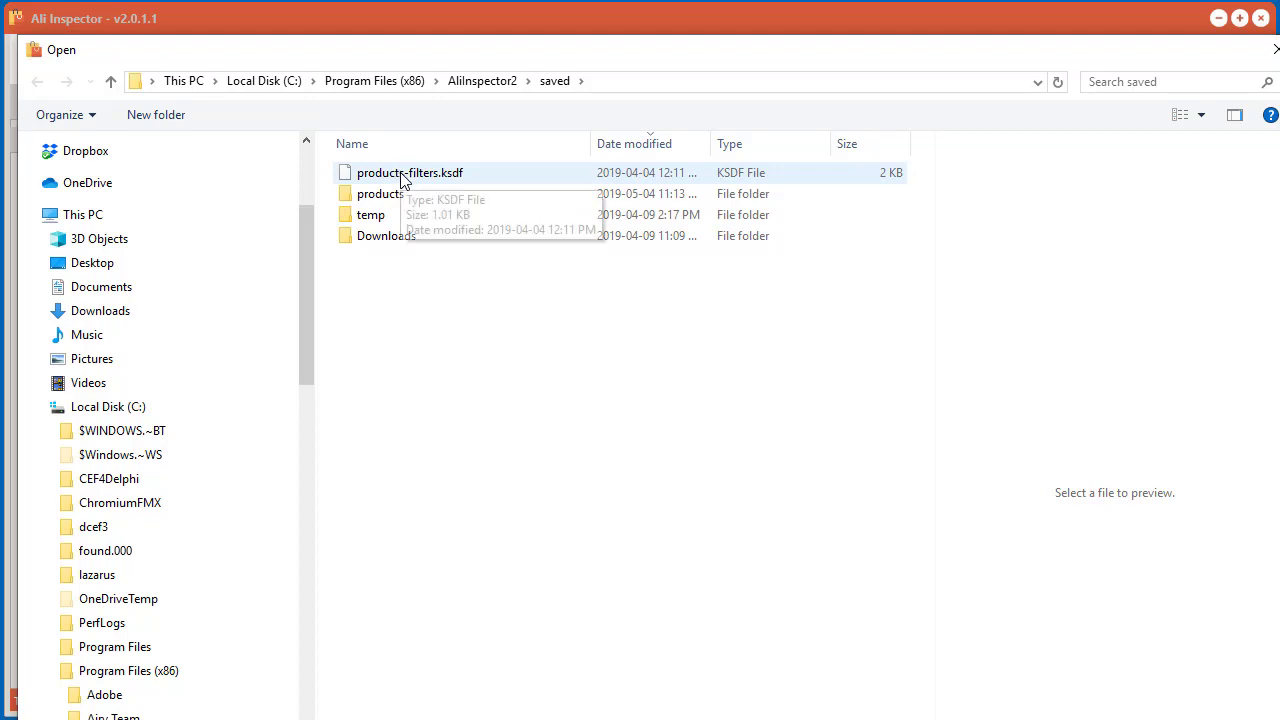
- Load products-filters.ksdf to narrow to 26 products and preview their HTML report
double_click(404, 172)
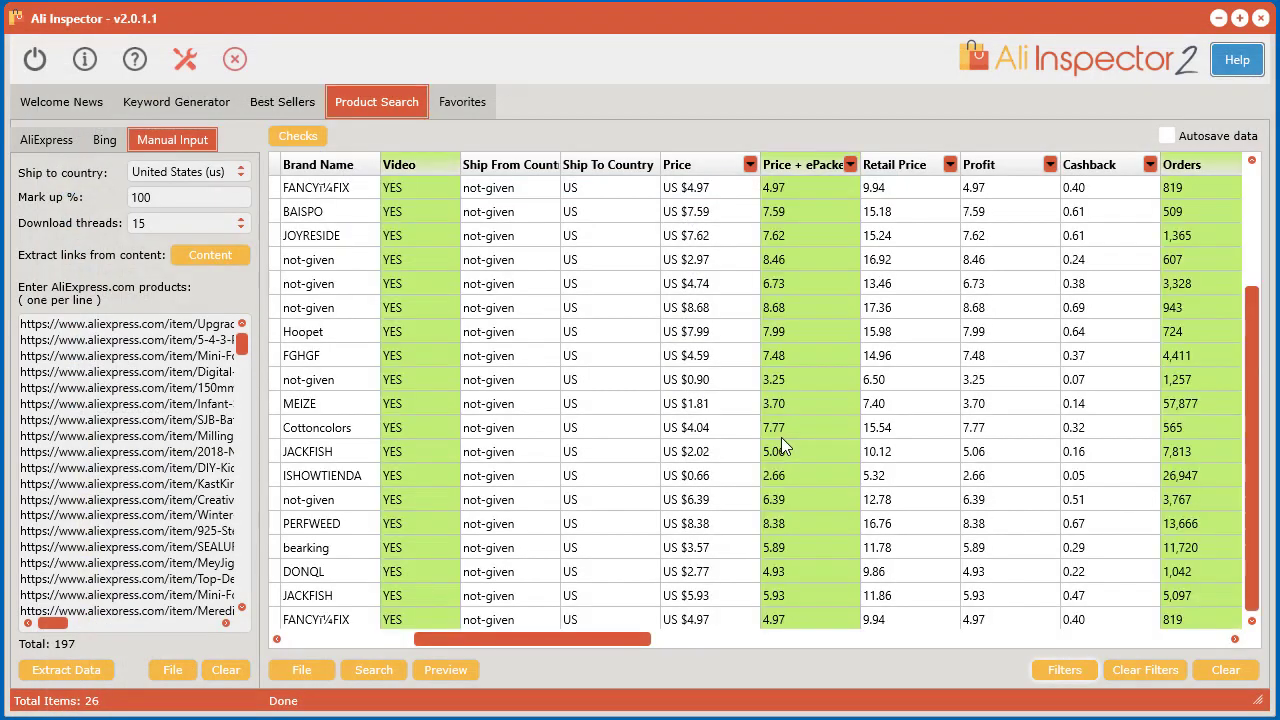
mouse_move(788, 418)
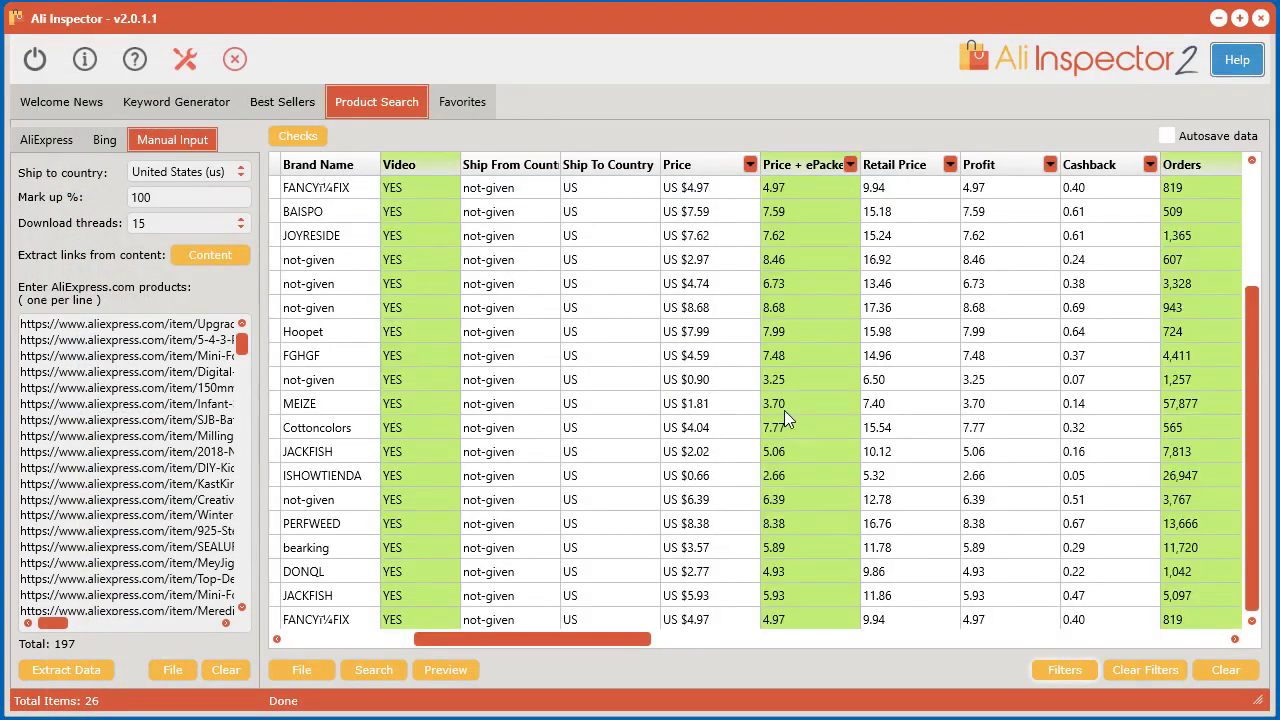
click(444, 668)
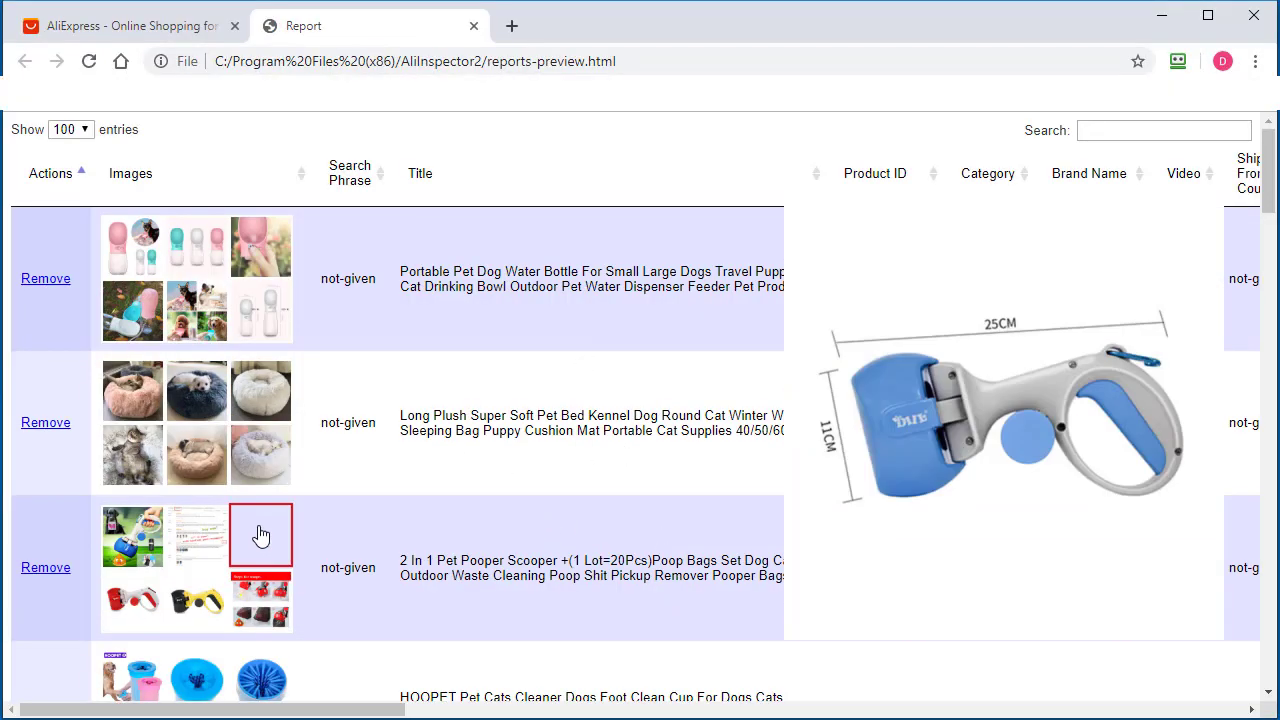
scroll(down, 3)
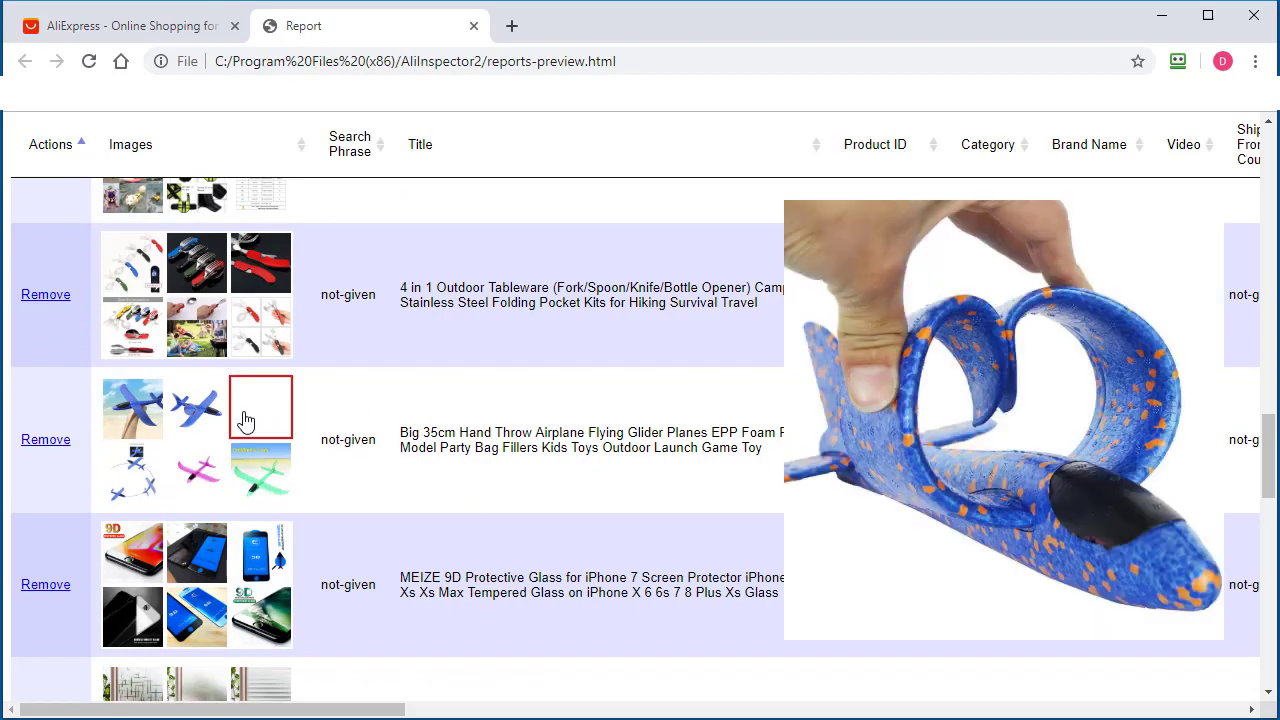
scroll(down, 3)
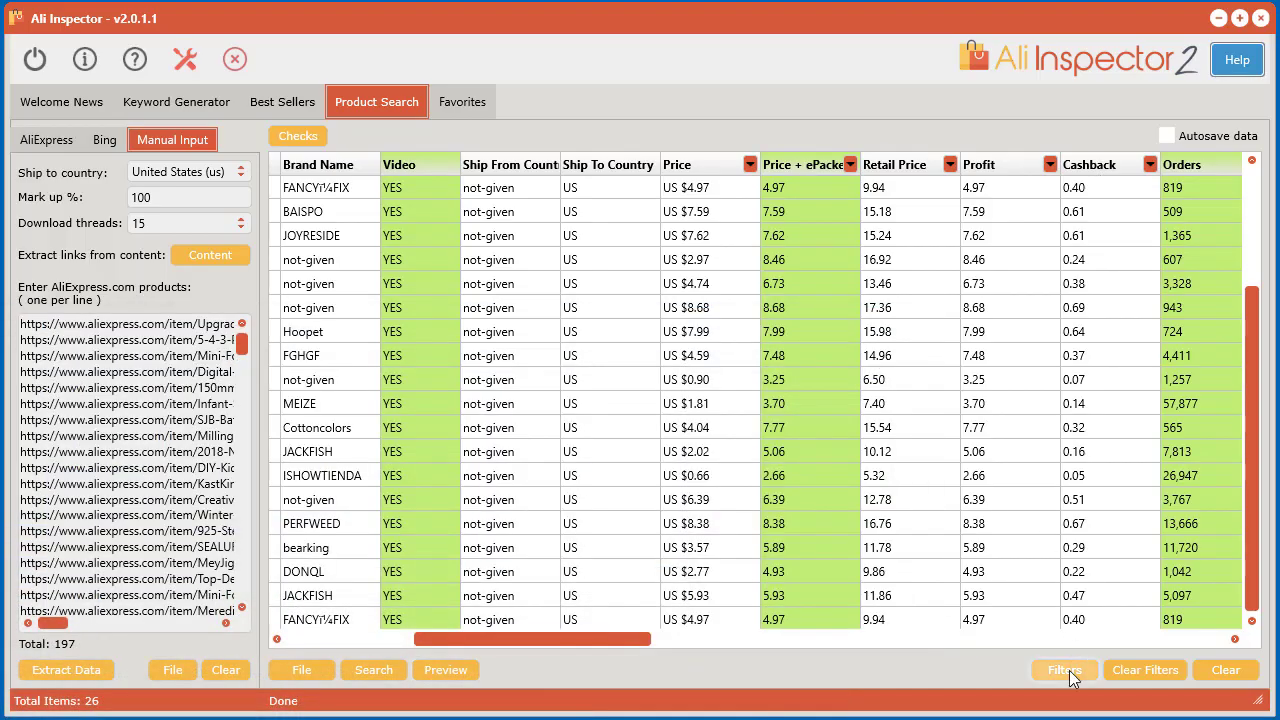
- Add a Title-contains-'dog' filter narrowing to 6 products and save products-filters
click(1064, 670)
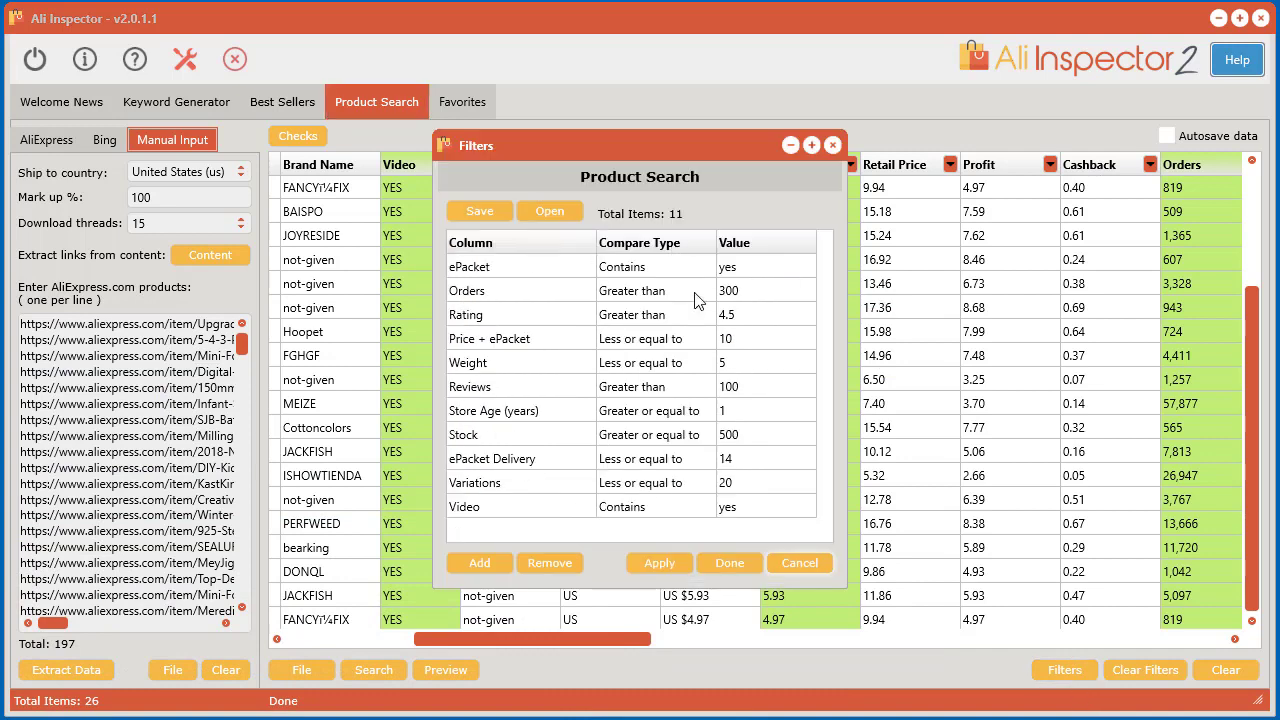
mouse_move(510, 332)
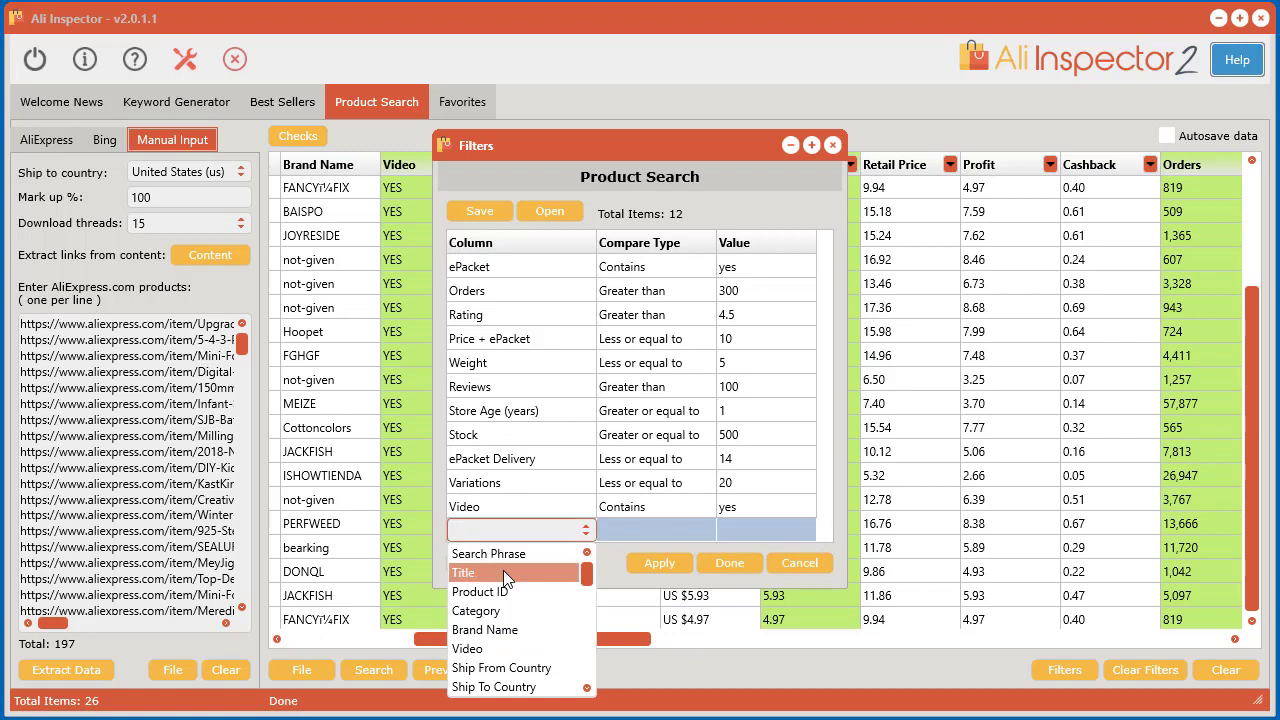
click(464, 572)
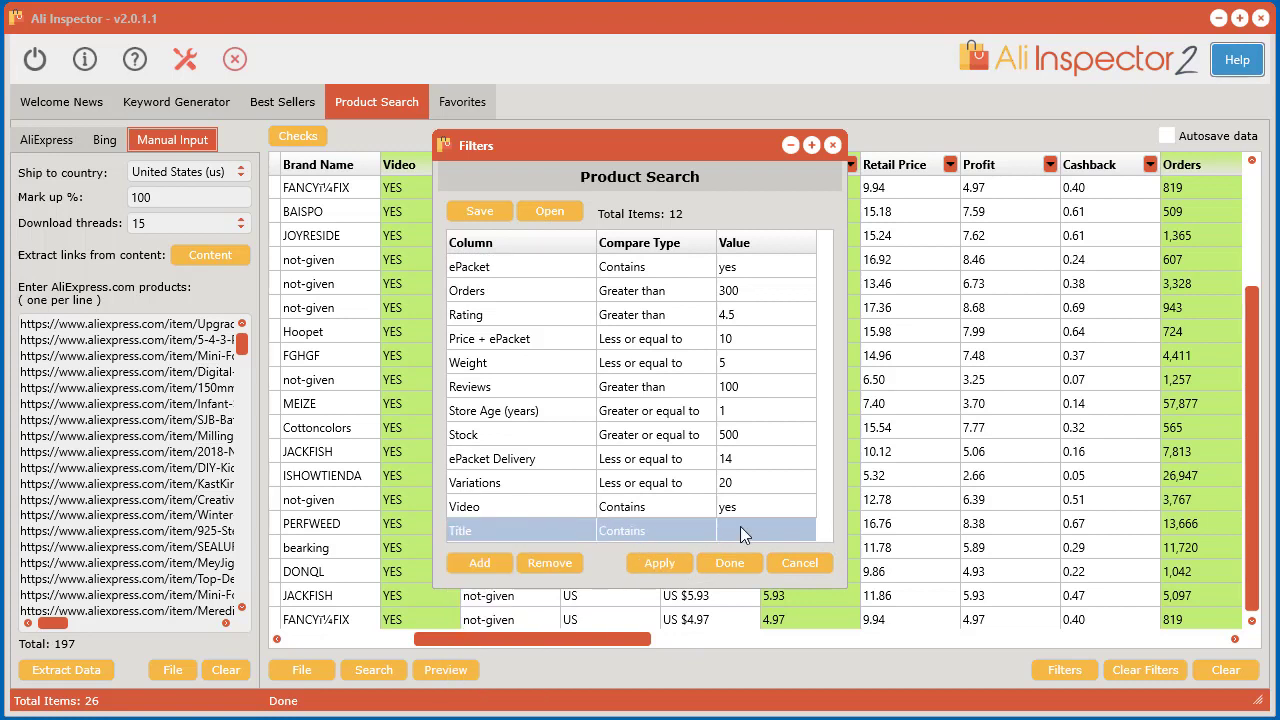
text(dog)
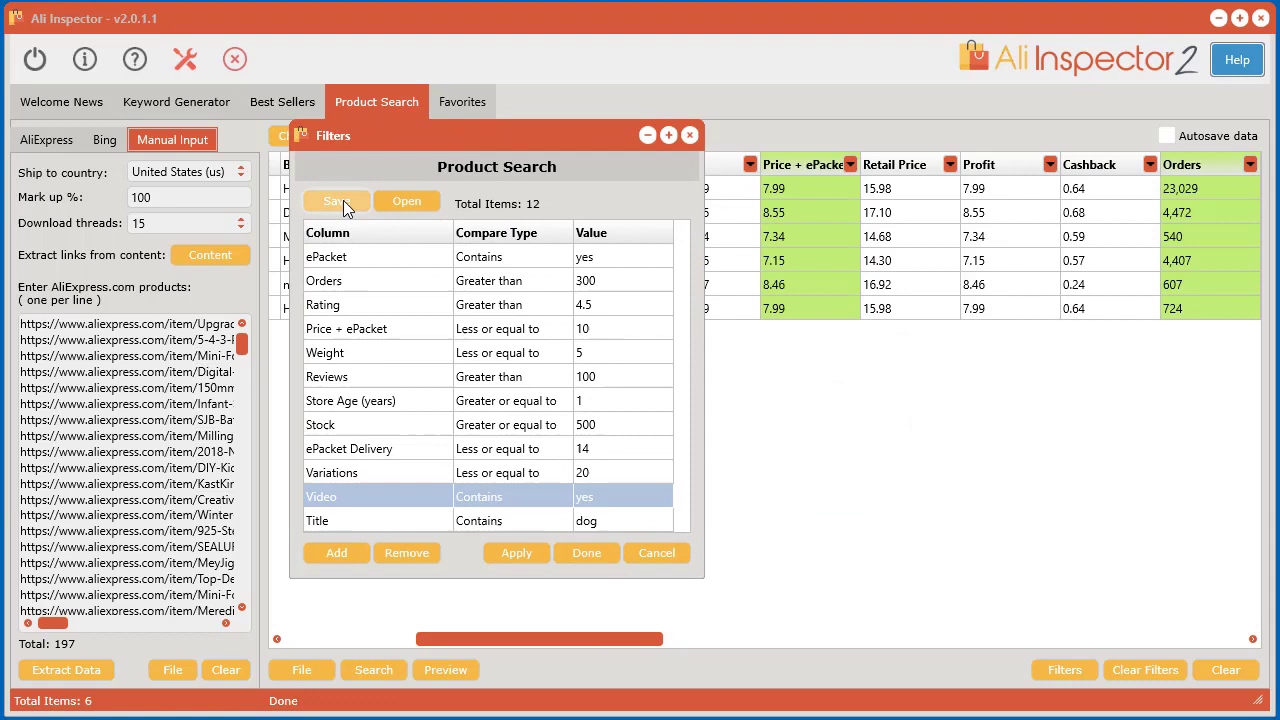
click(336, 200)
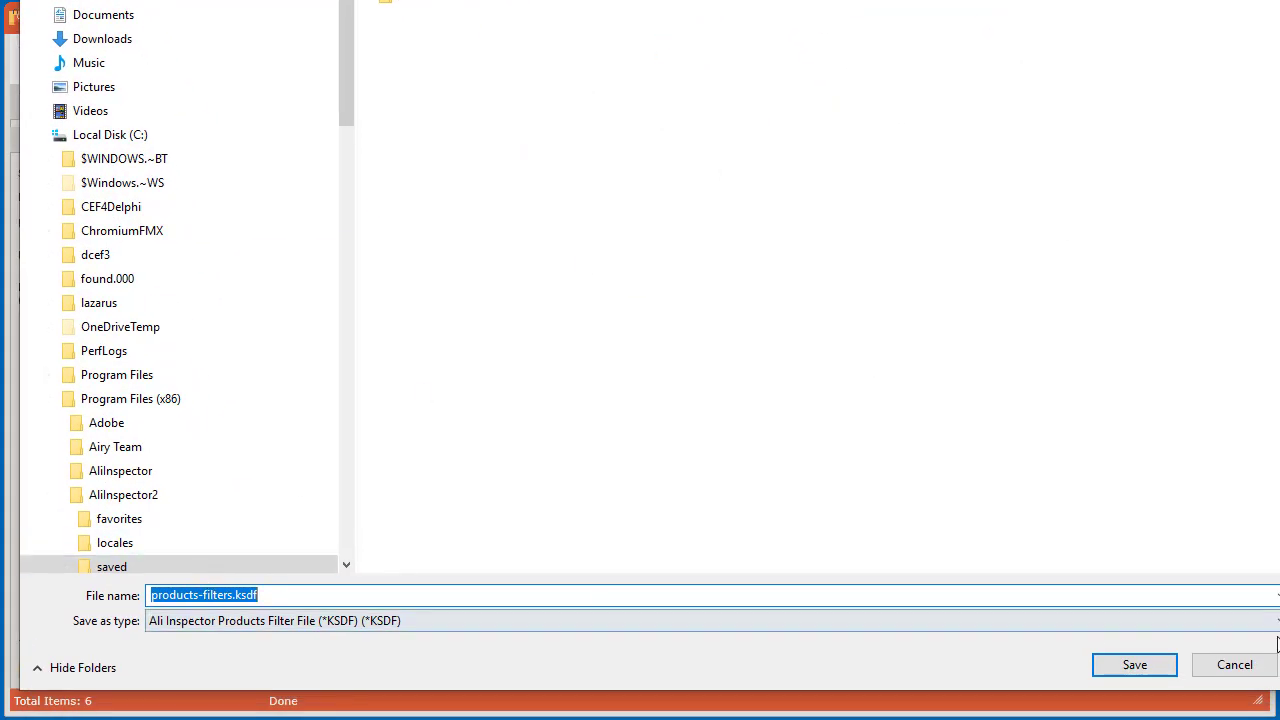
click(1136, 664)
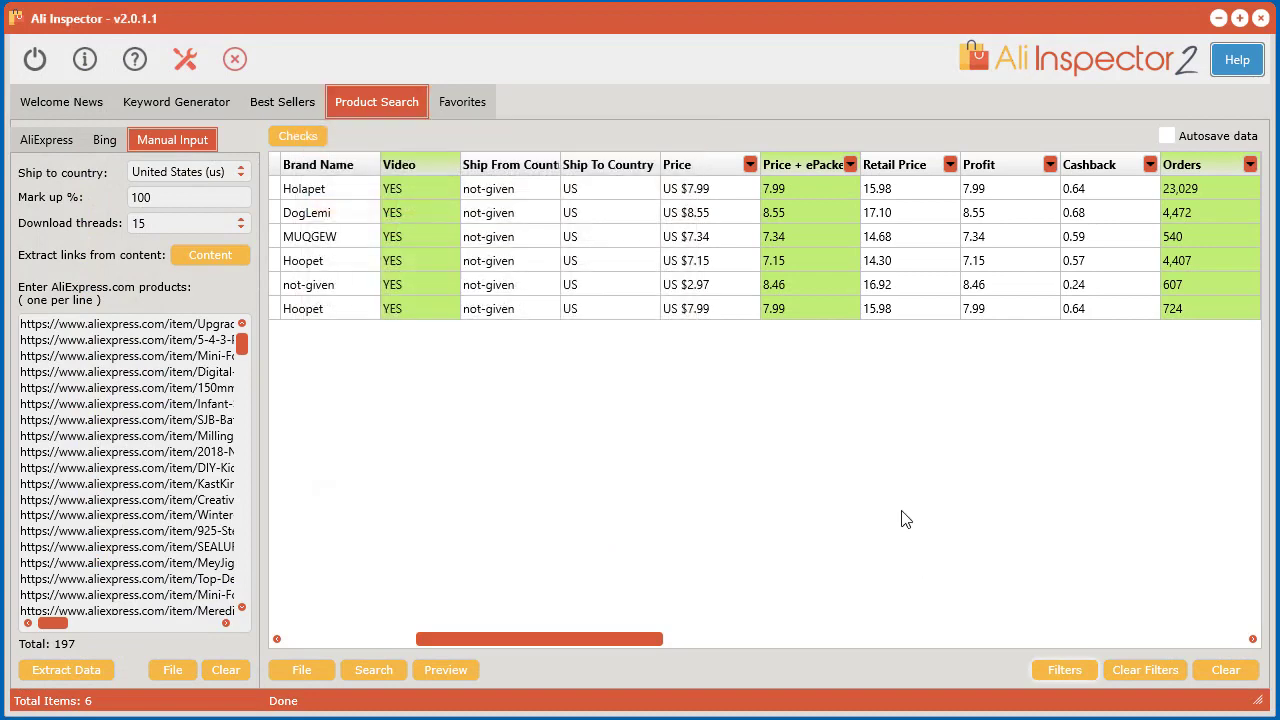
mouse_move(626, 356)
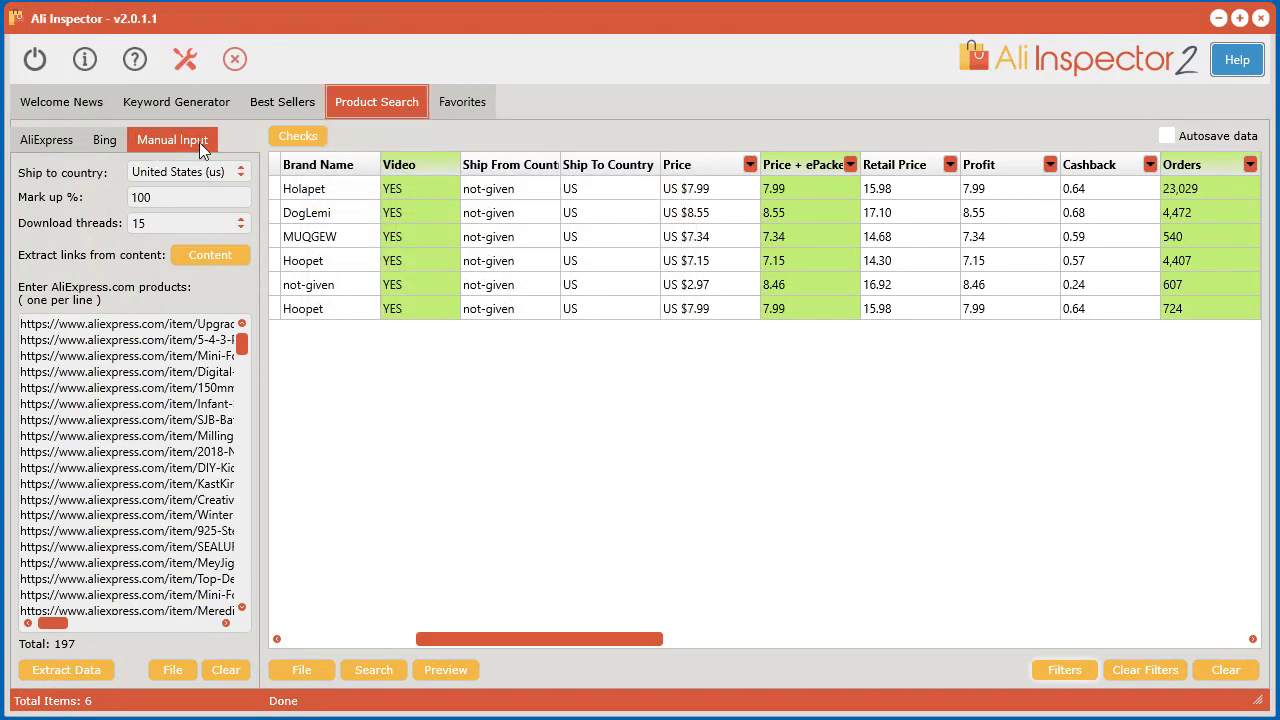
mouse_move(576, 510)
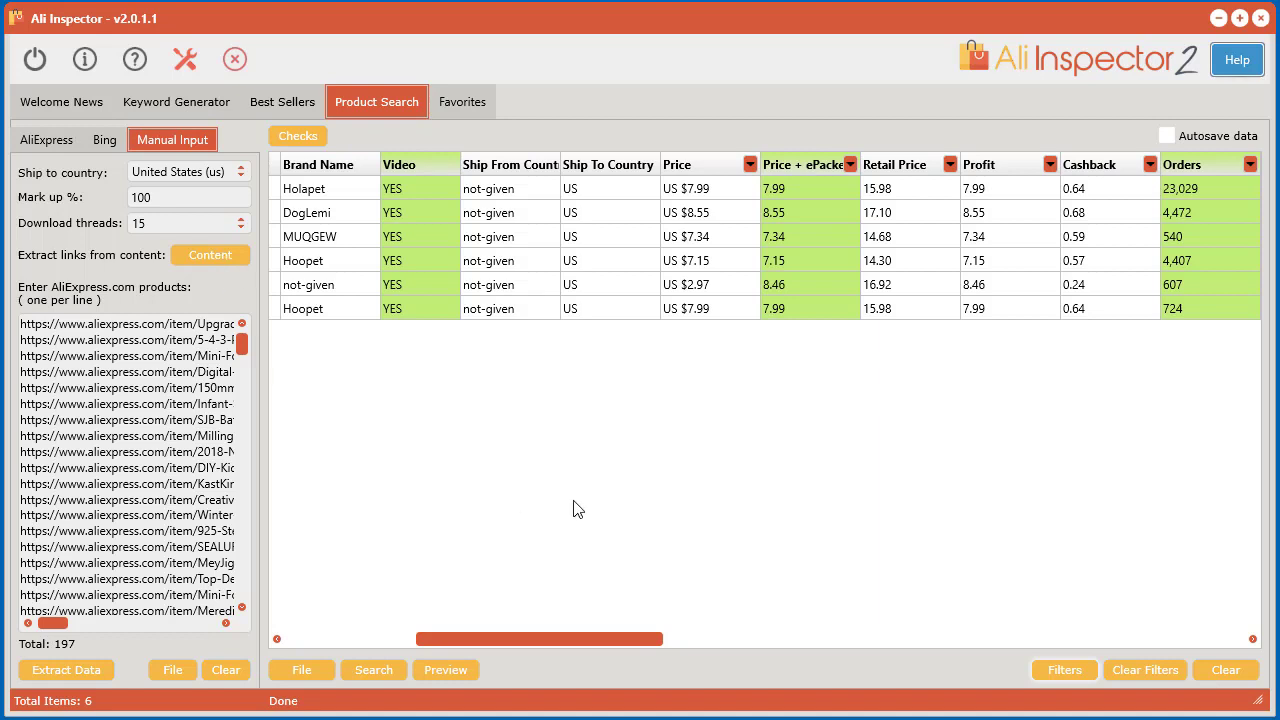
mouse_move(680, 414)
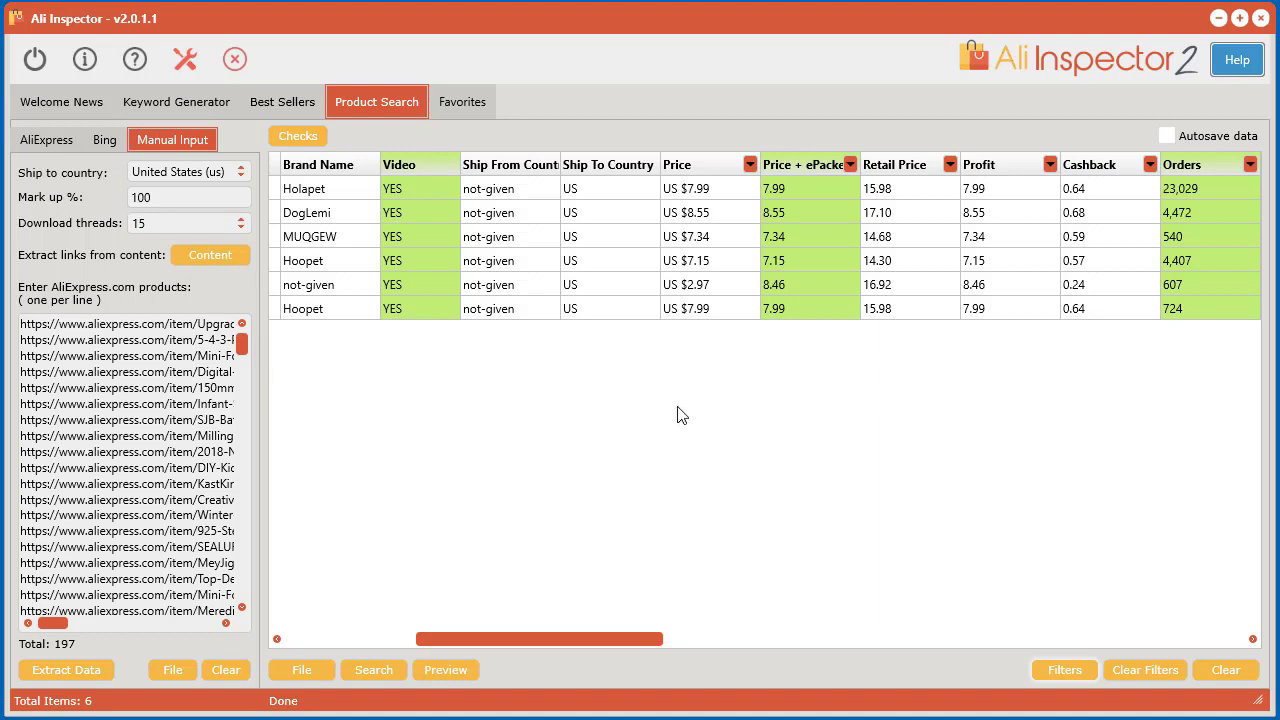
mouse_move(684, 424)
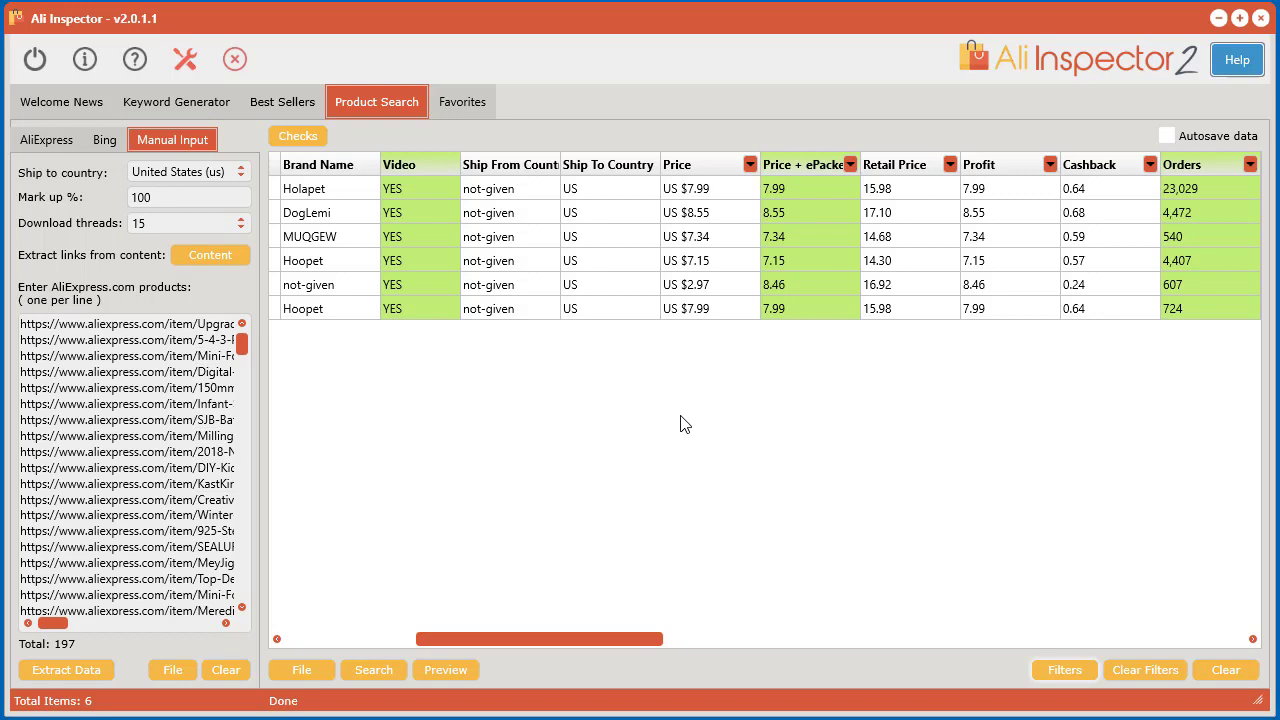
mouse_move(688, 420)
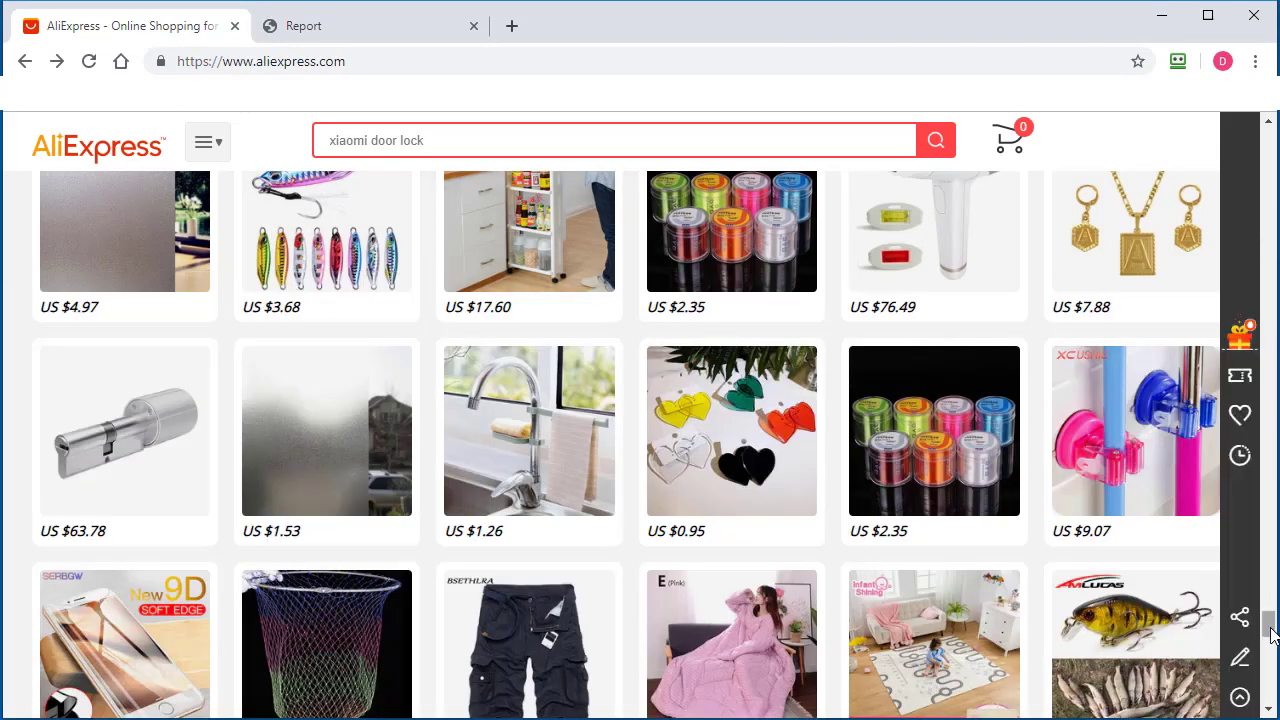
- Scroll the AliExpress home page back to the top banner and categories
scroll(up, 3)
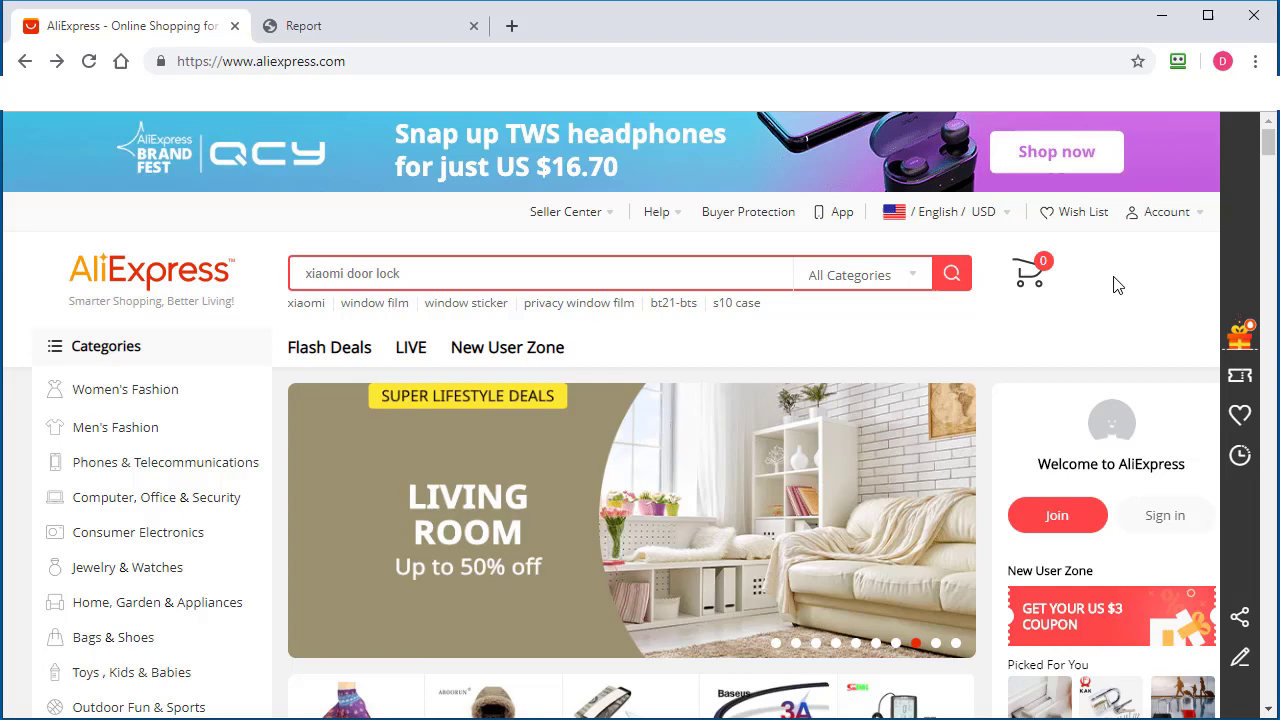
mouse_move(1152, 276)
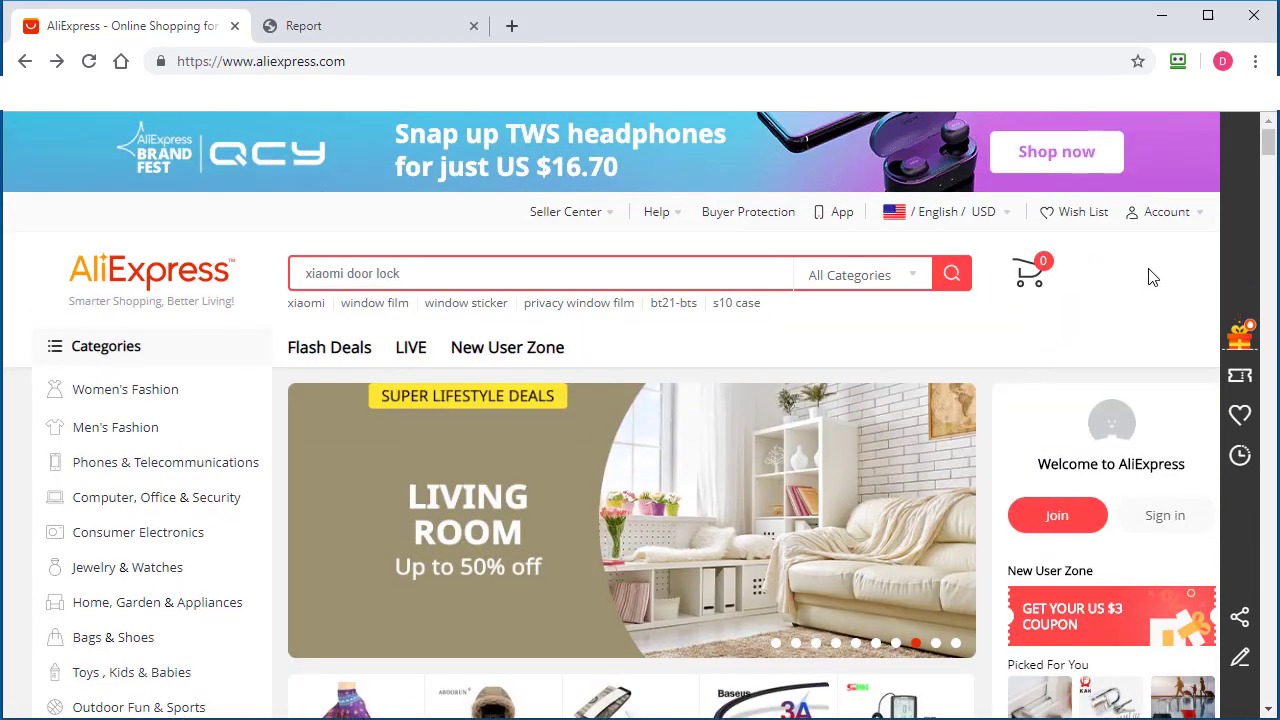